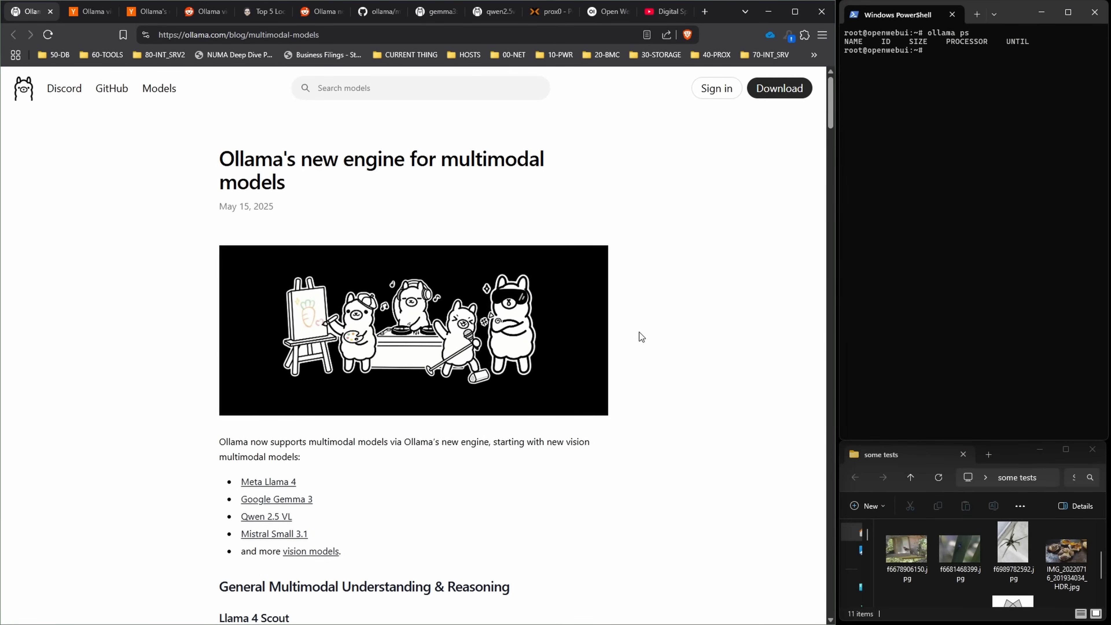
pyautogui.moveTo(691, 347)
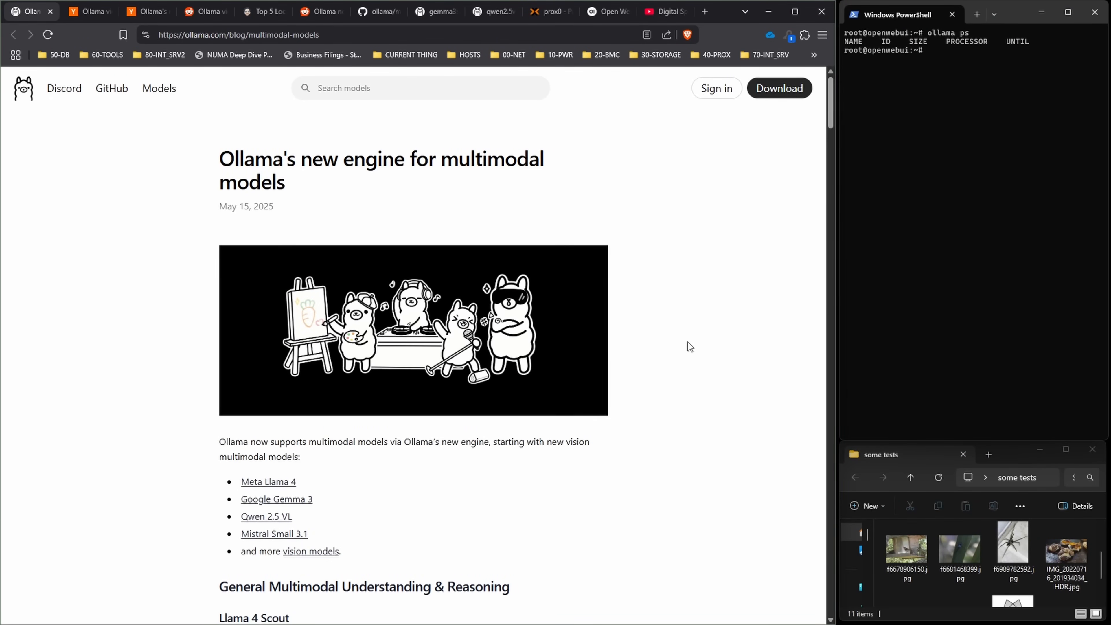
# Scroll through the multimodal engine post past Llama 4 Scout and Gemma 3 to Qwen 2.5 VL document scanning
pyautogui.scroll(-3)
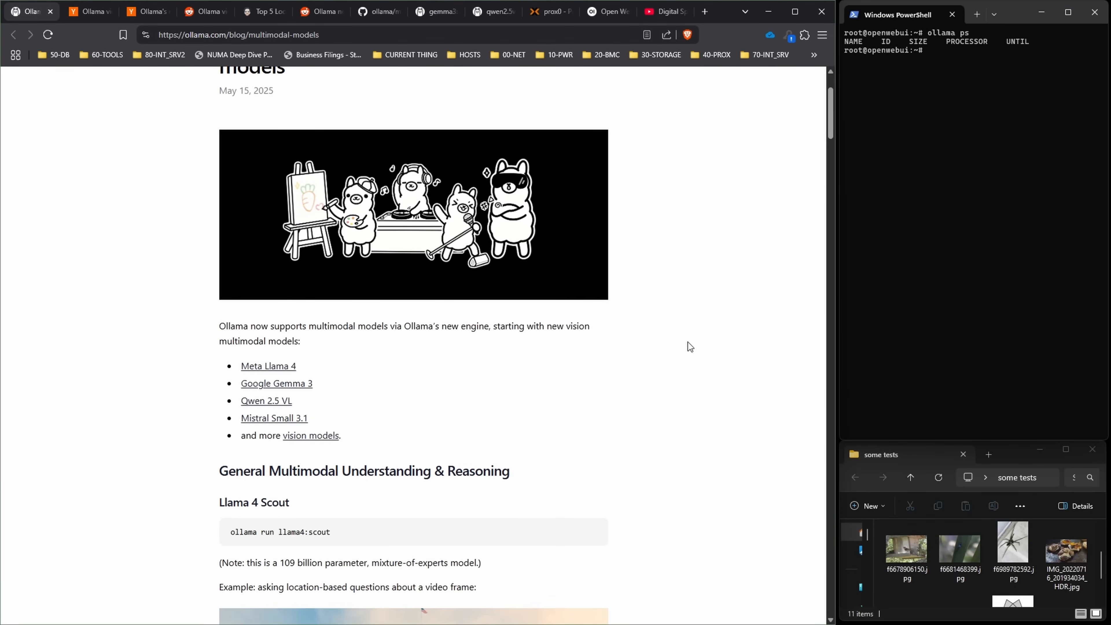
pyautogui.moveTo(691, 350)
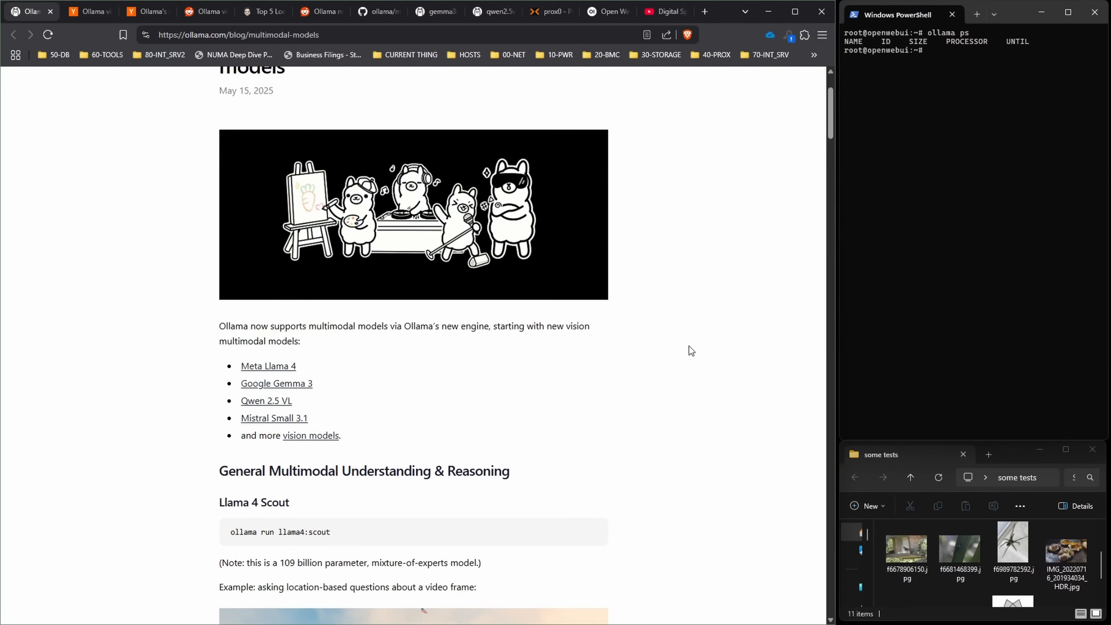
pyautogui.moveTo(667, 345)
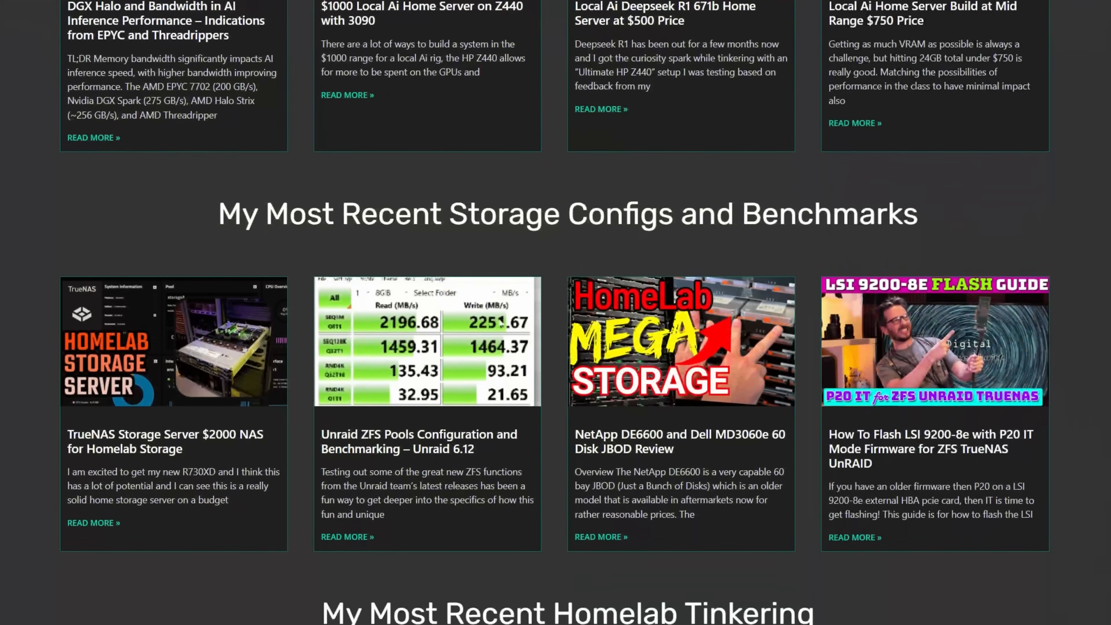
pyautogui.scroll(-3)
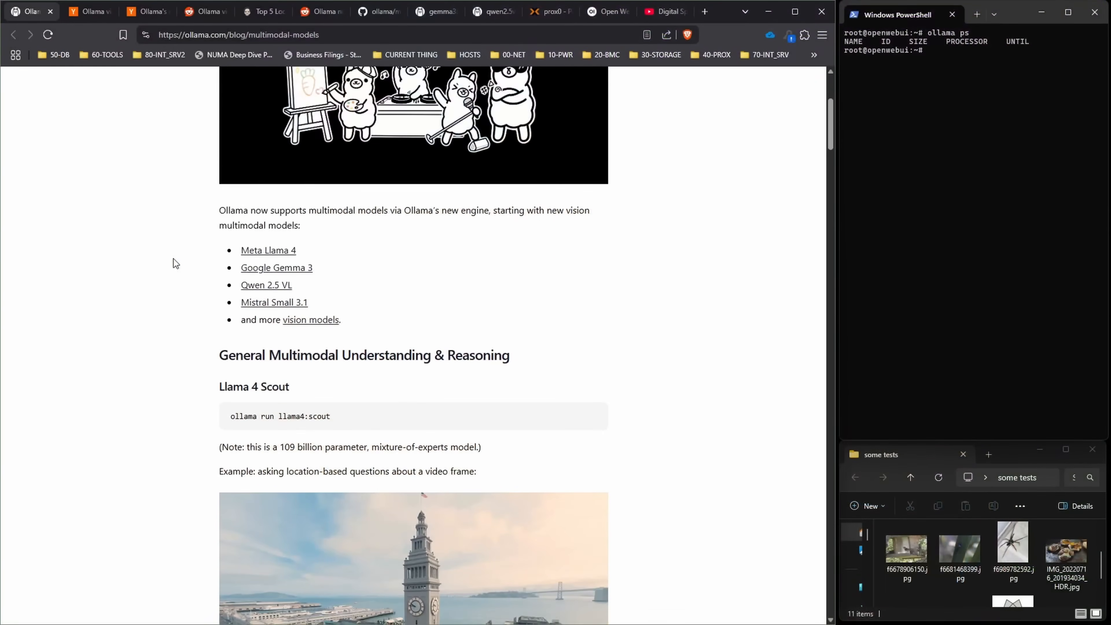
pyautogui.scroll(-3)
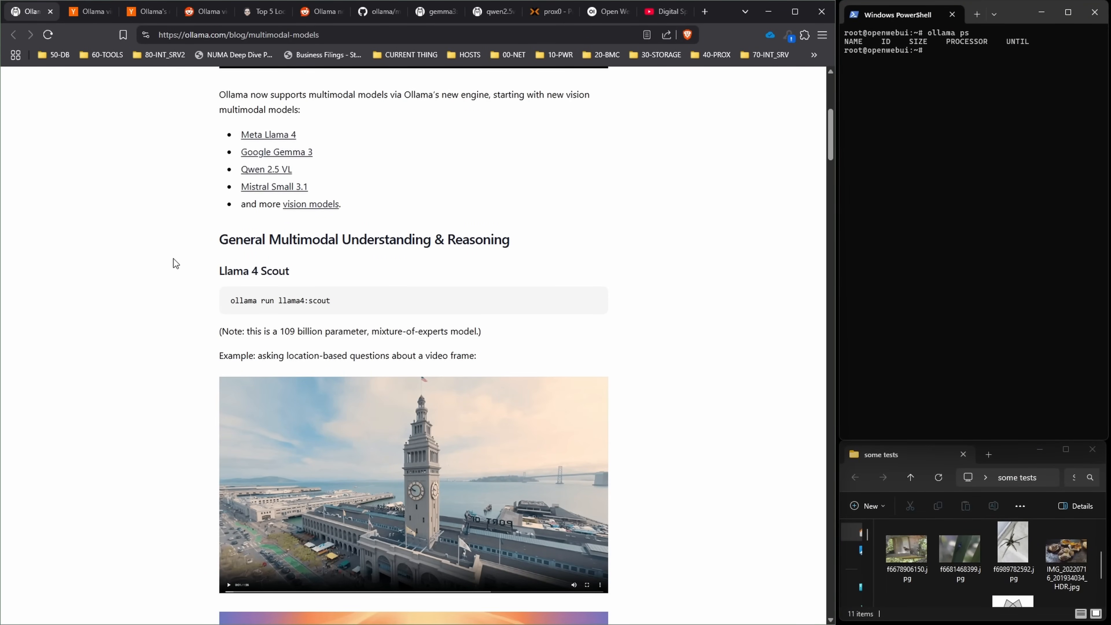
pyautogui.moveTo(175, 255)
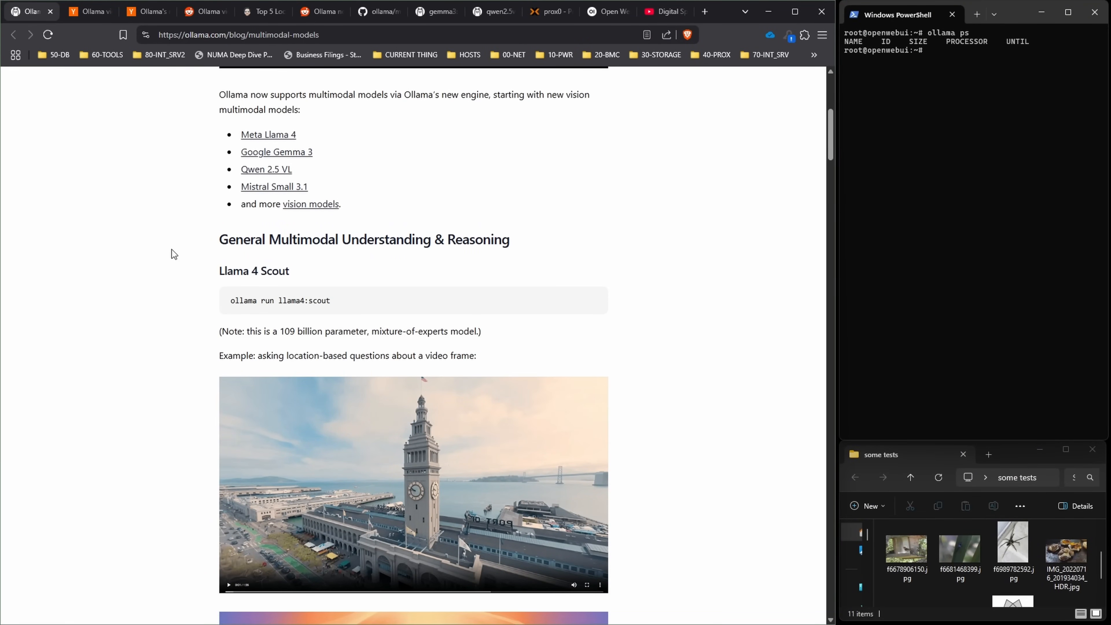
pyautogui.scroll(-3)
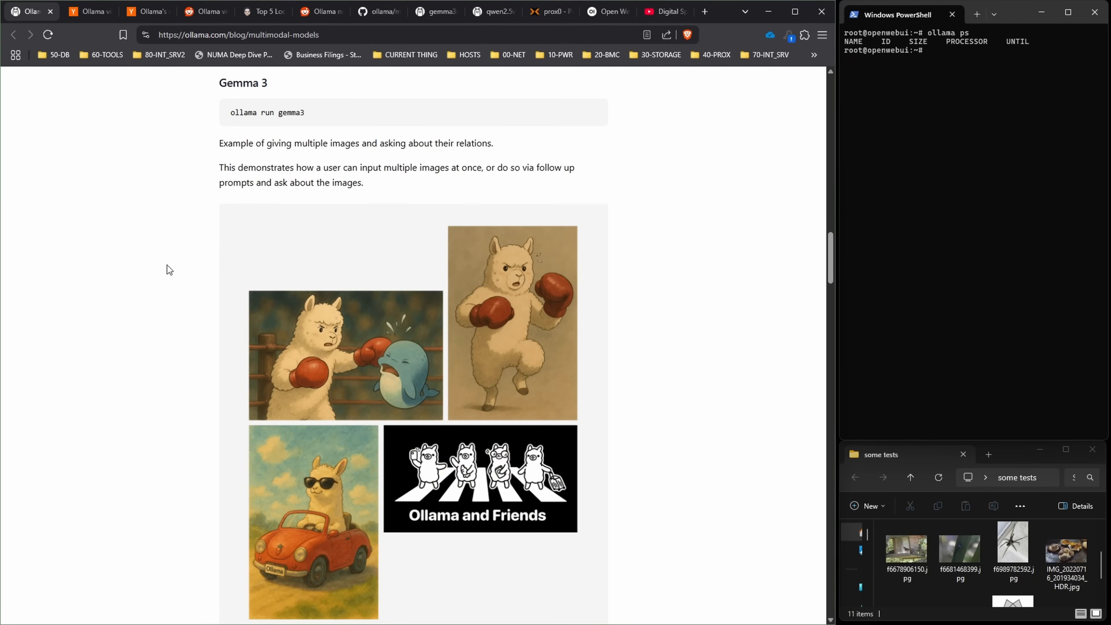
pyautogui.scroll(-3)
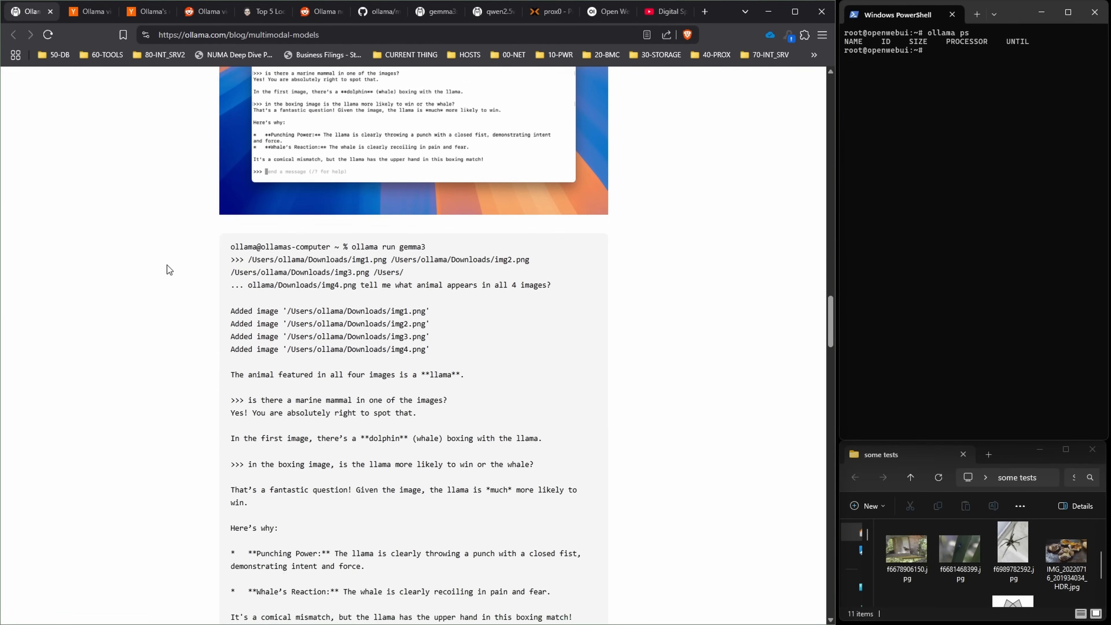
pyautogui.scroll(-3)
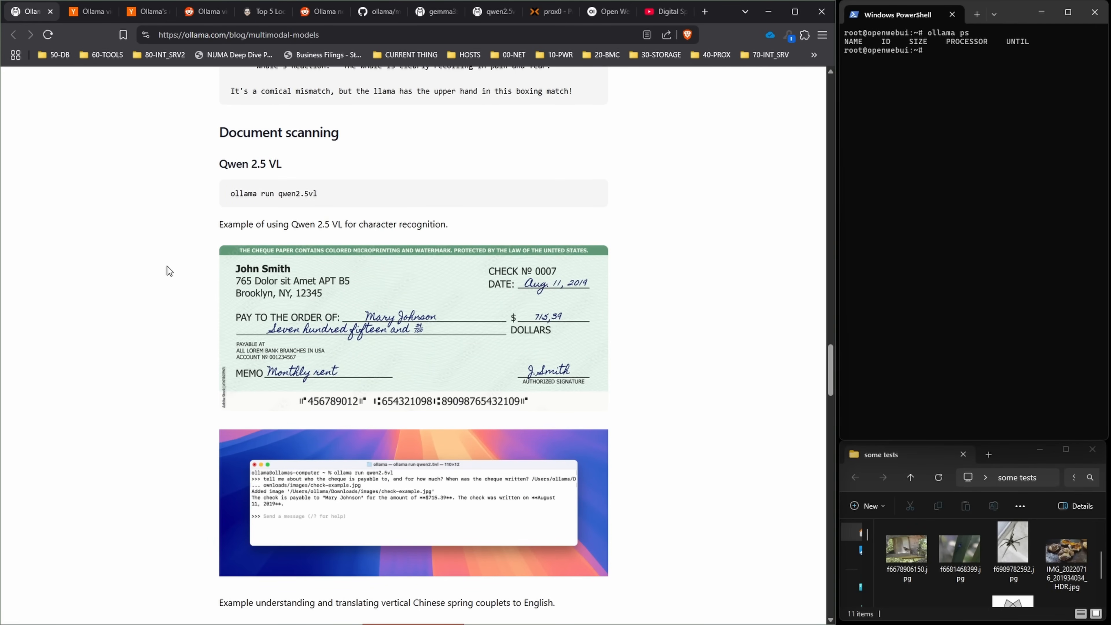
pyautogui.moveTo(166, 262)
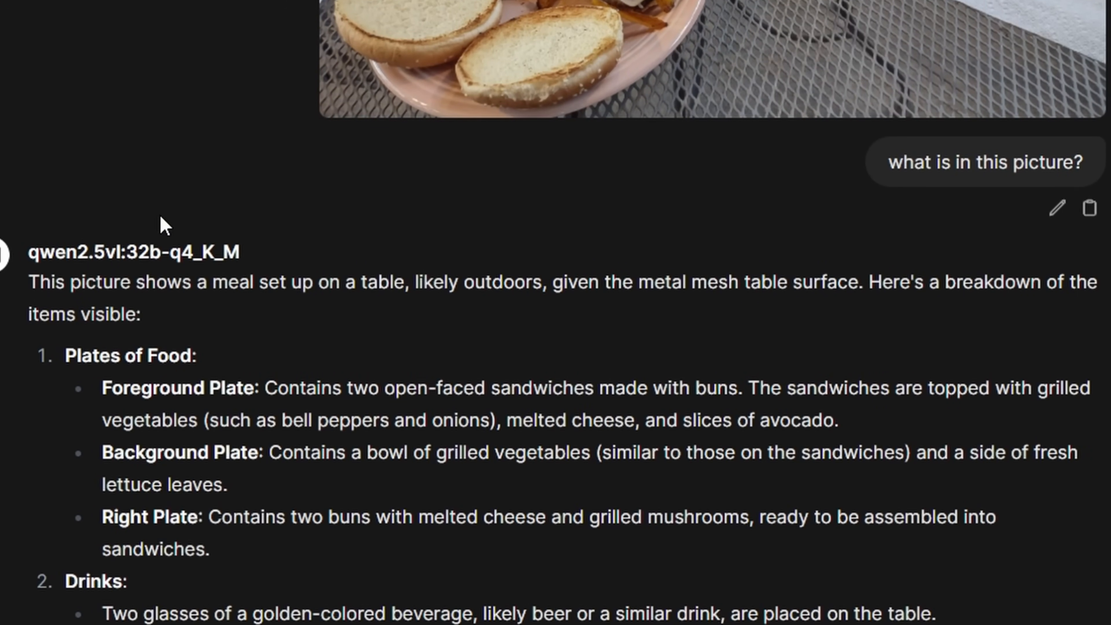
# Scroll the qwen2.5vl chat to read the meal-photo description and the hamburgers follow-up
pyautogui.scroll(-3)
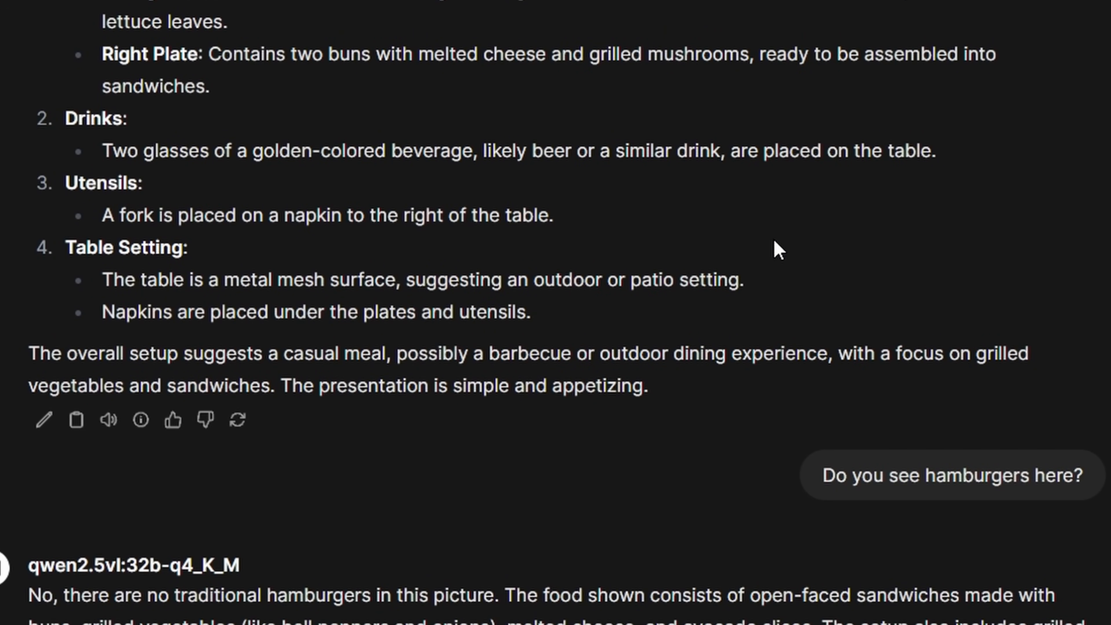
pyautogui.moveTo(757, 219)
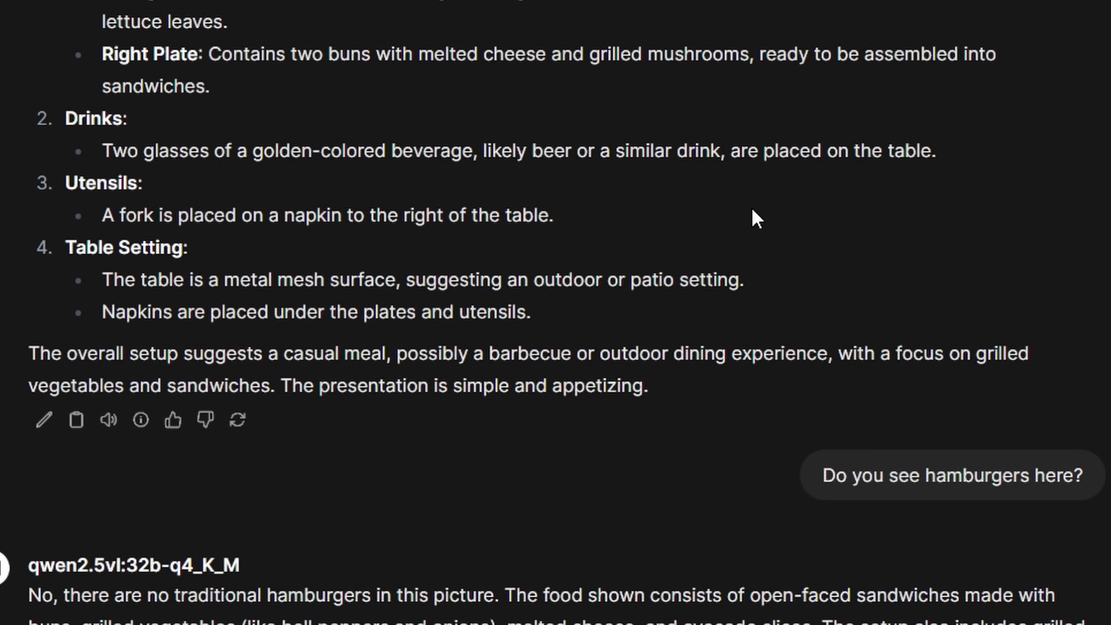
pyautogui.moveTo(578, 544)
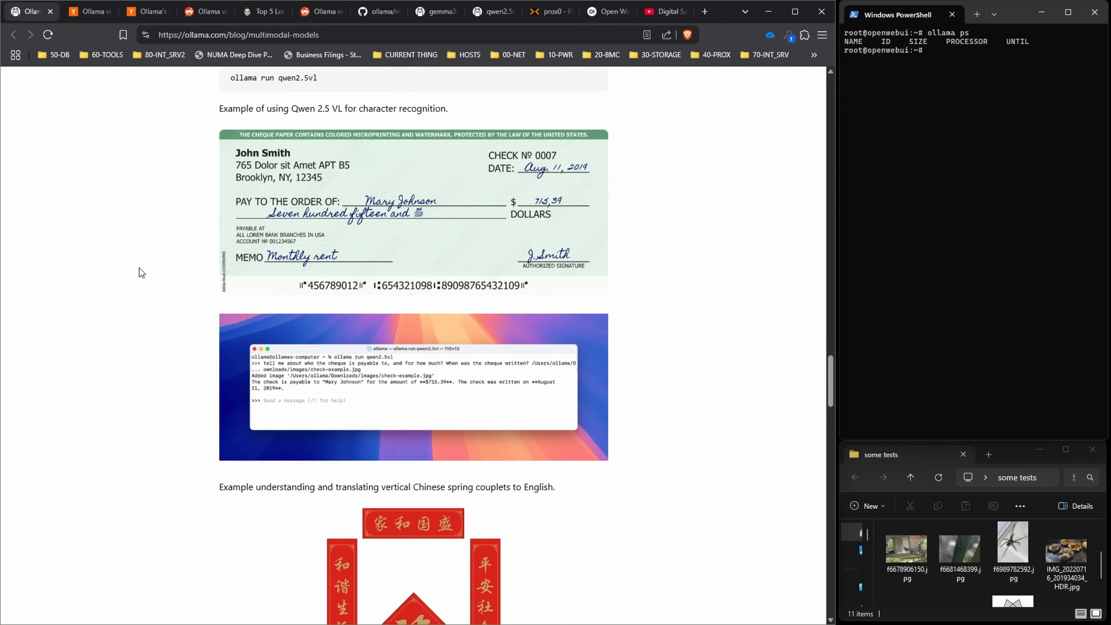
pyautogui.moveTo(135, 261)
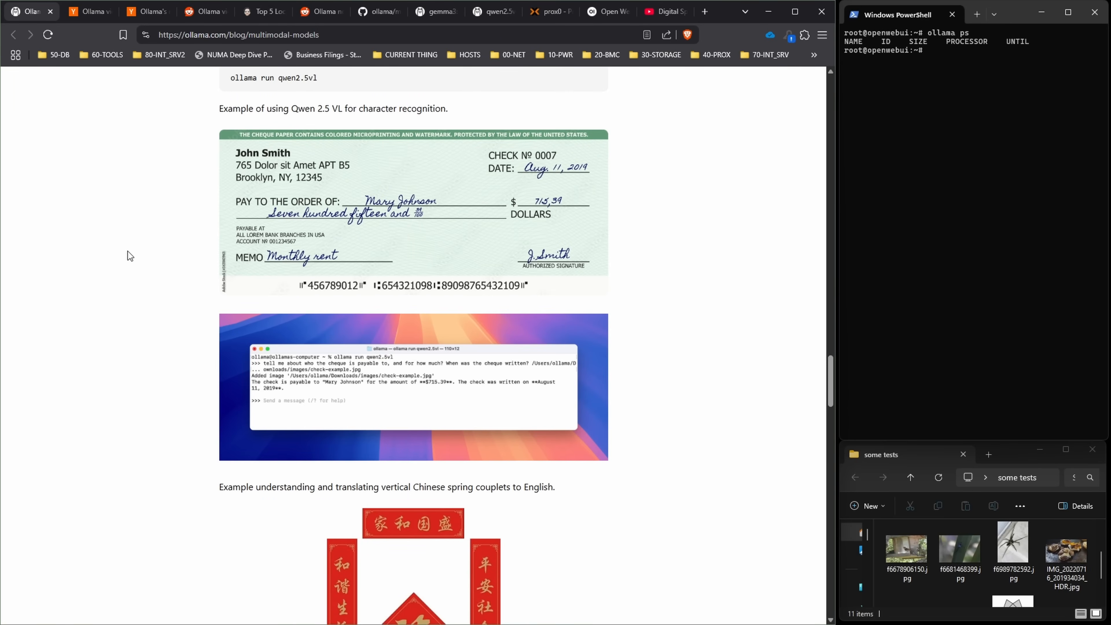
pyautogui.moveTo(121, 262)
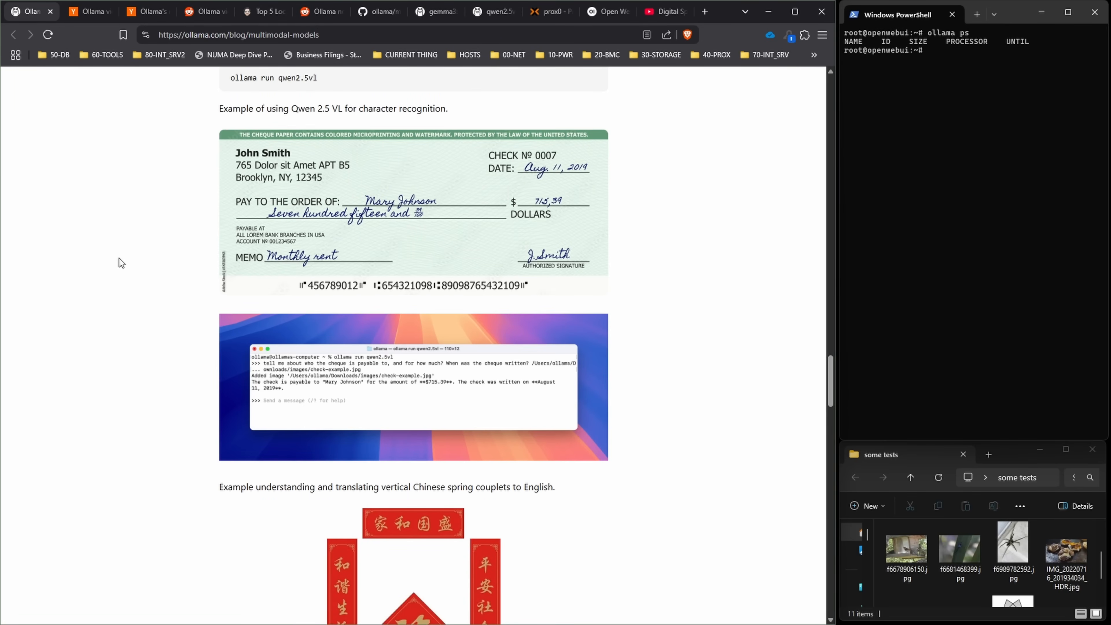
# Read the post's What's next and Acknowledgements, then switch to the Top 5 Local Hosted AI Frontends article
pyautogui.scroll(-3)
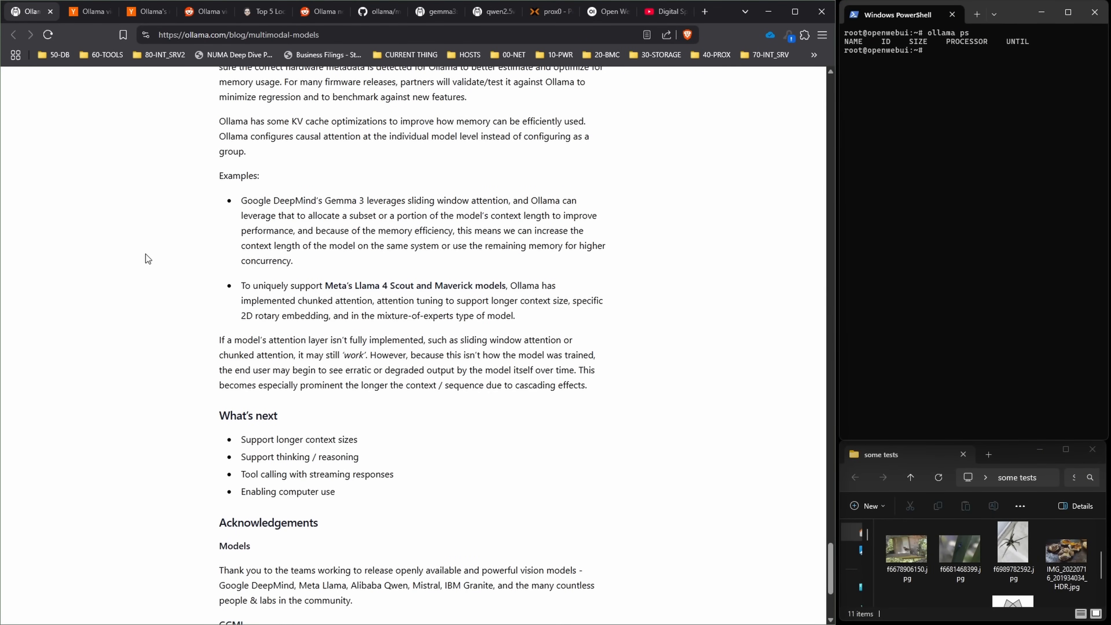
pyautogui.click(260, 11)
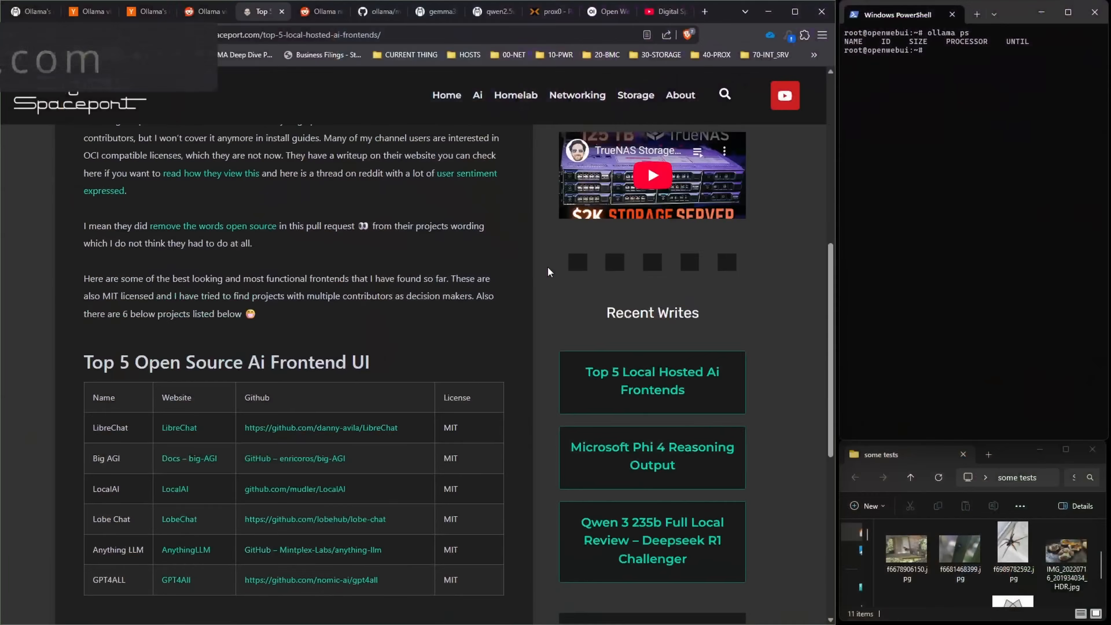
# Scroll the Digital Spaceport article to the Top 5 Open Source AI Frontend UI table
pyautogui.scroll(-3)
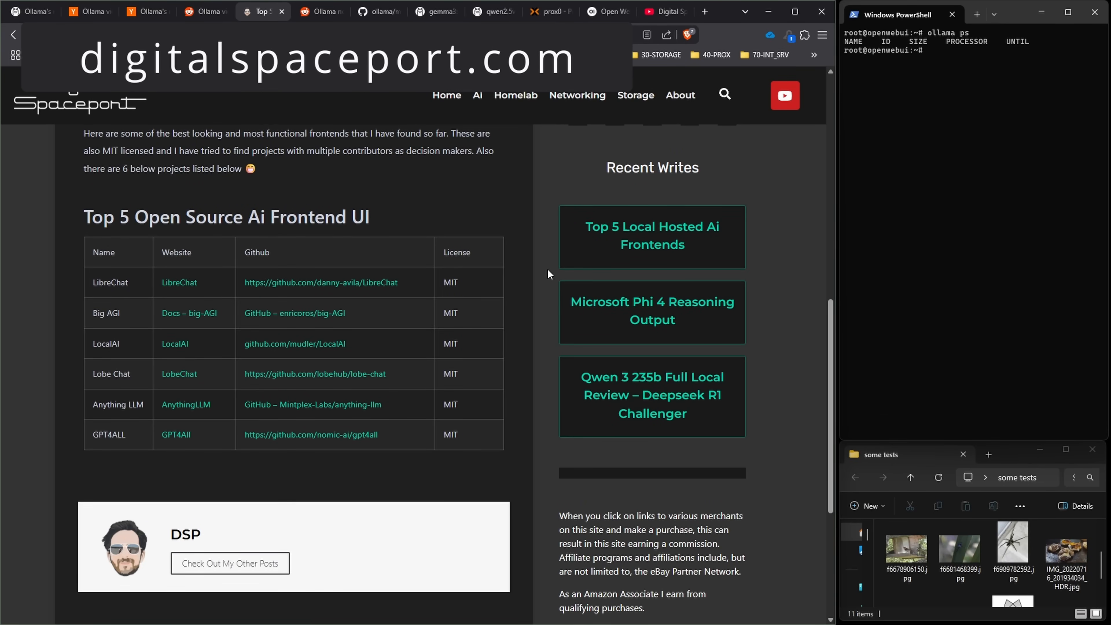
pyautogui.moveTo(523, 334)
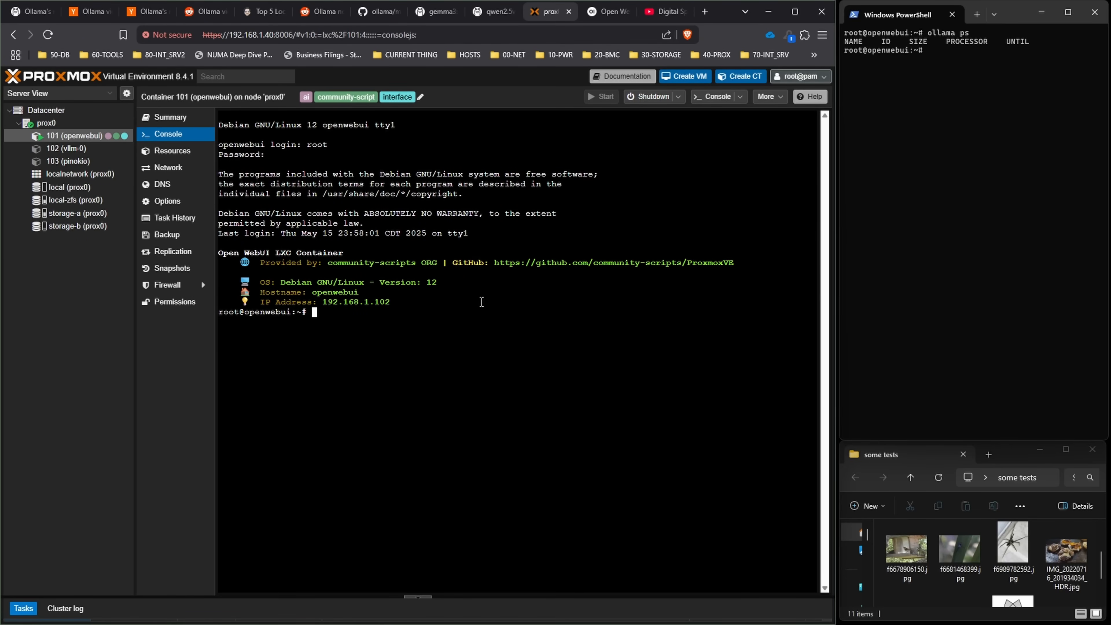
pyautogui.moveTo(483, 301)
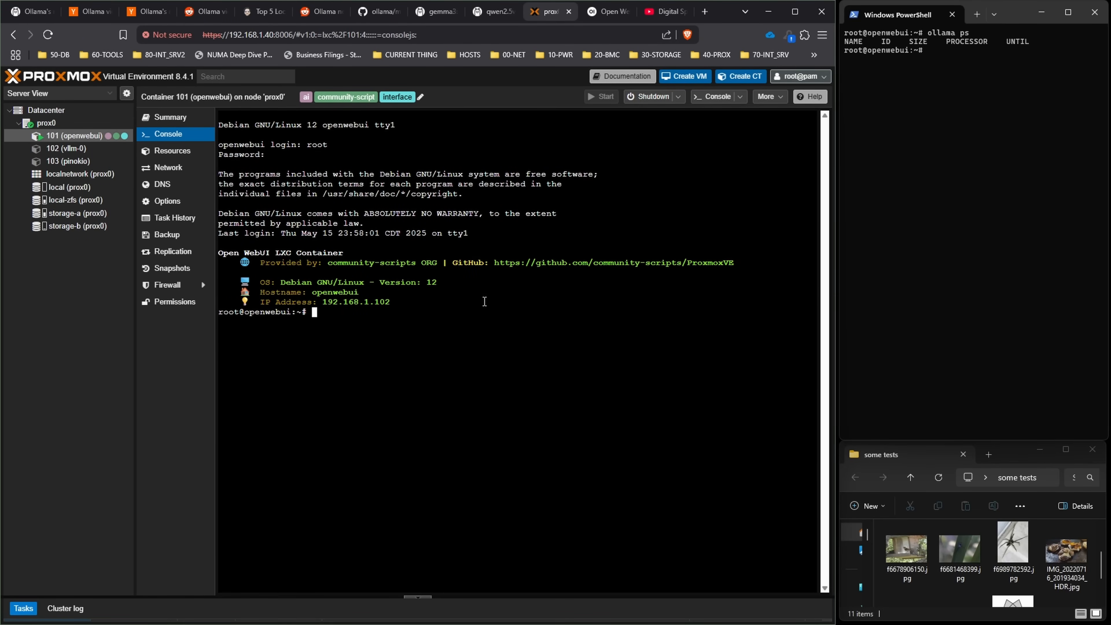
# Switch back to the container 101 console and issue 'reboot' to restart the openwebui container
pyautogui.click(664, 12)
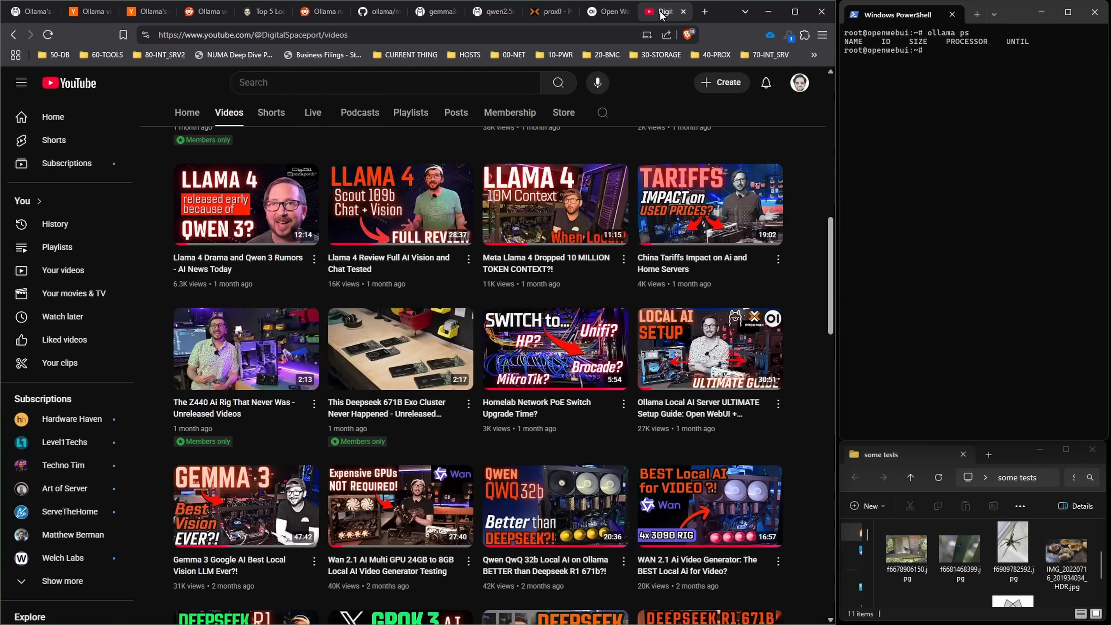
pyautogui.moveTo(708, 348)
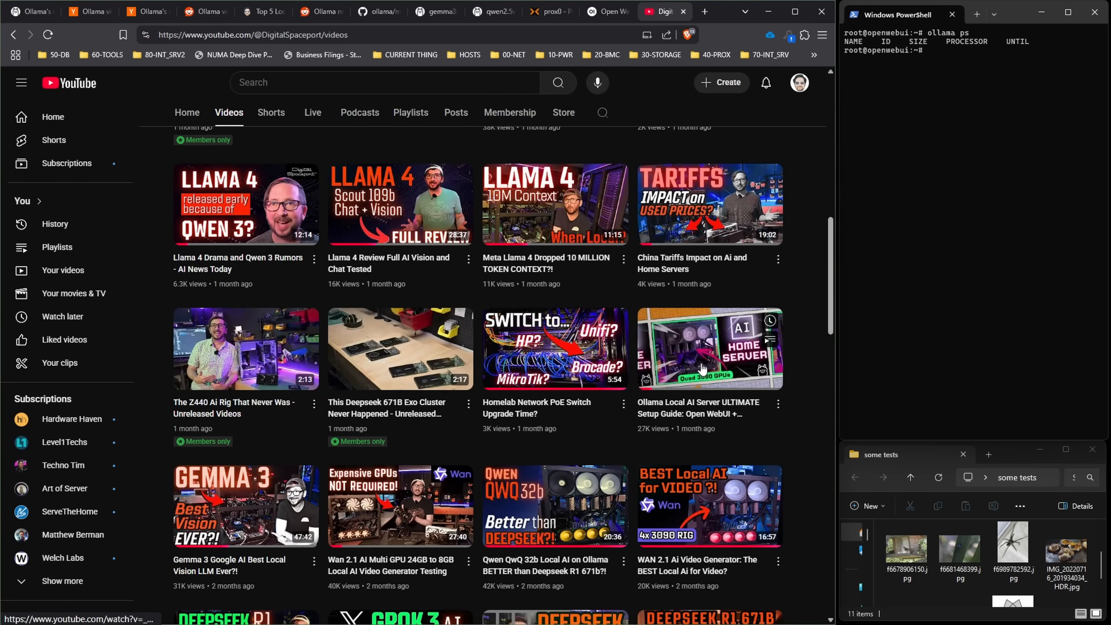
pyautogui.click(550, 12)
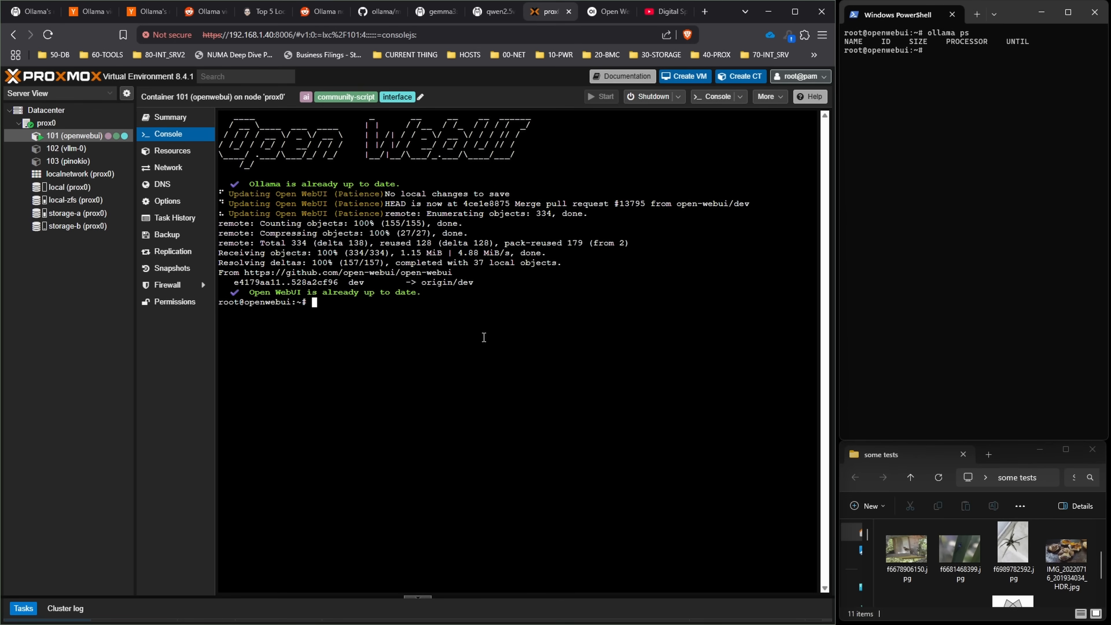
pyautogui.write('reboot')
pyautogui.click(975, 77)
pyautogui.write('pct enter 101')
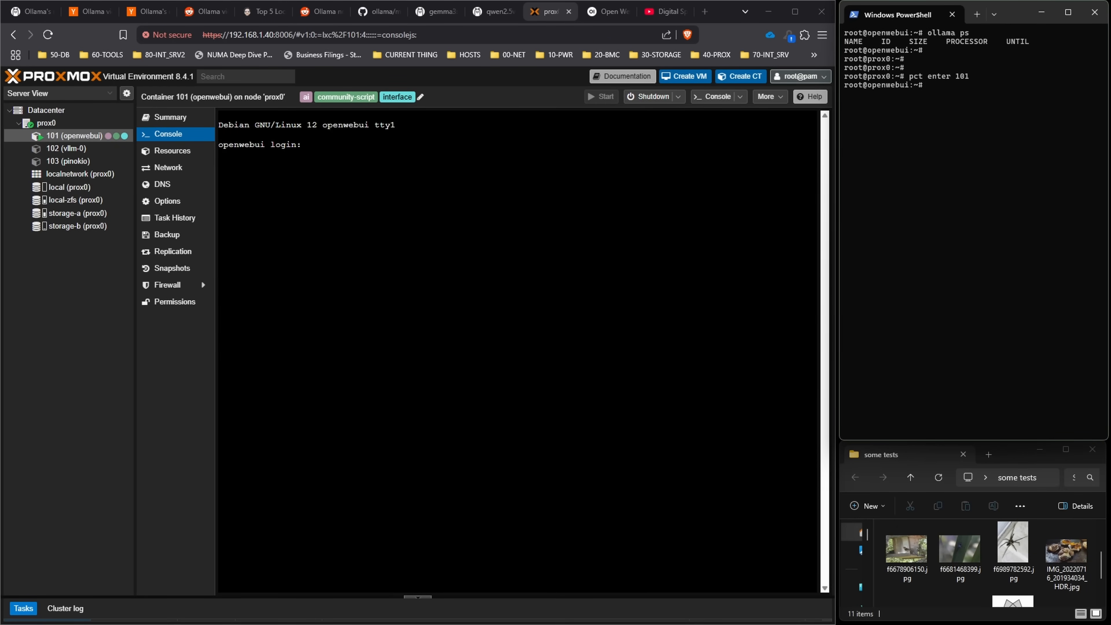
# Run the ollama version check in container 101, reporting 0.7.0, then view the gemma3:27b model page
pyautogui.write('ollama -v')
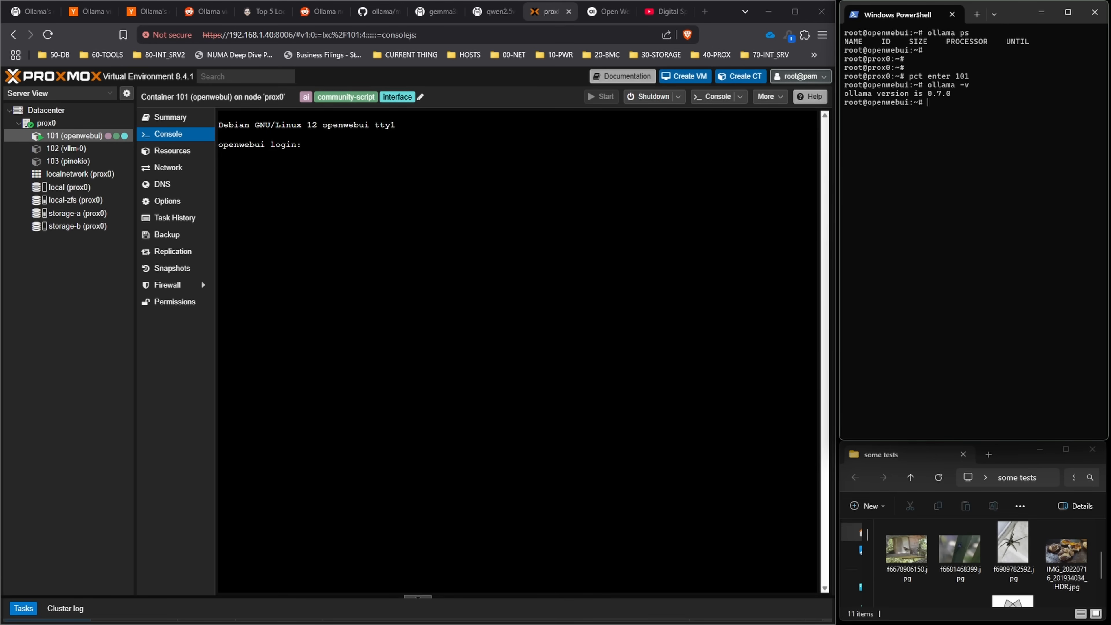
pyautogui.moveTo(939, 99)
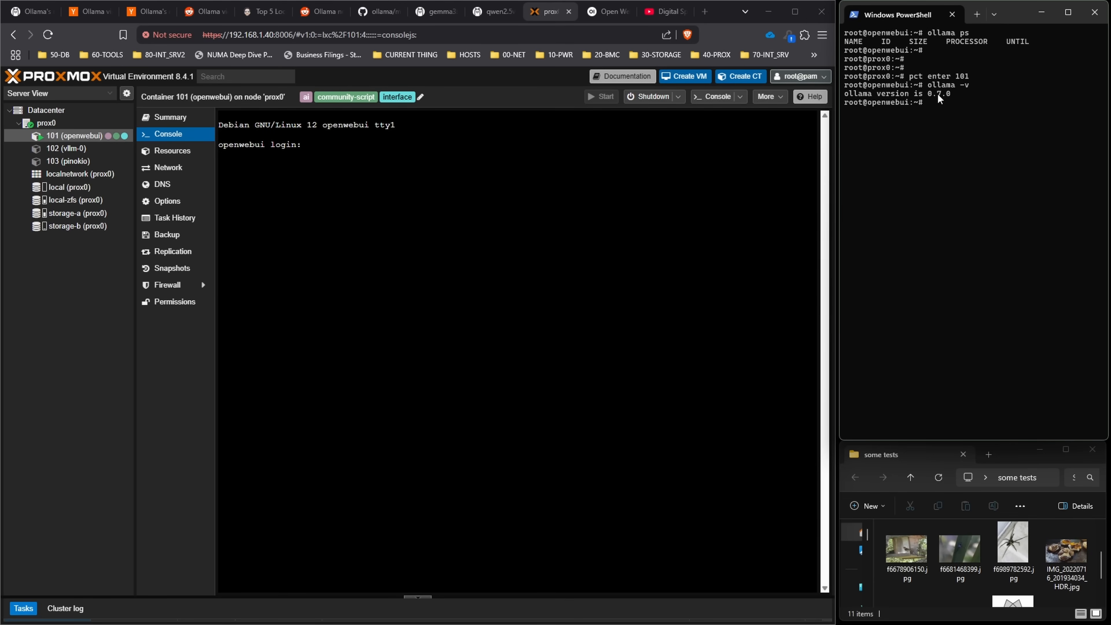
pyautogui.moveTo(951, 101)
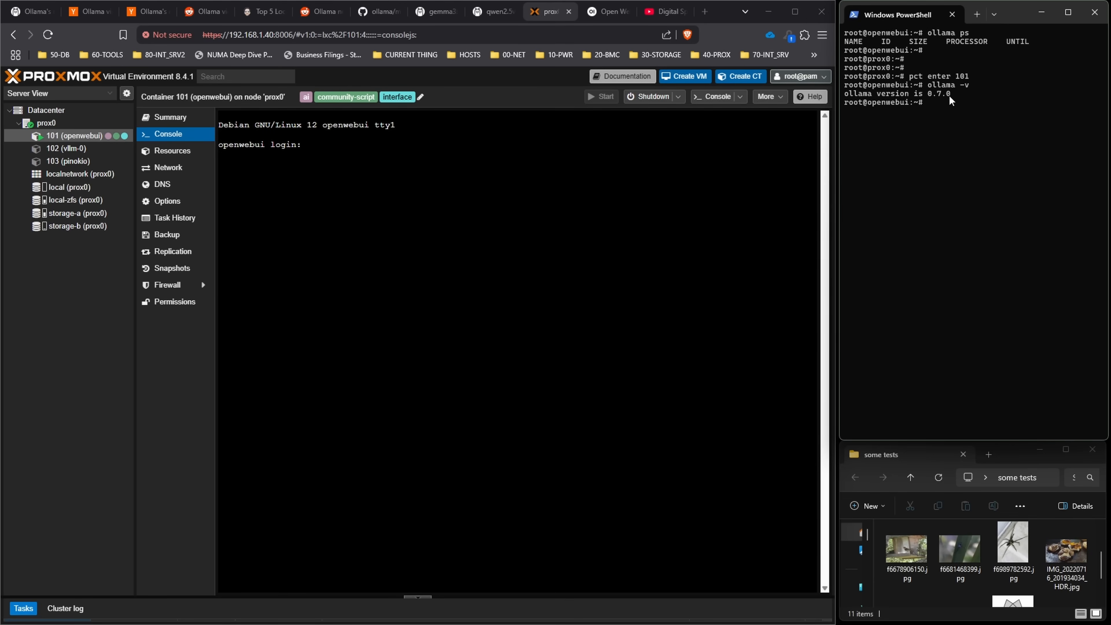
pyautogui.click(492, 12)
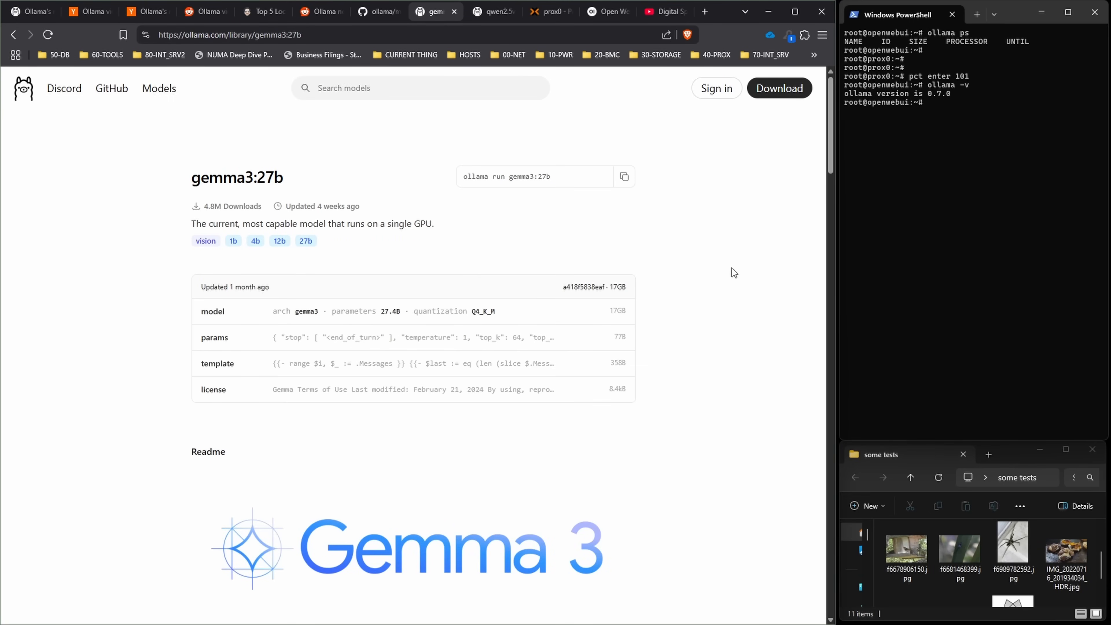
pyautogui.moveTo(723, 258)
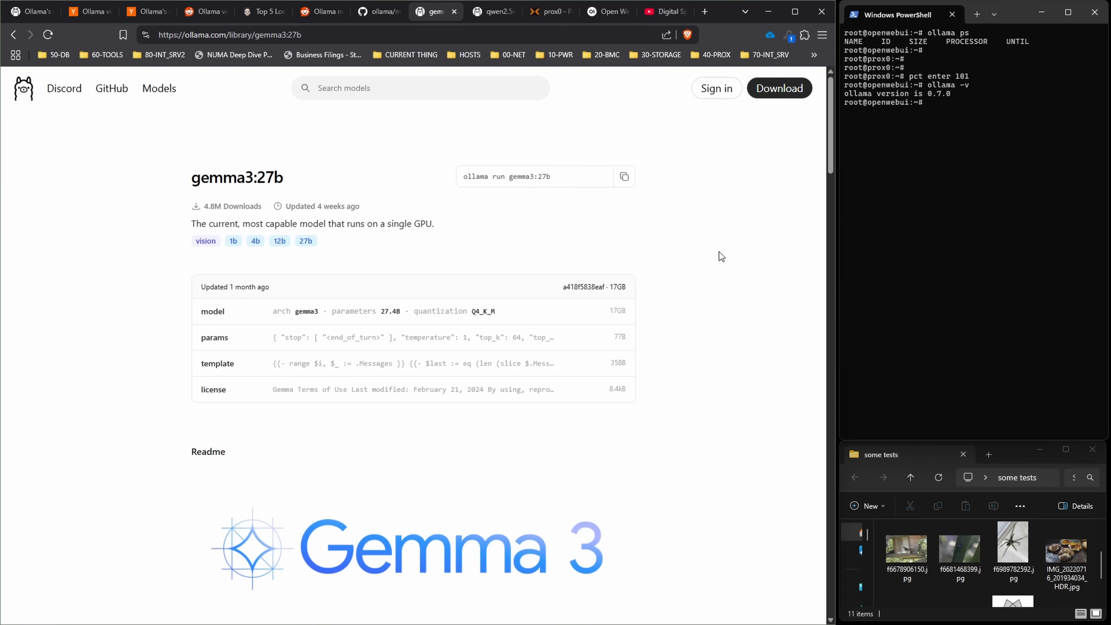
pyautogui.moveTo(684, 228)
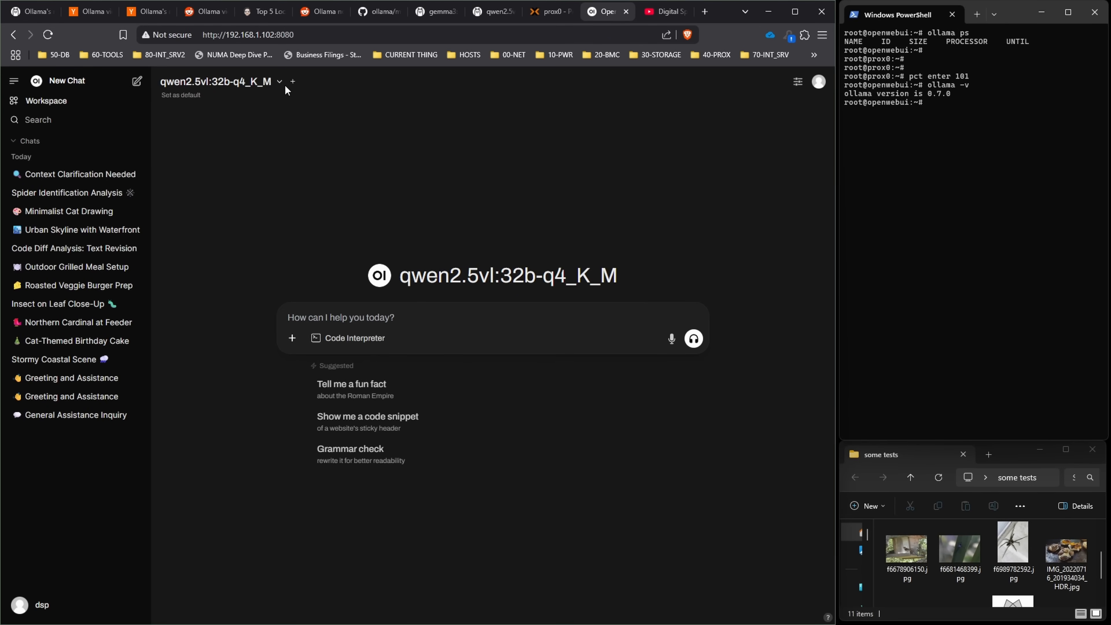
pyautogui.moveTo(464, 161)
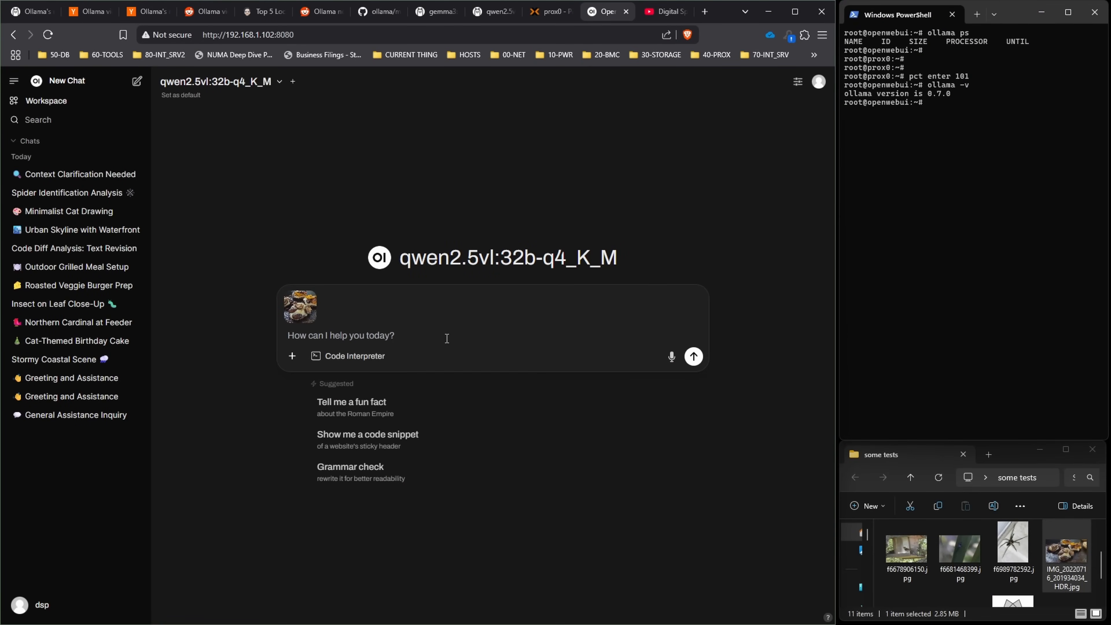
pyautogui.moveTo(457, 334)
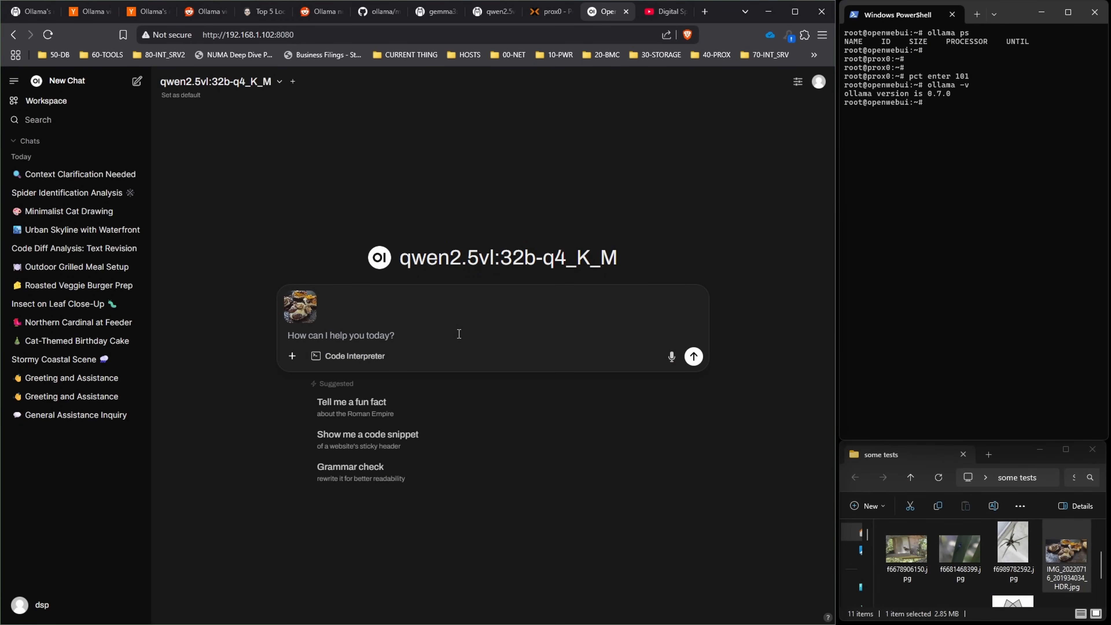
# Ask qwen2.5vl 'what do you see here?' about the griddle photo, then check 'ollama -v' in the console
pyautogui.write('what do you')
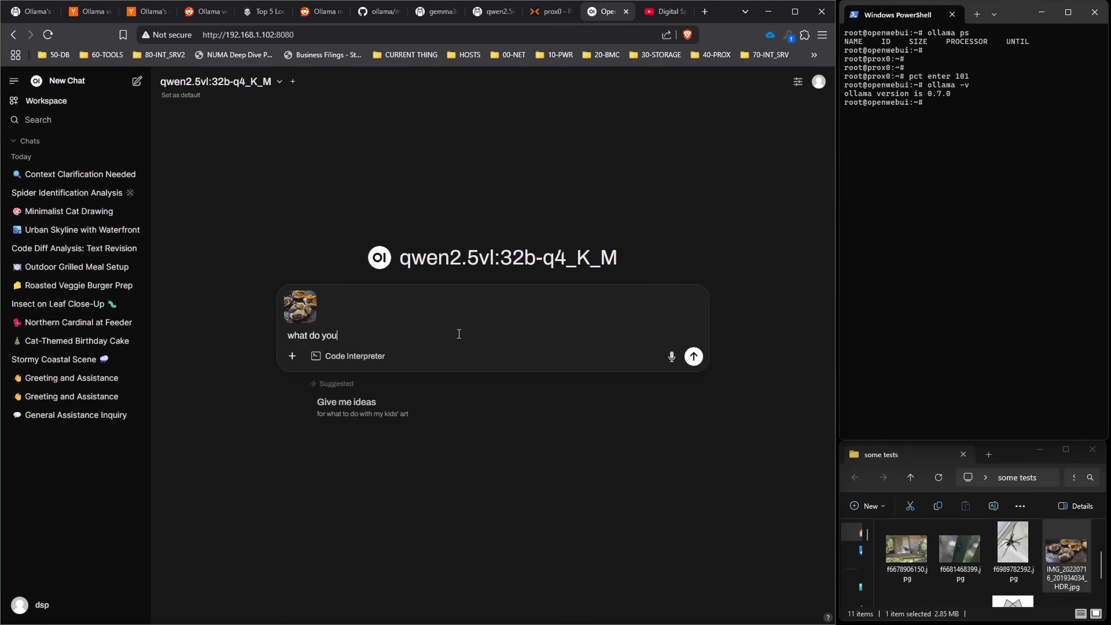
pyautogui.click(692, 356)
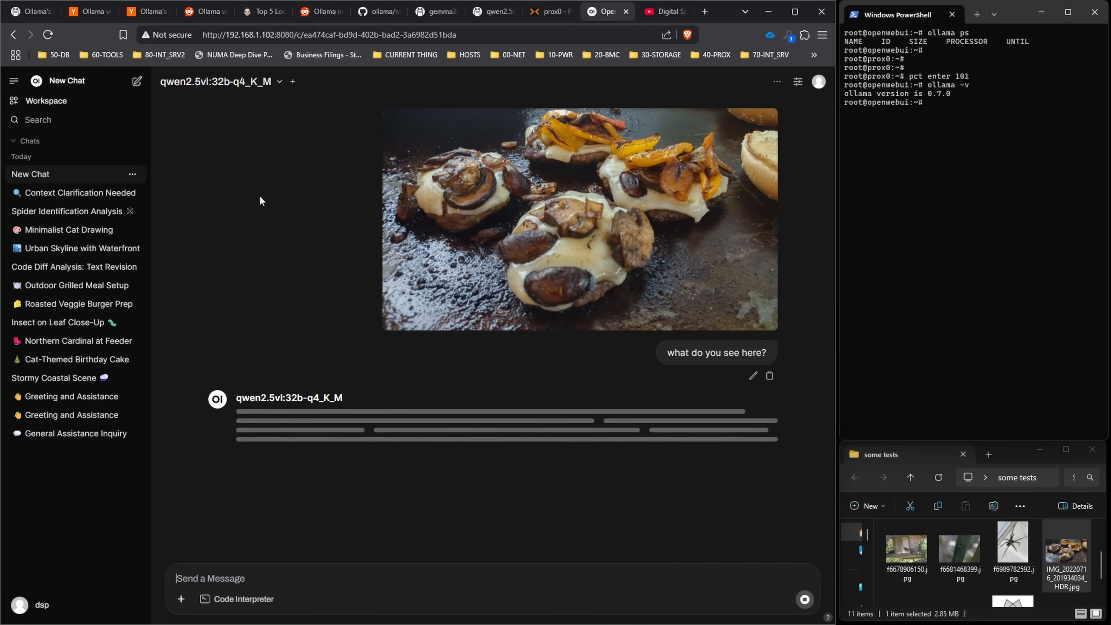
pyautogui.moveTo(250, 191)
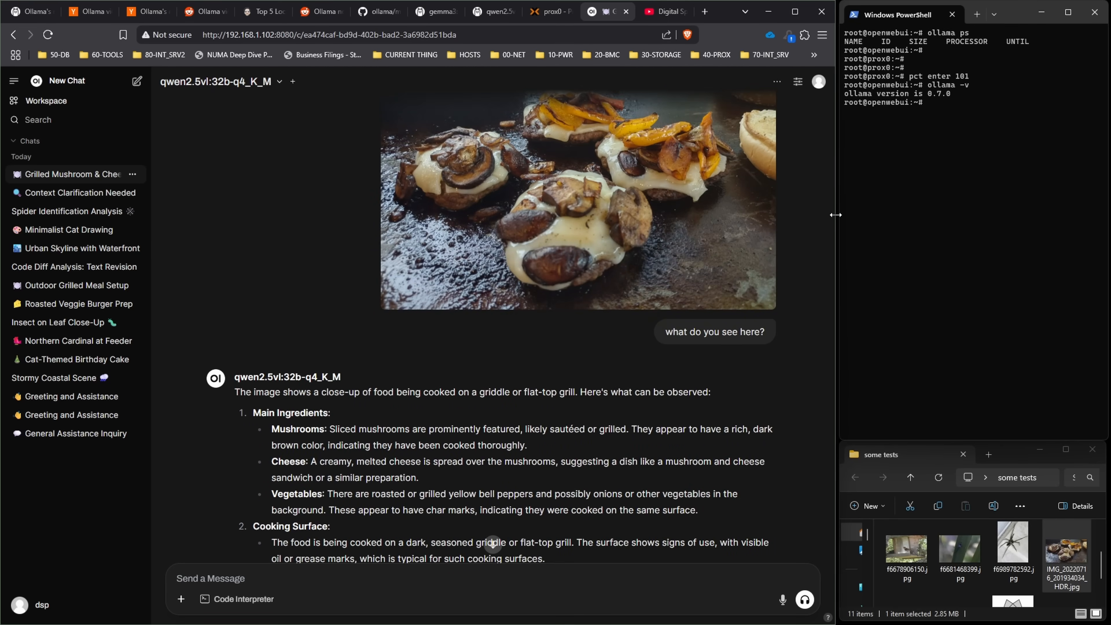
pyautogui.write('ollama -v')
pyautogui.write('ollama ps')
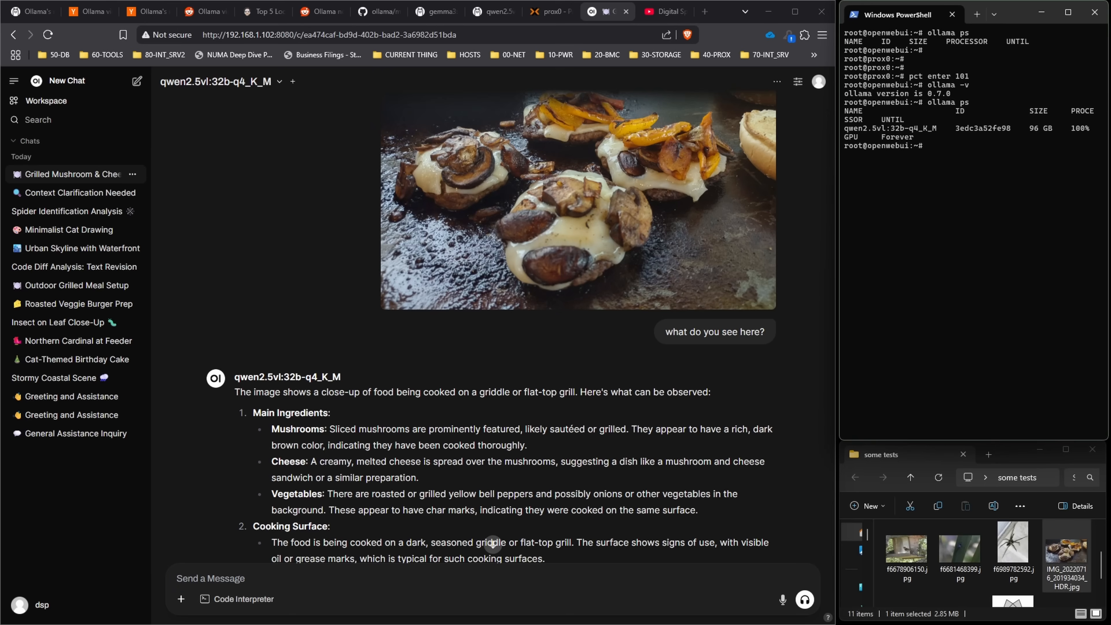
pyautogui.moveTo(579, 28)
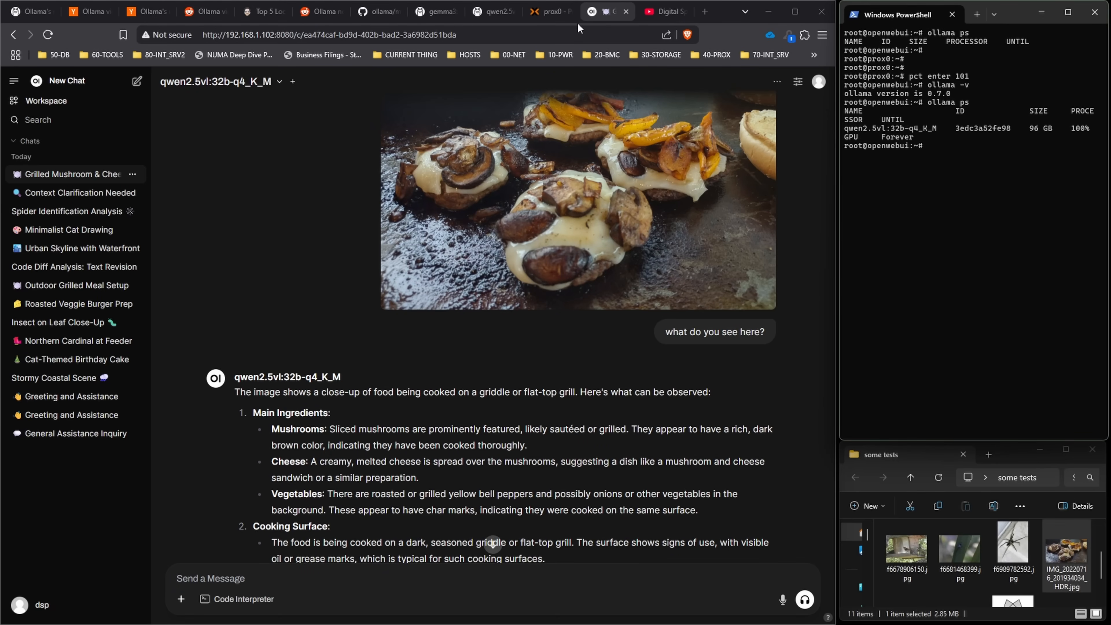
pyautogui.moveTo(433, 28)
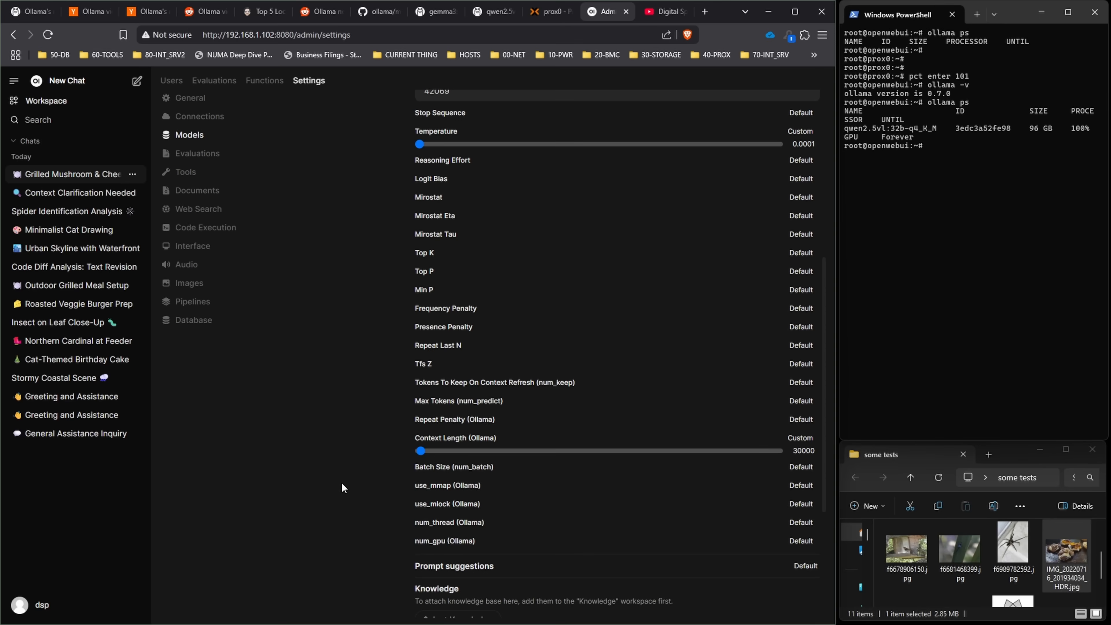
pyautogui.click(493, 12)
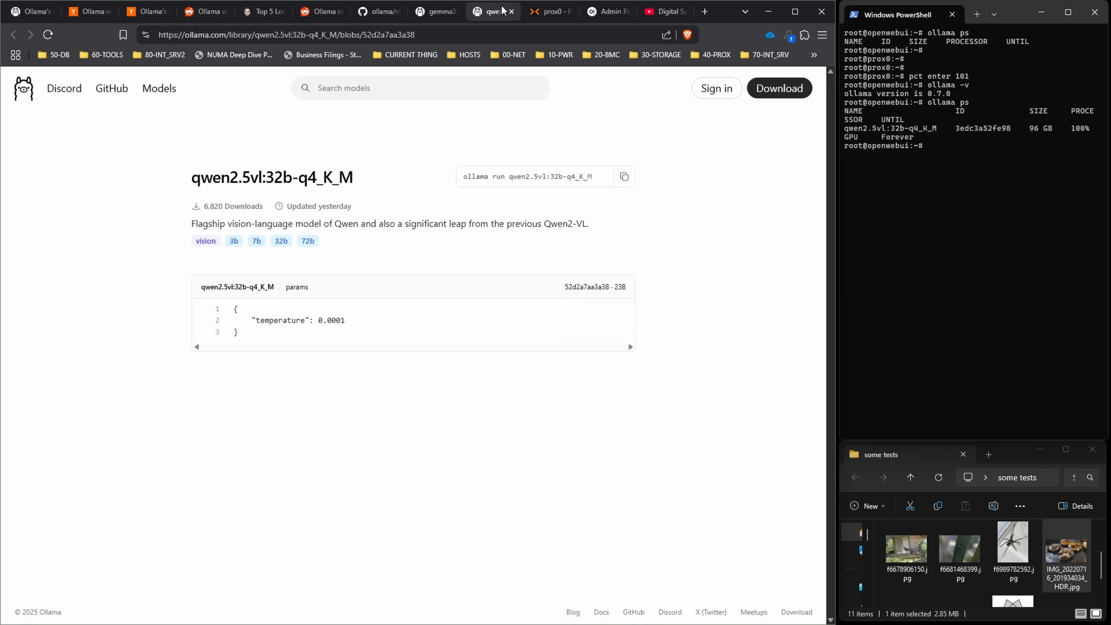
pyautogui.click(606, 11)
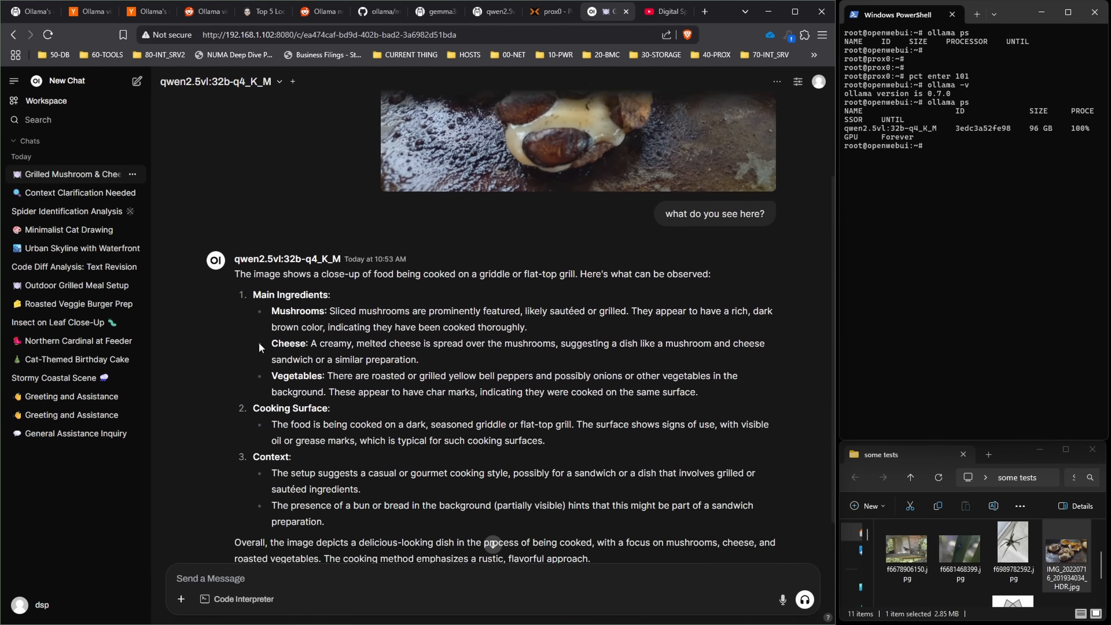
# Scroll through the qwen2.5vl response before starting the new spider-photo chat
pyautogui.scroll(-3)
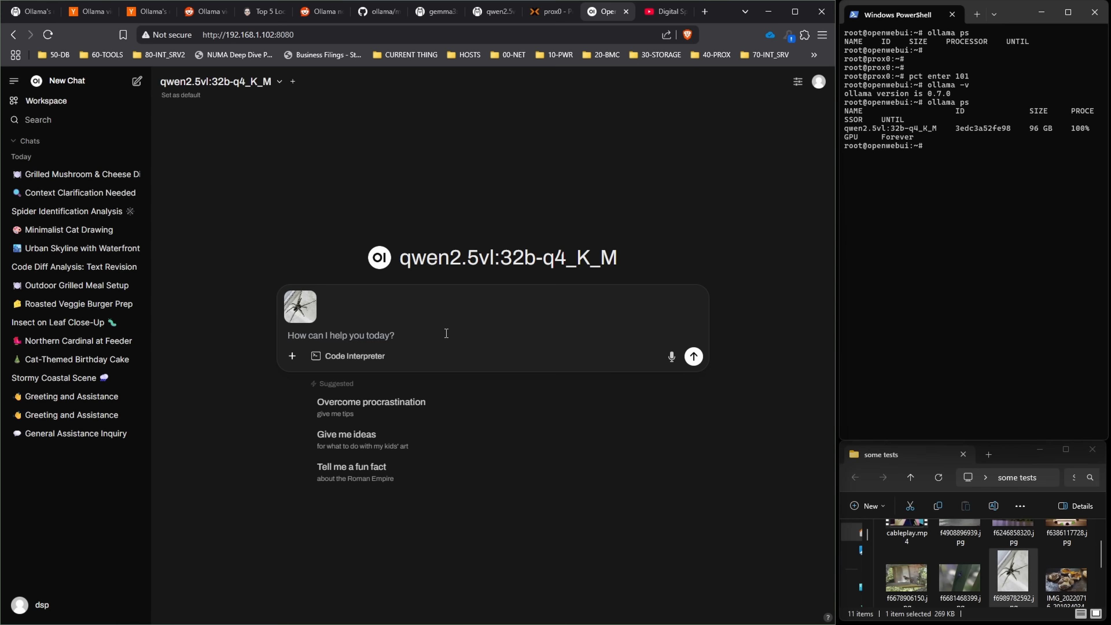
# Ask qwen2.5vl to name the attached spider, which it identifies as a Brown Recluse
pyautogui.write('name this spio')
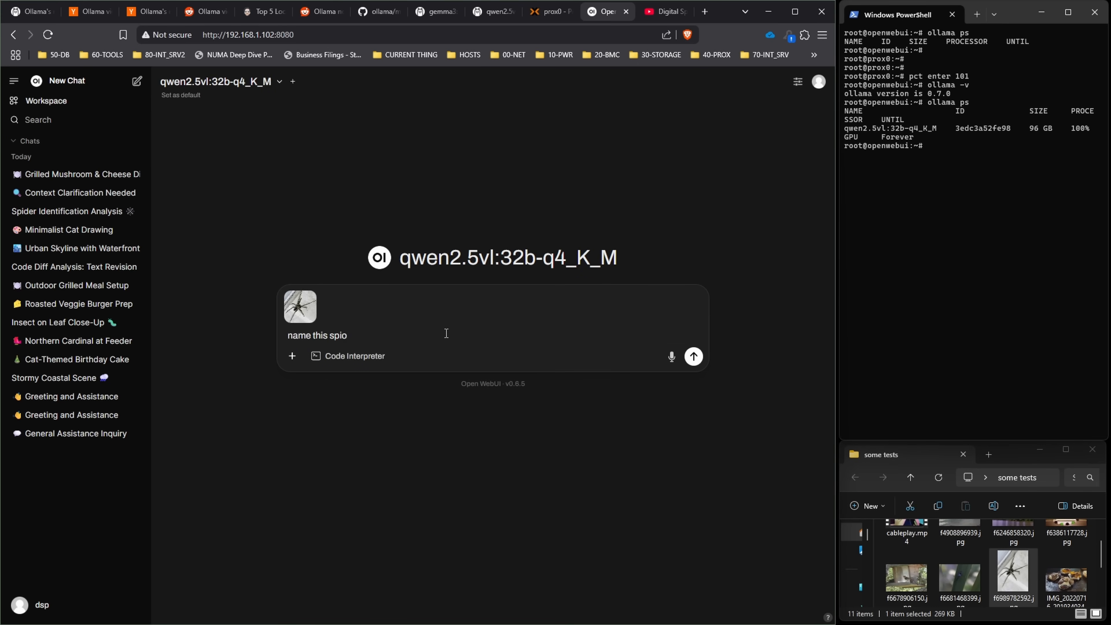
pyautogui.click(692, 356)
pyautogui.write('ollama ps')
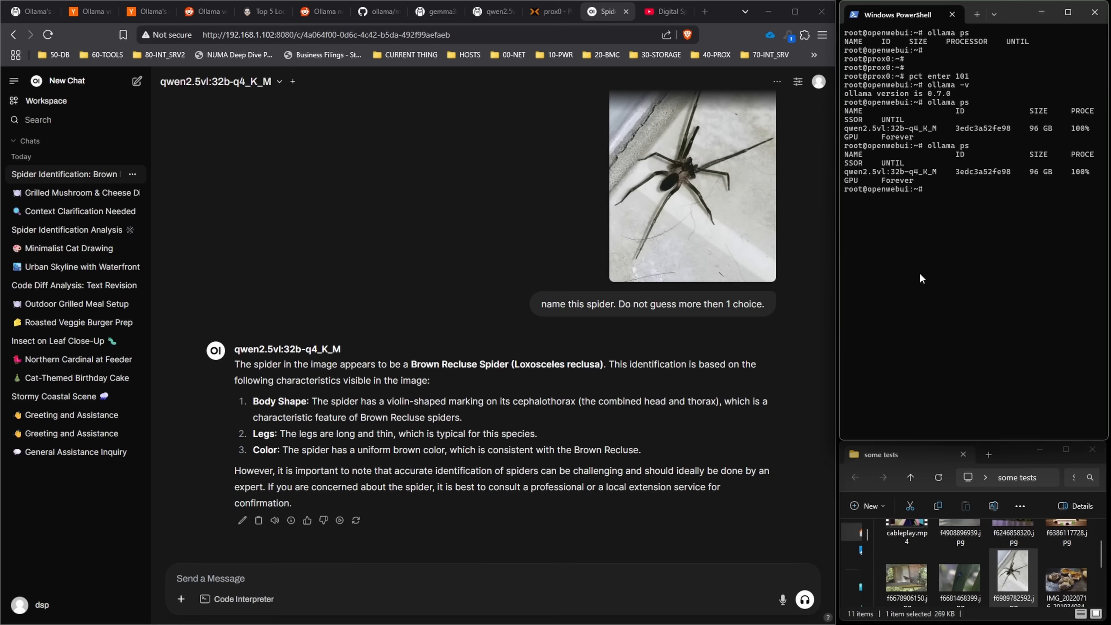
pyautogui.moveTo(904, 293)
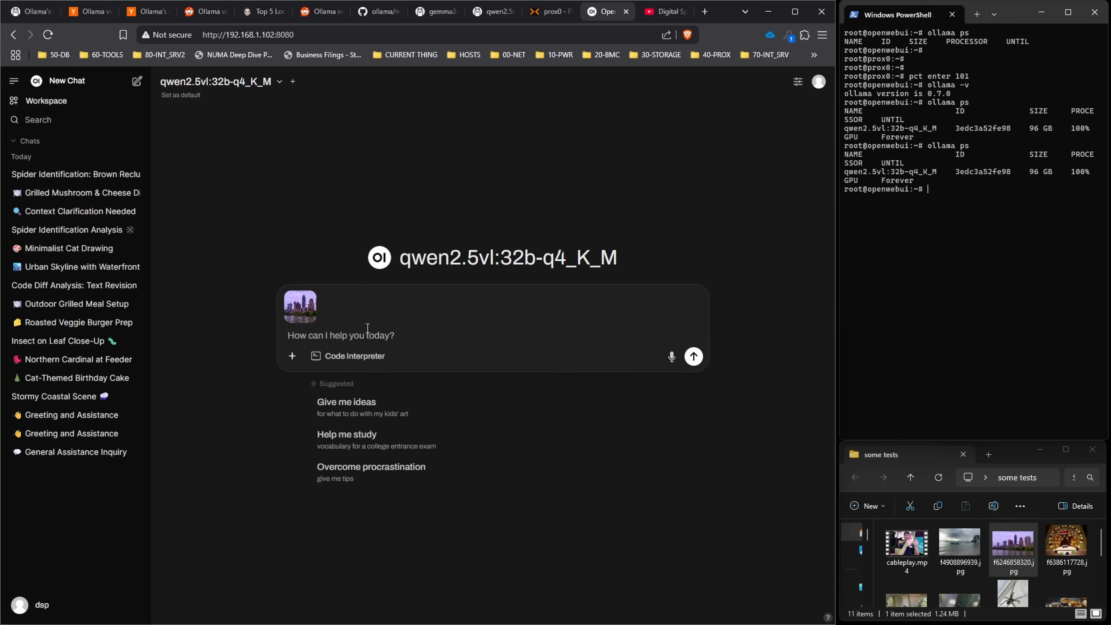
# Ask 'what city is this. Do not guess more then 1 city.' and read the Austin, Texas reply
pyautogui.write('what city i')
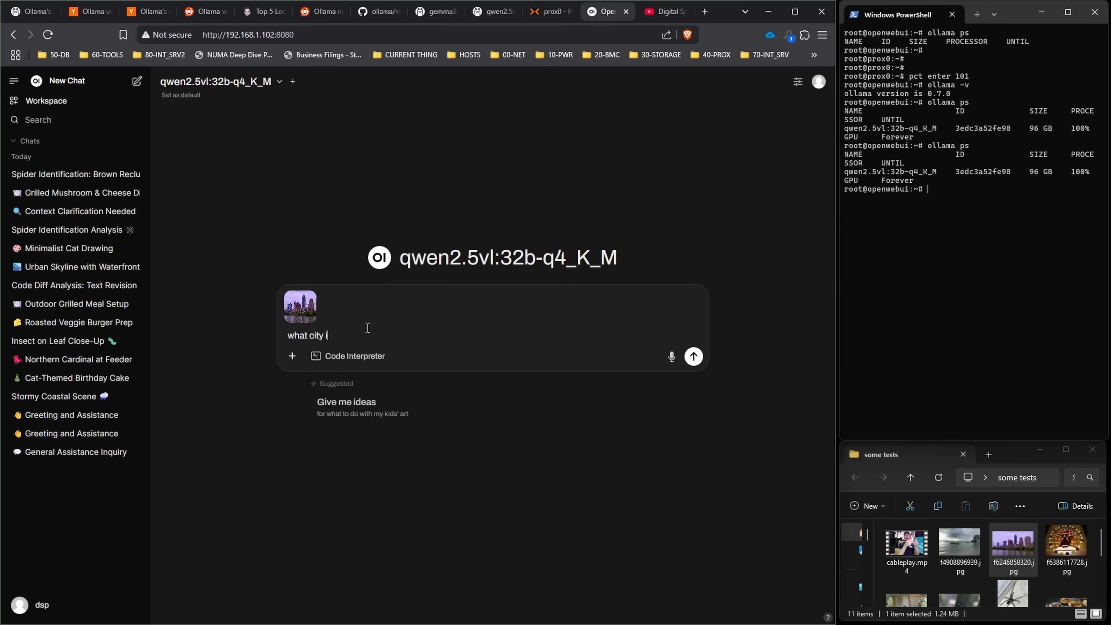
pyautogui.click(693, 357)
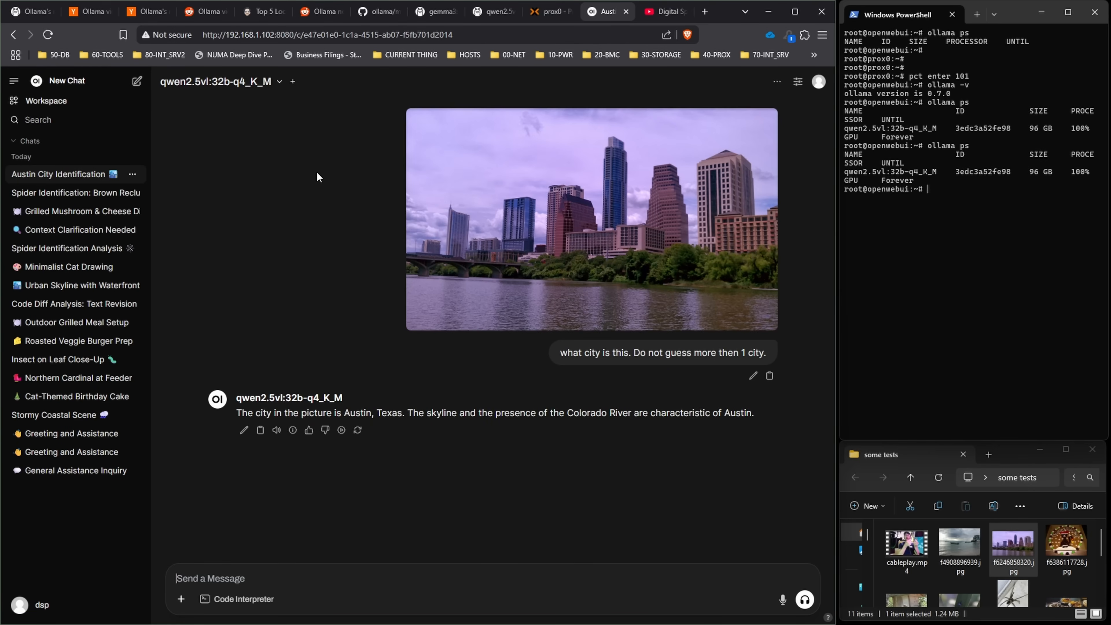
pyautogui.moveTo(552, 289)
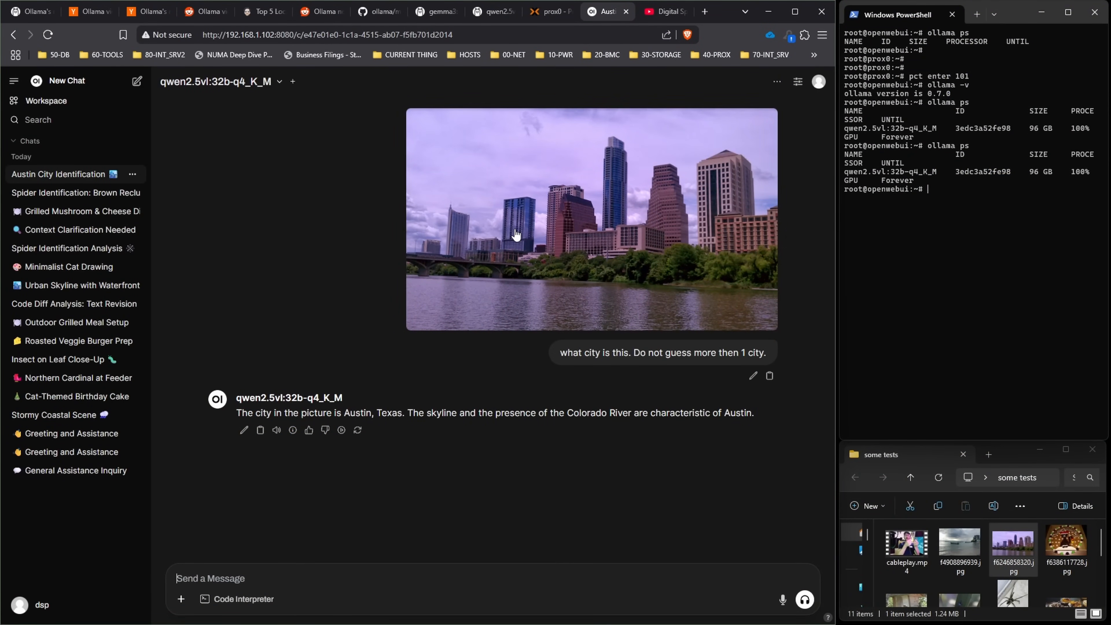
pyautogui.moveTo(485, 239)
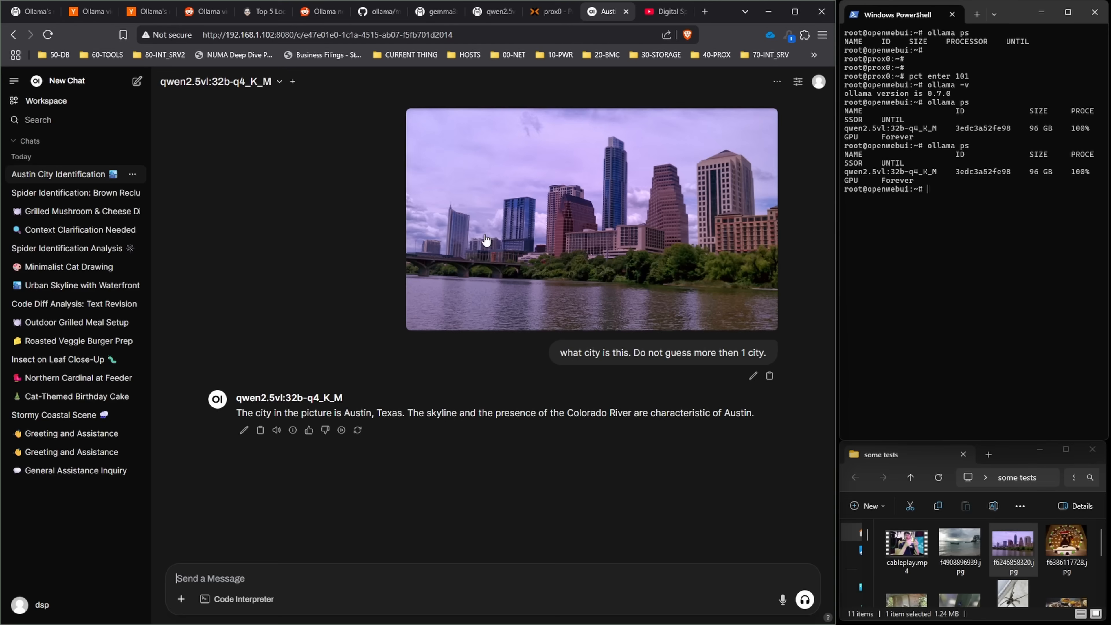
pyautogui.moveTo(334, 265)
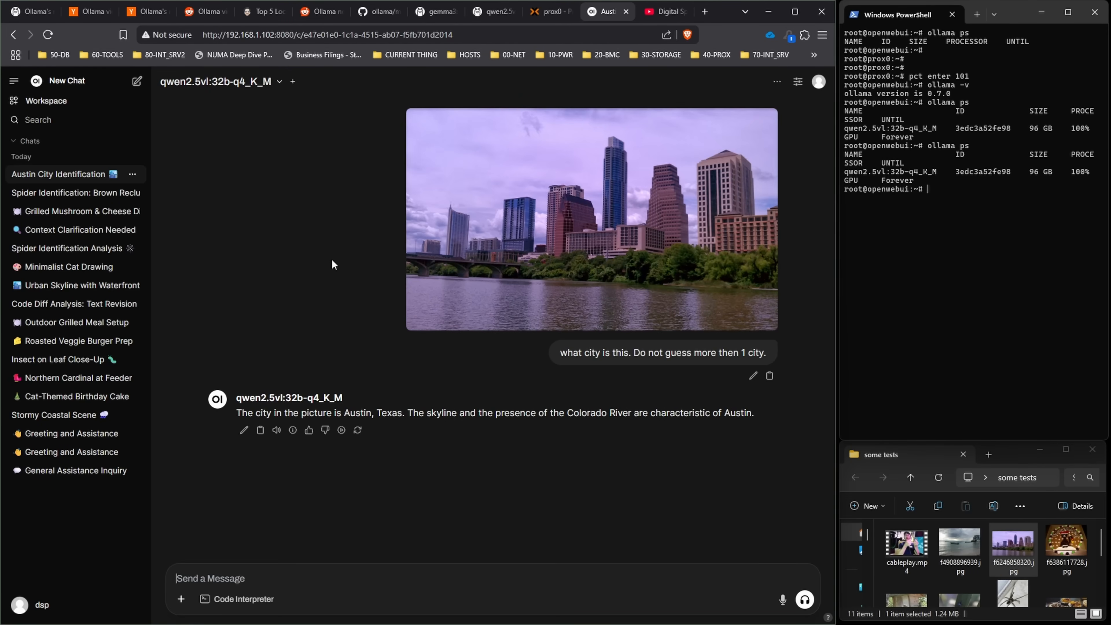
pyautogui.moveTo(960, 550)
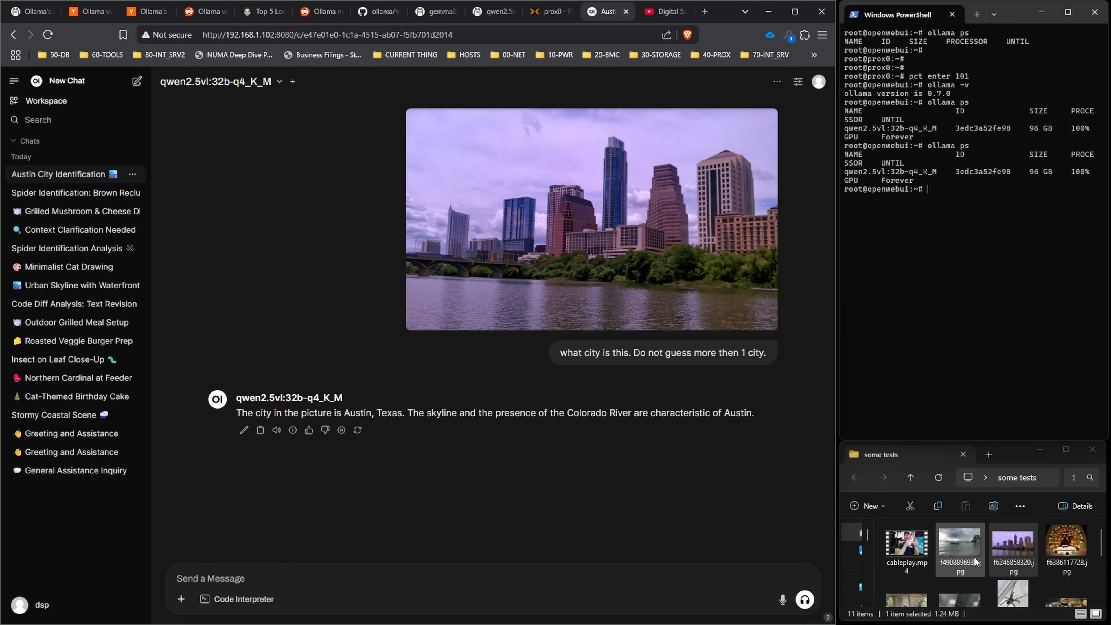
pyautogui.scroll(-3)
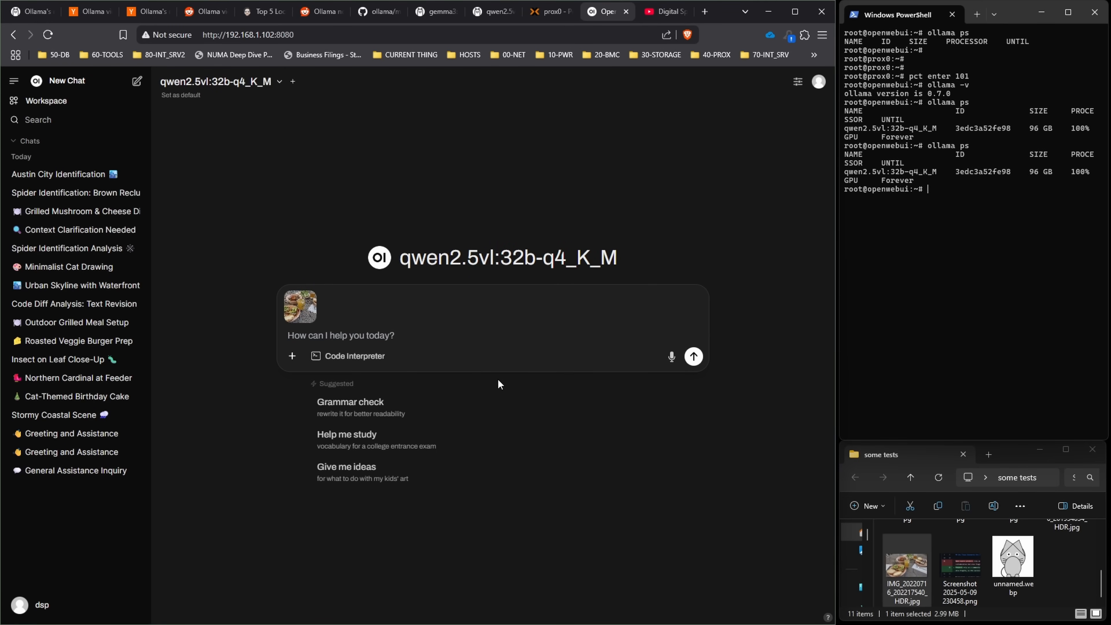
# Ask qwen2.5vl 'what is in this picture?' about the meal photo, then whether it shows hamburgers
pyautogui.write('what is')
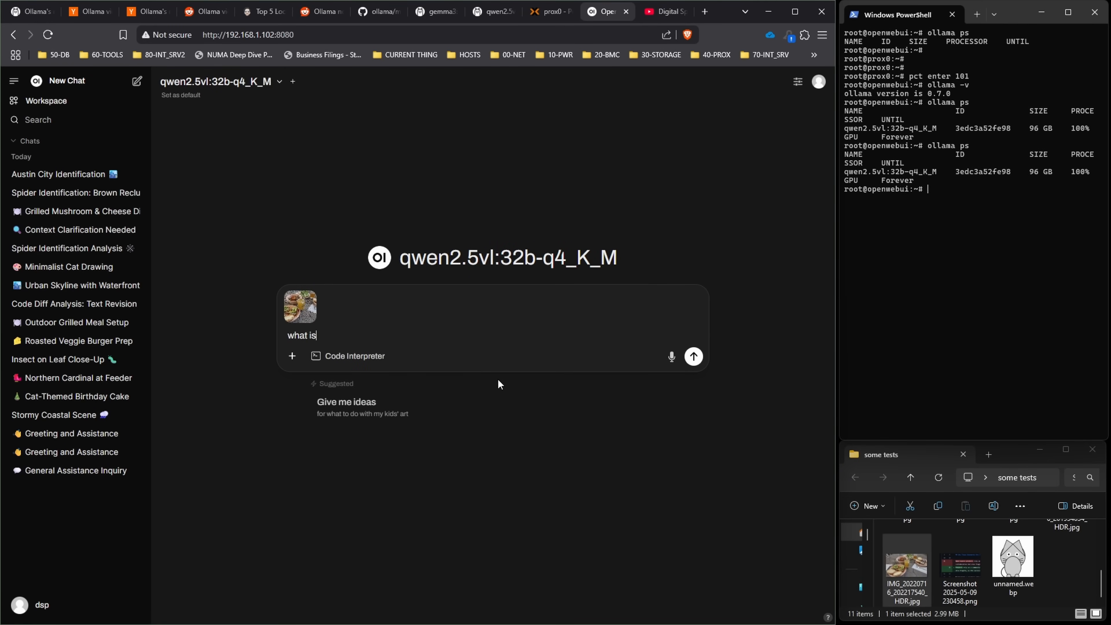
pyautogui.write('in this pict')
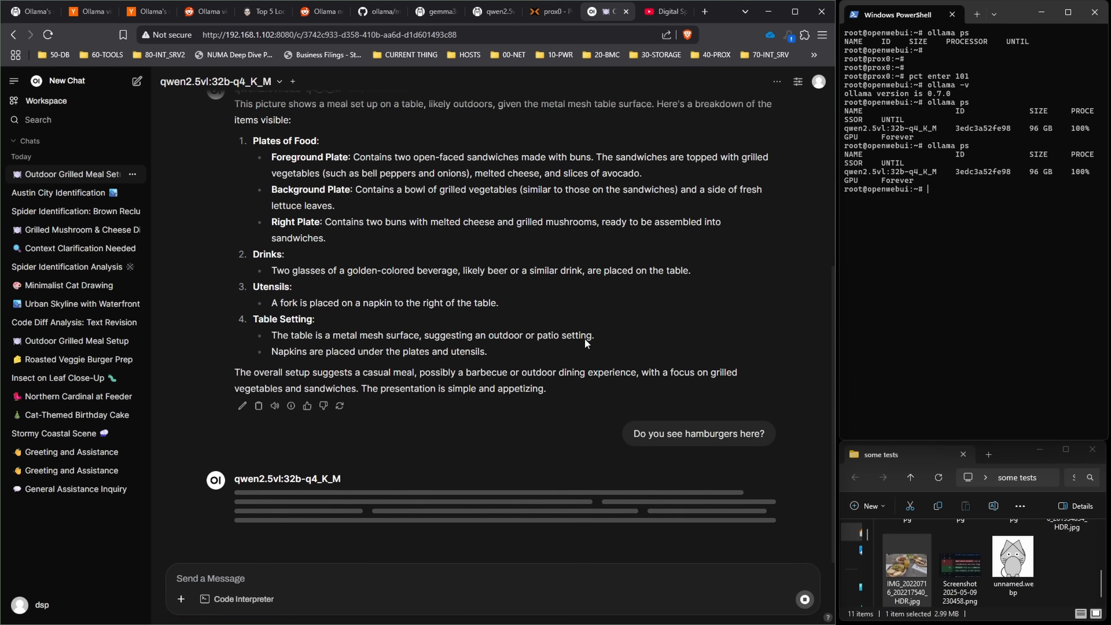
pyautogui.moveTo(546, 300)
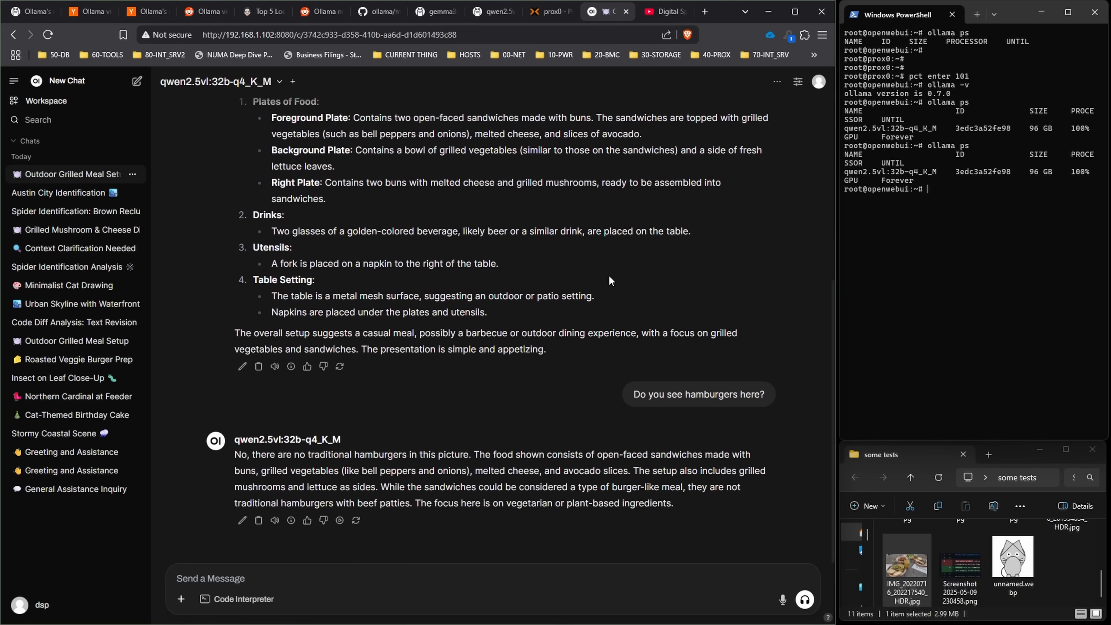
pyautogui.moveTo(604, 270)
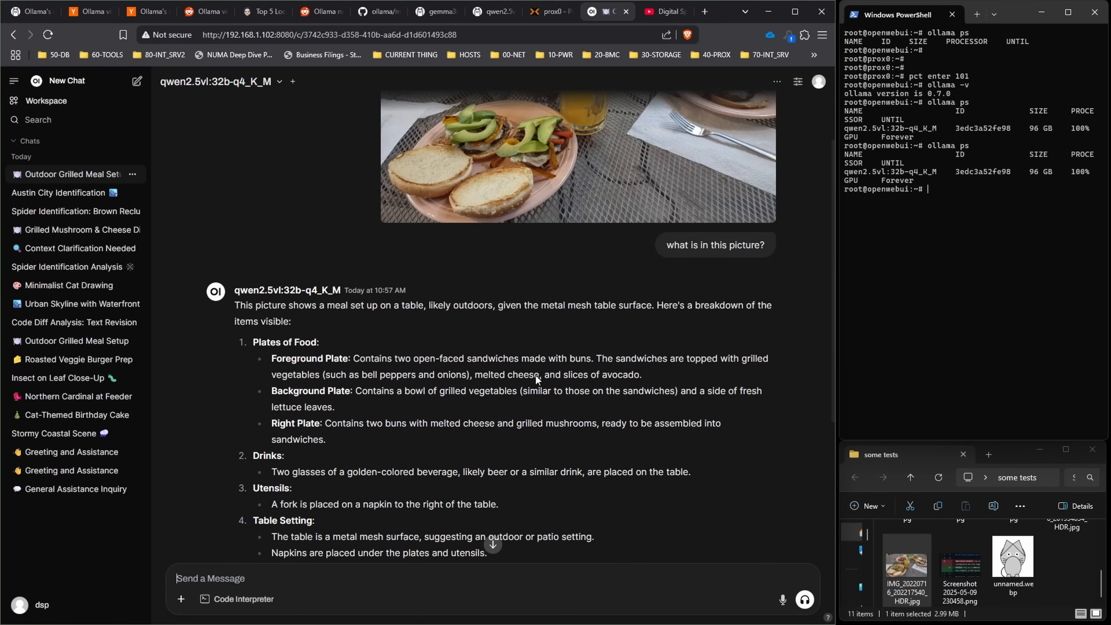
pyautogui.click(578, 155)
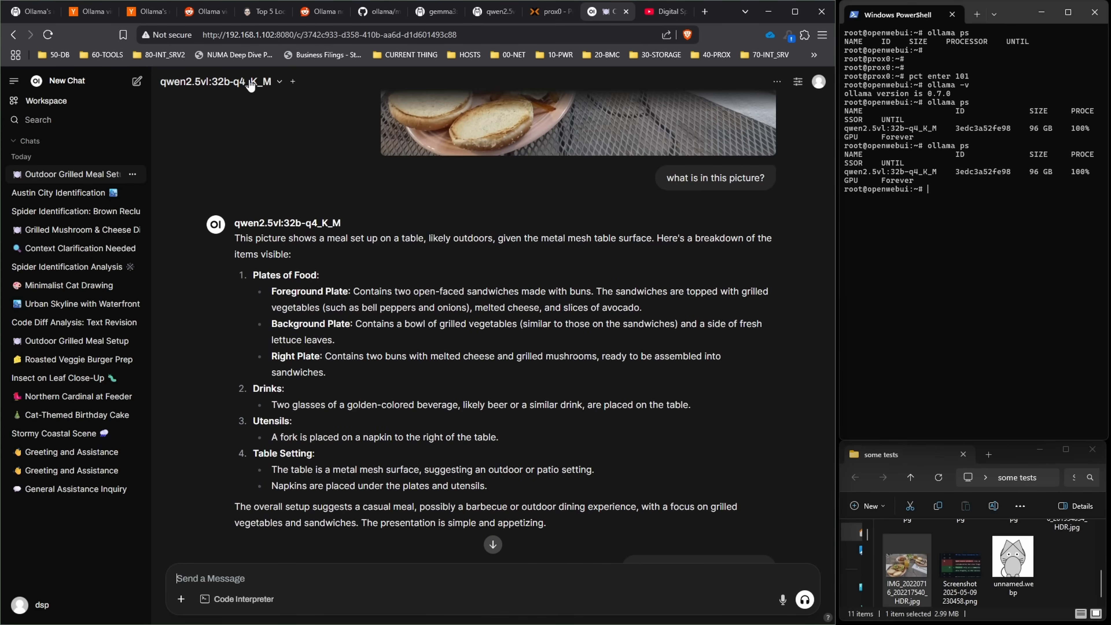
# Switch the chat model to gemma3:27b-it-qat and check running models with 'ollama ps'
pyautogui.click(213, 82)
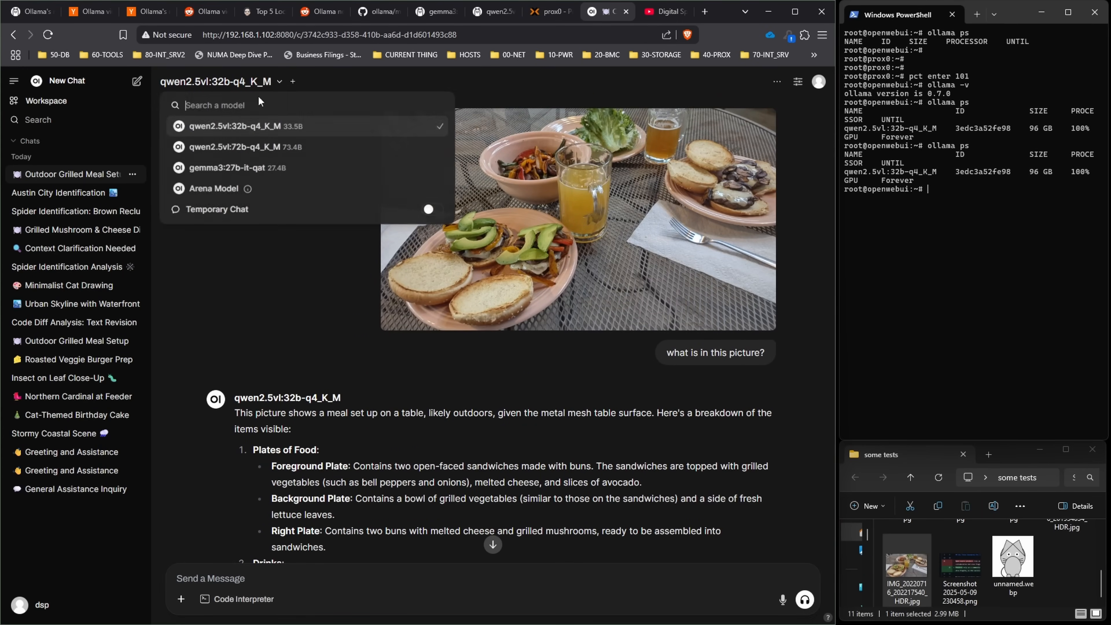
pyautogui.click(228, 168)
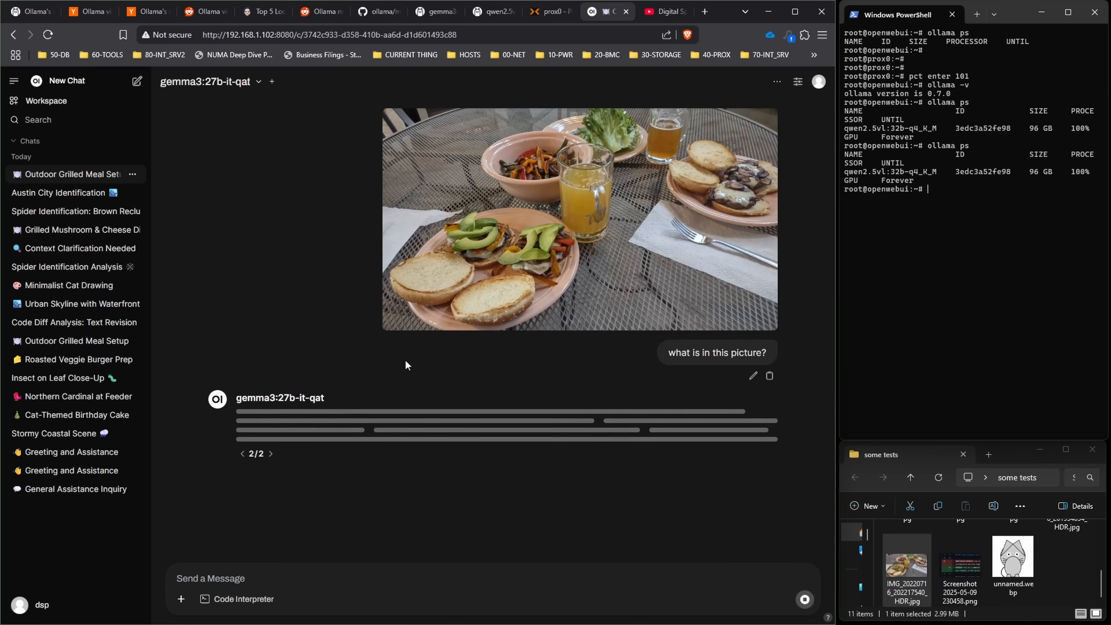
pyautogui.moveTo(243, 207)
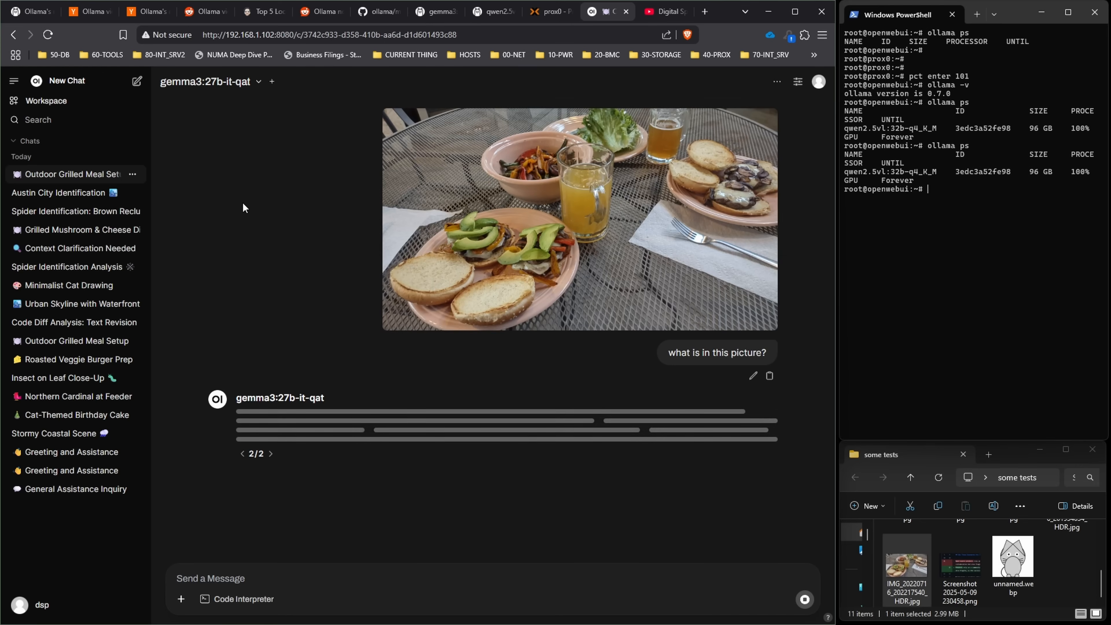
pyautogui.write('ollama ps')
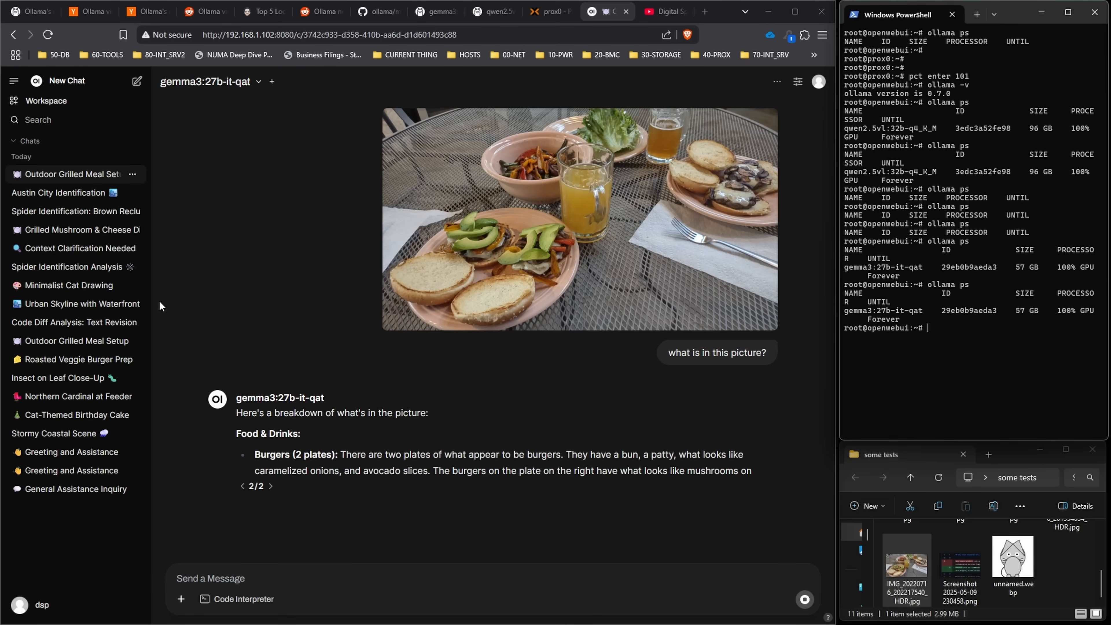
# Read through gemma3's burger-plates answer and view its 33 tokens/s generation statistics
pyautogui.scroll(-3)
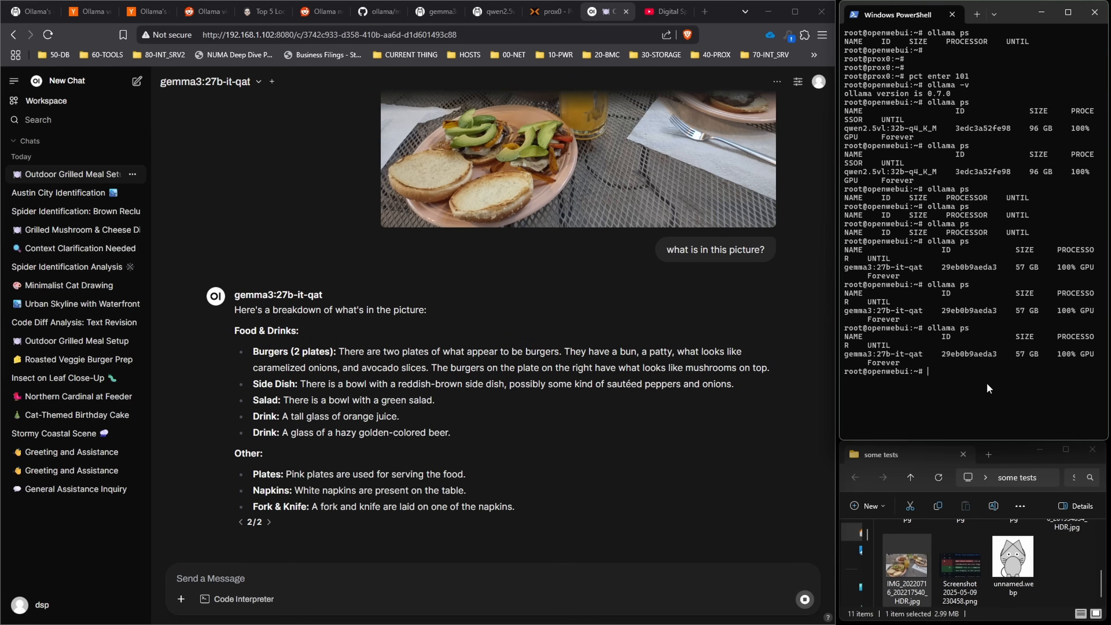
pyautogui.scroll(-3)
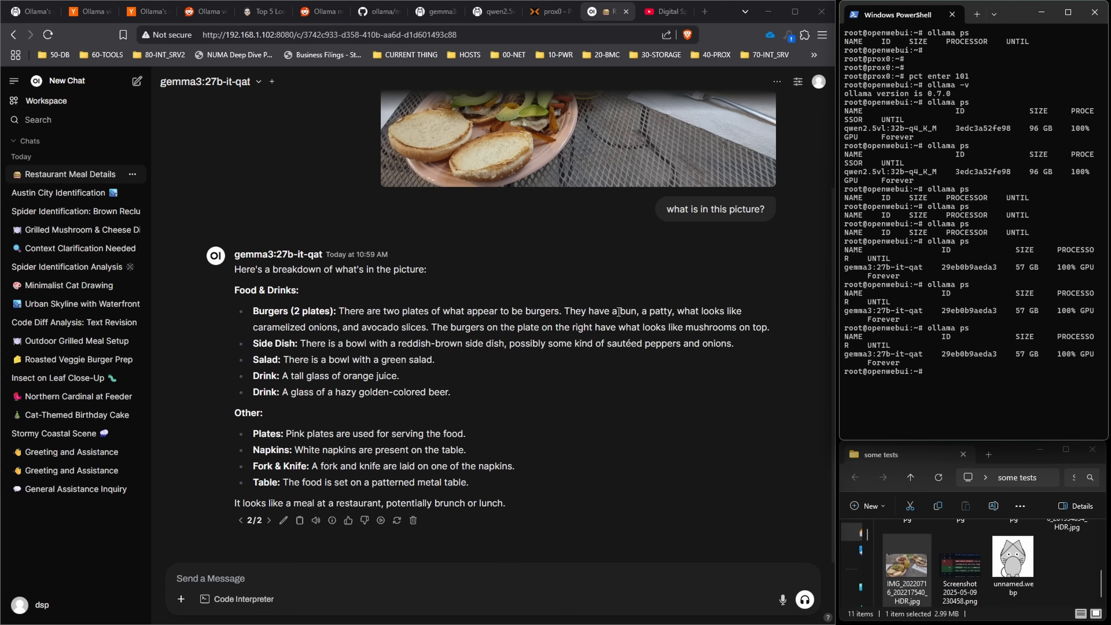
pyautogui.moveTo(612, 331)
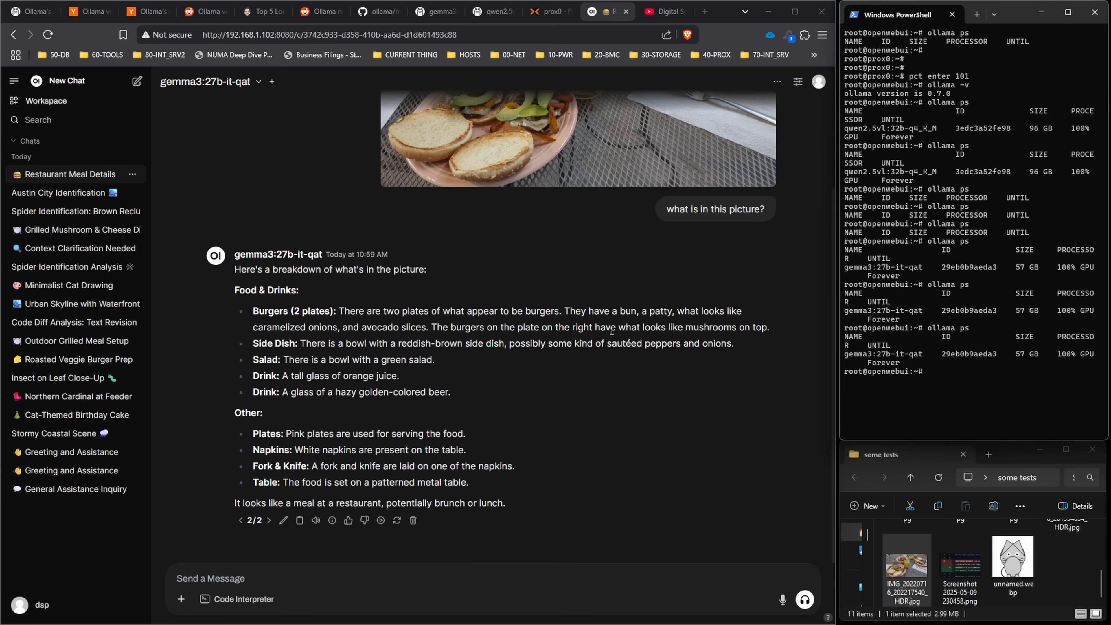
pyautogui.scroll(-3)
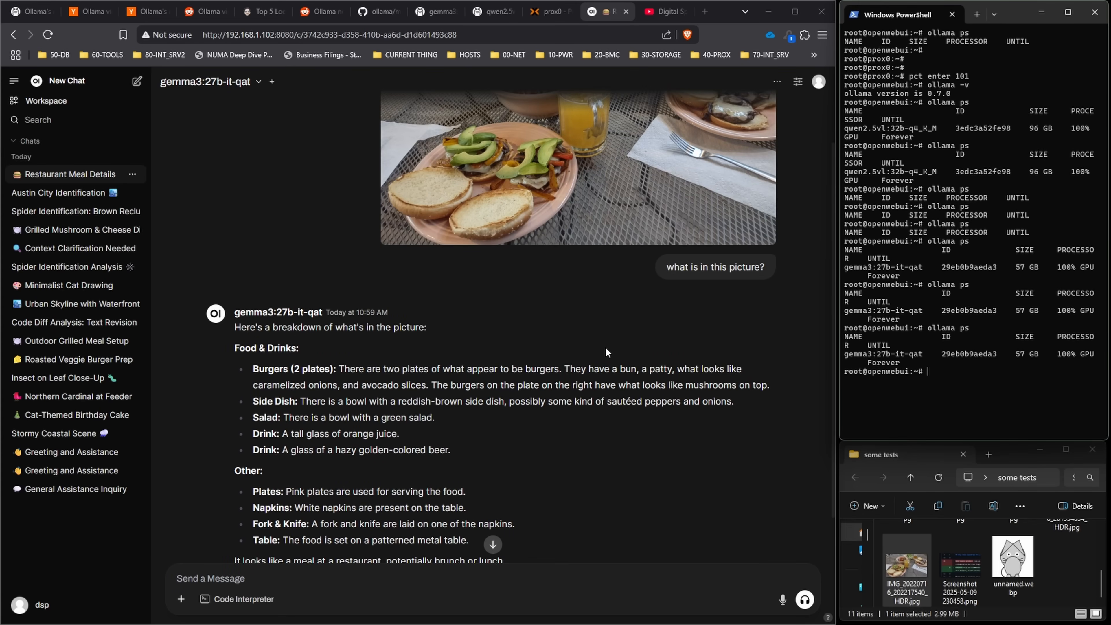
pyautogui.moveTo(515, 381)
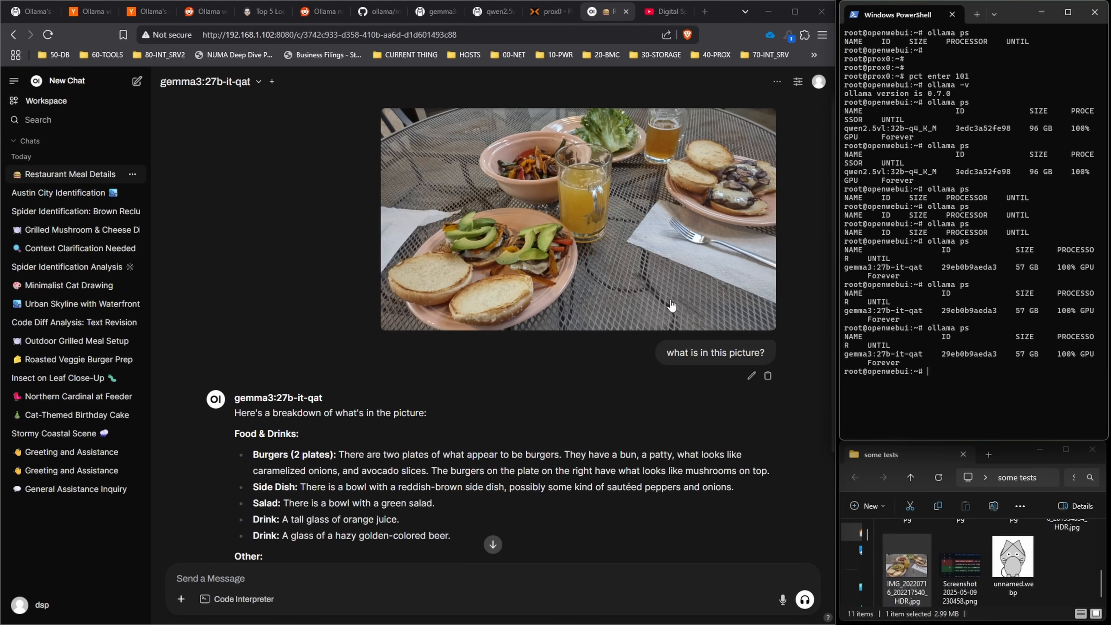
pyautogui.moveTo(591, 193)
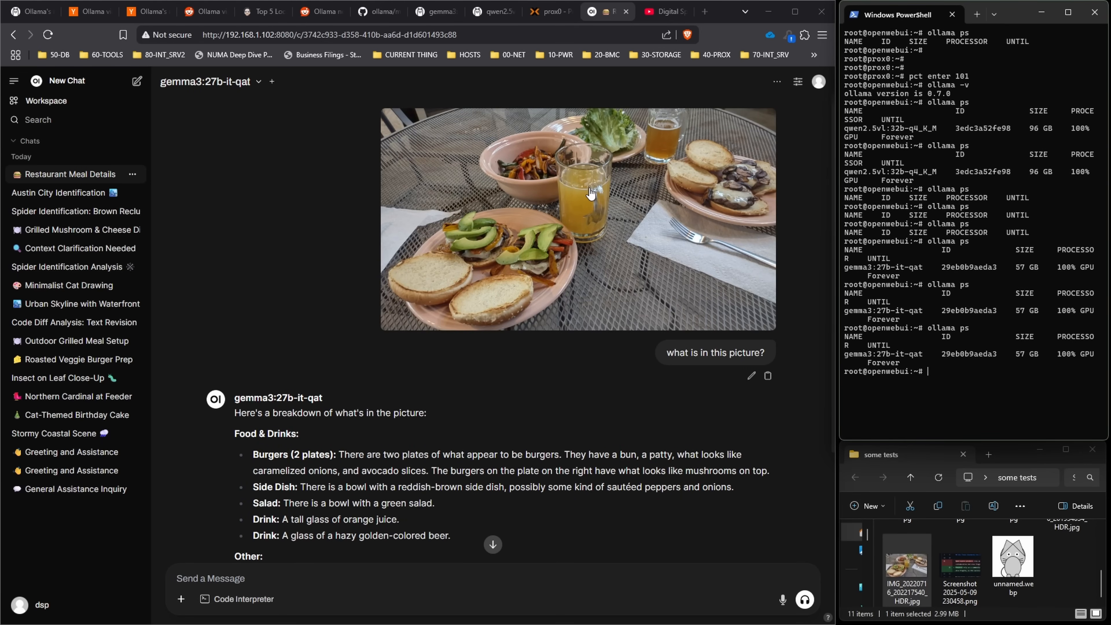
pyautogui.moveTo(612, 145)
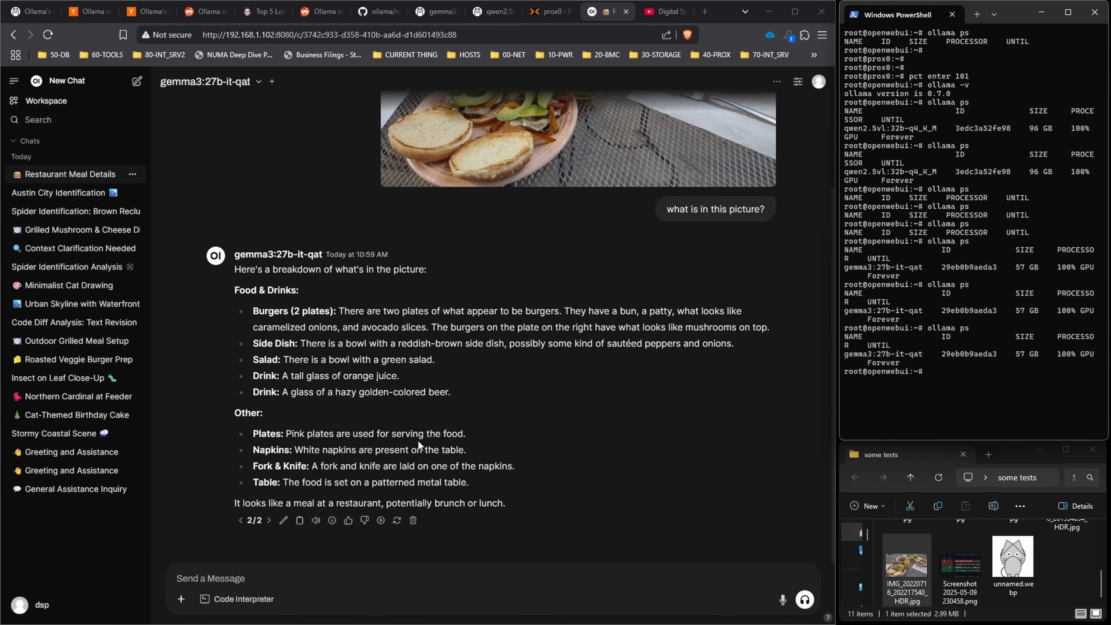
pyautogui.moveTo(342, 471)
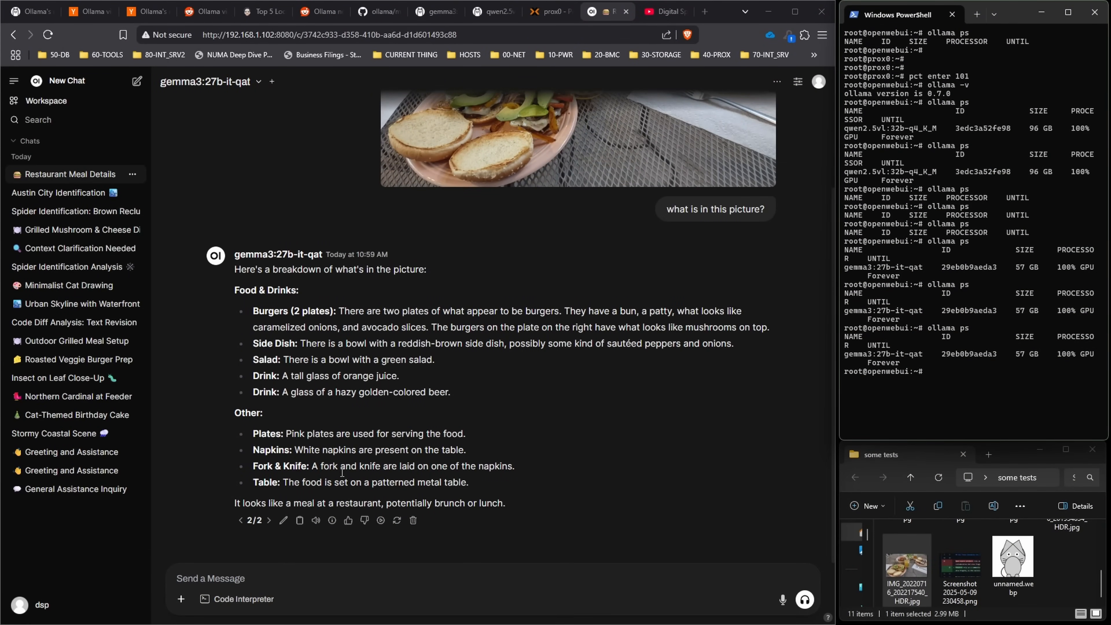
pyautogui.moveTo(581, 452)
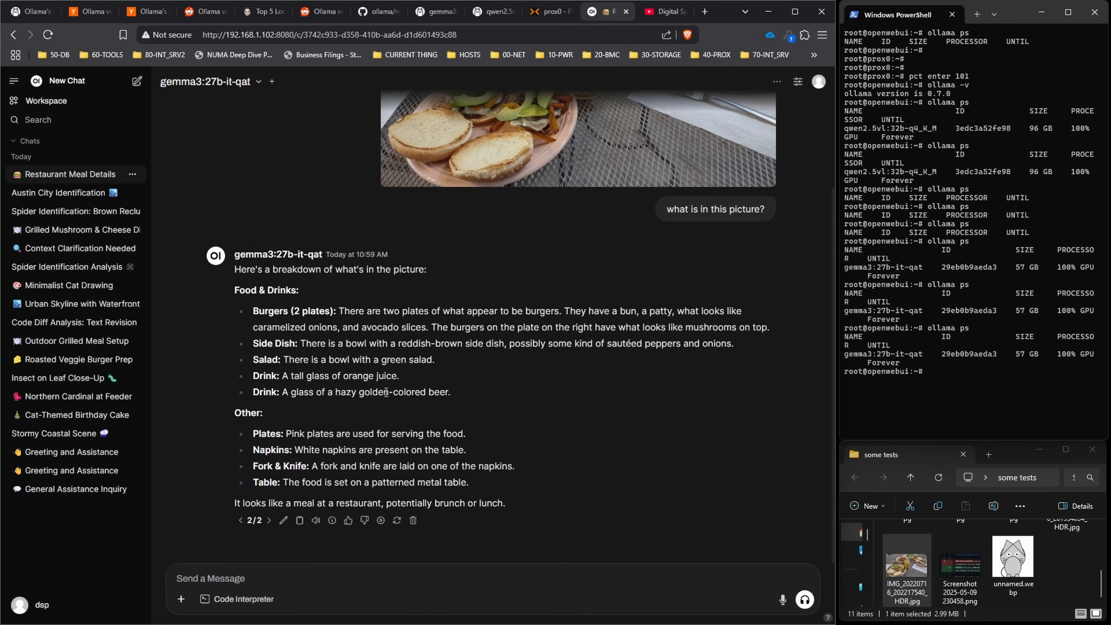
pyautogui.click(332, 521)
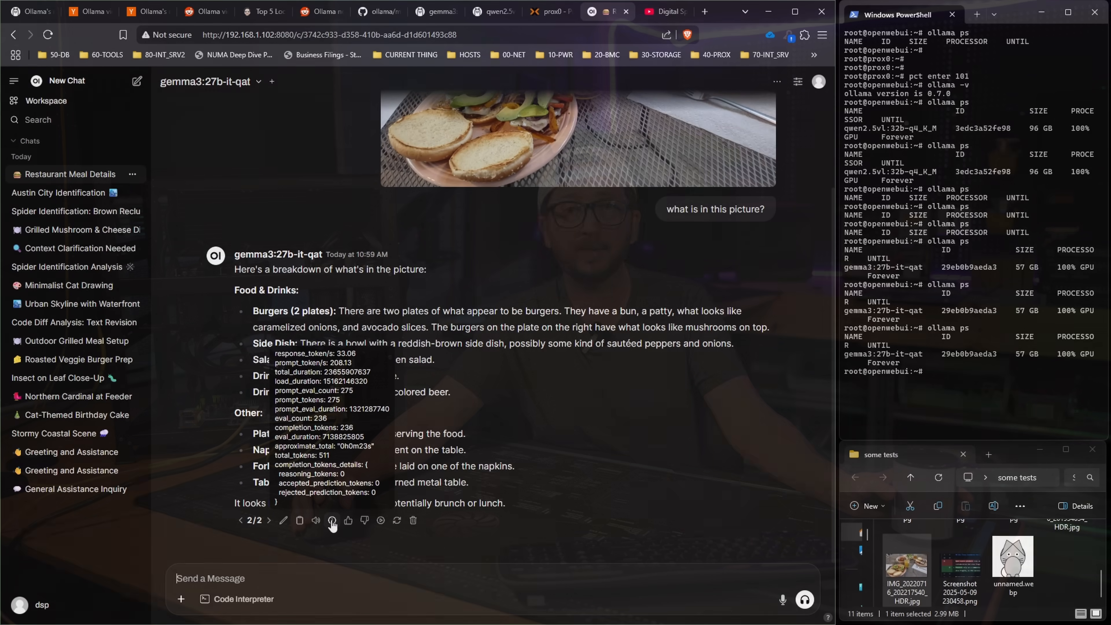
# Ask gemma3 what the plate pattern in the meal photo is
pyautogui.write('what is the name of the')
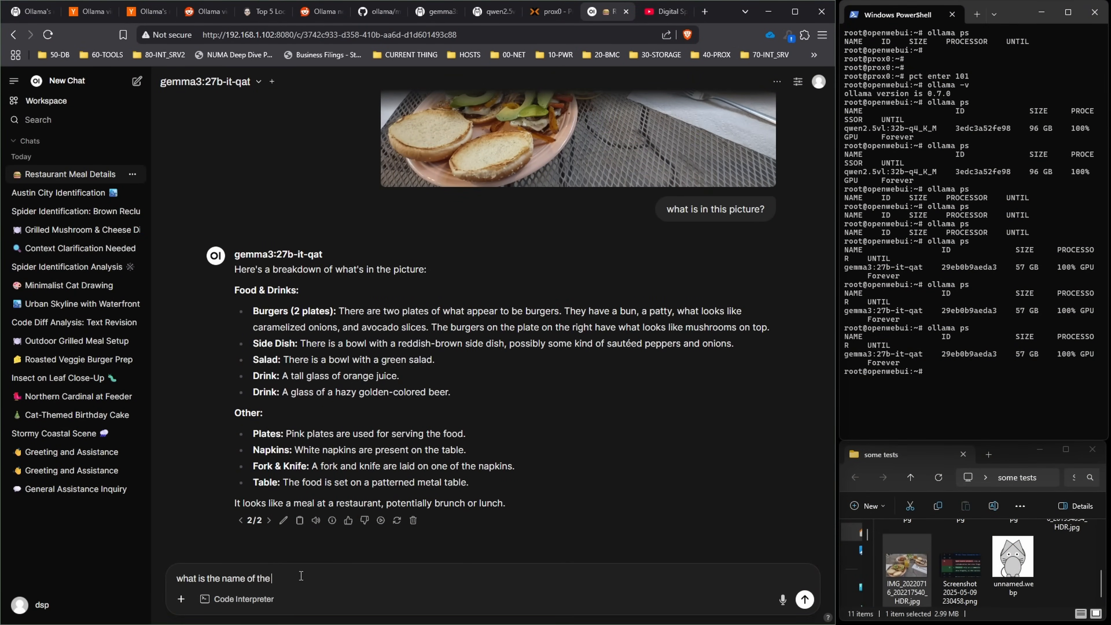
pyautogui.write('plate pattern')
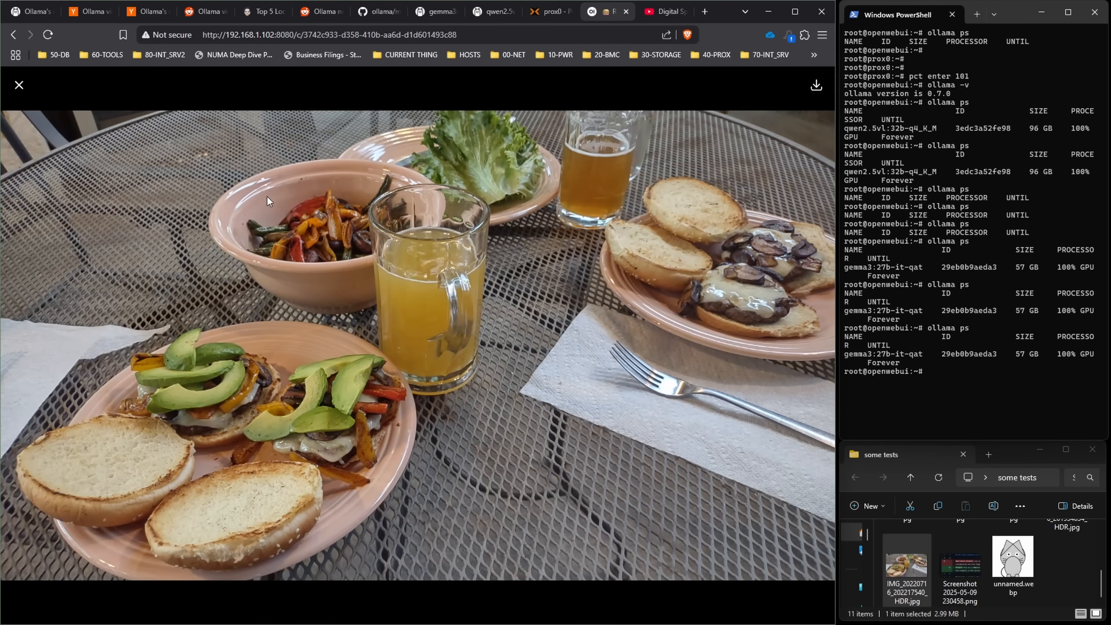
pyautogui.moveTo(303, 324)
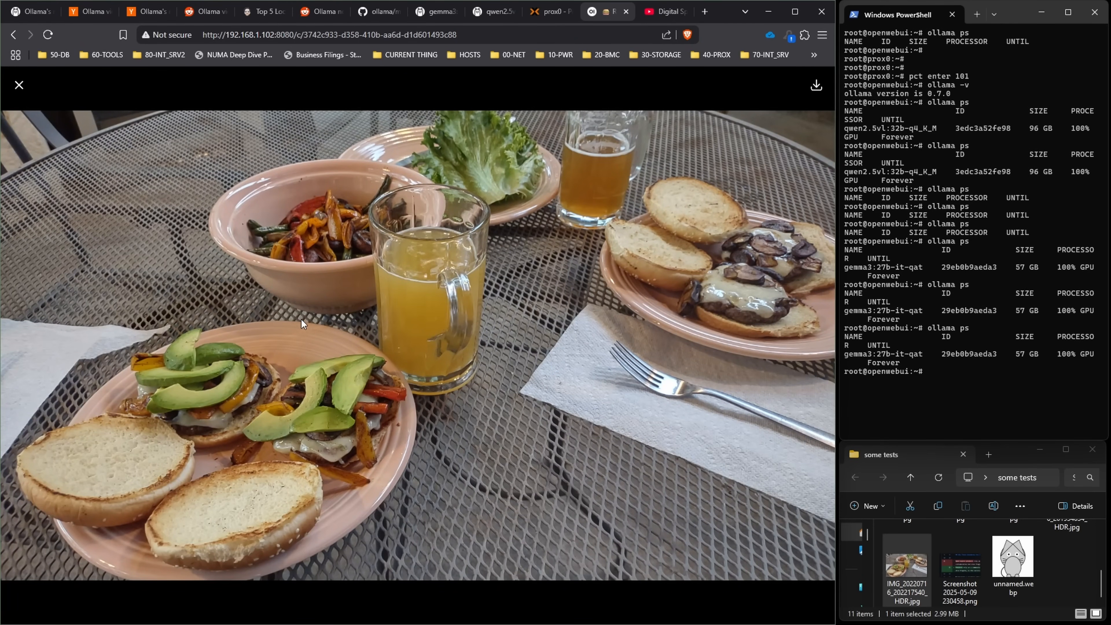
pyautogui.moveTo(316, 350)
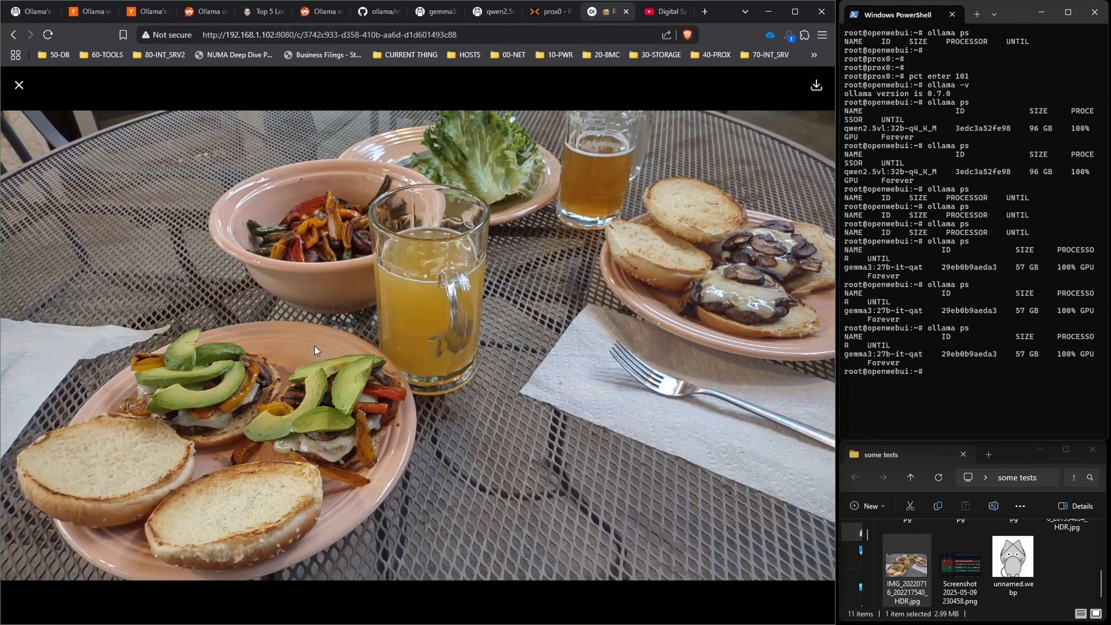
pyautogui.moveTo(301, 354)
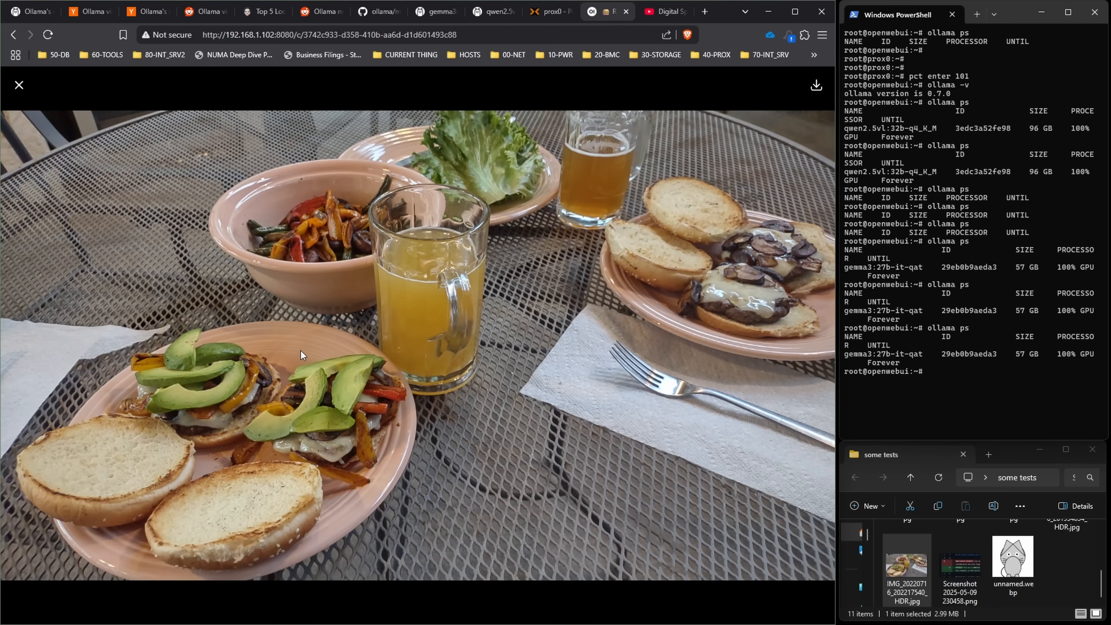
pyautogui.moveTo(269, 279)
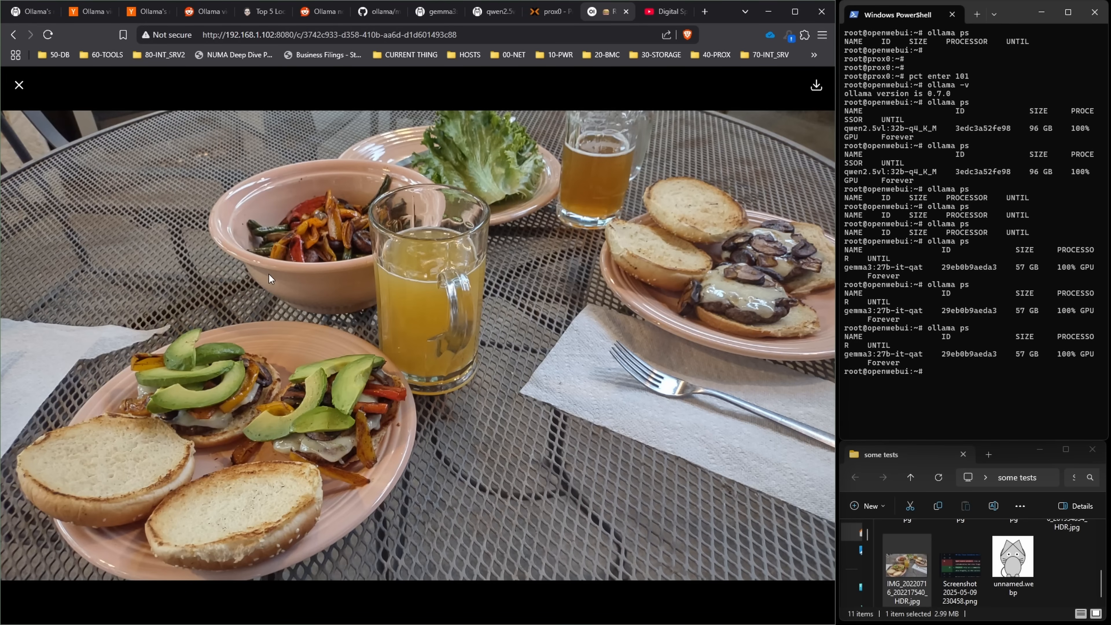
pyautogui.moveTo(243, 157)
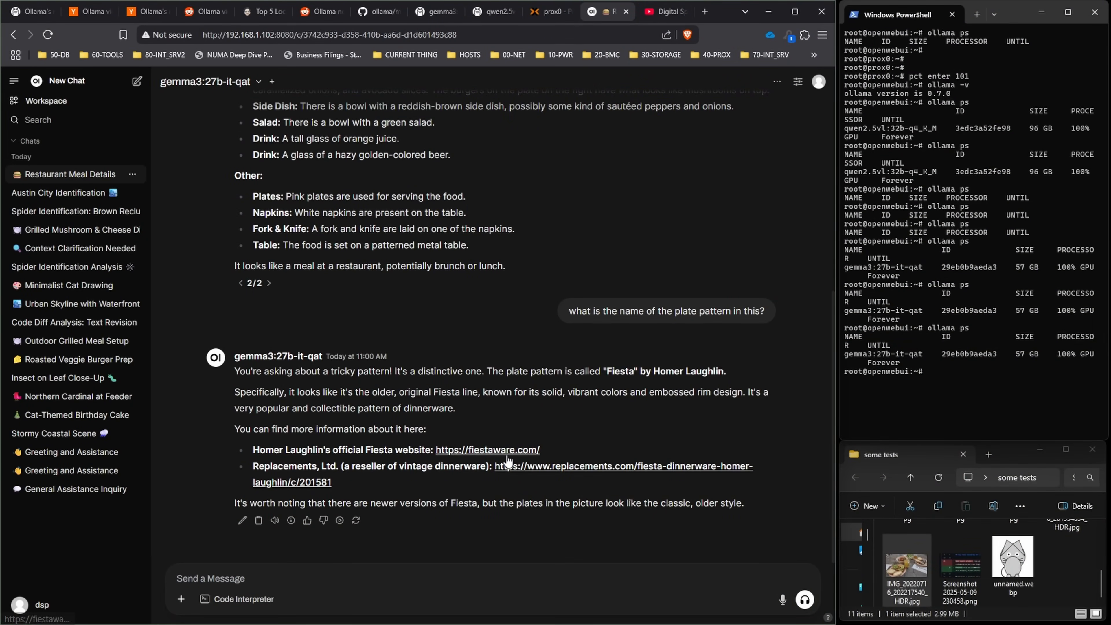
pyautogui.click(487, 449)
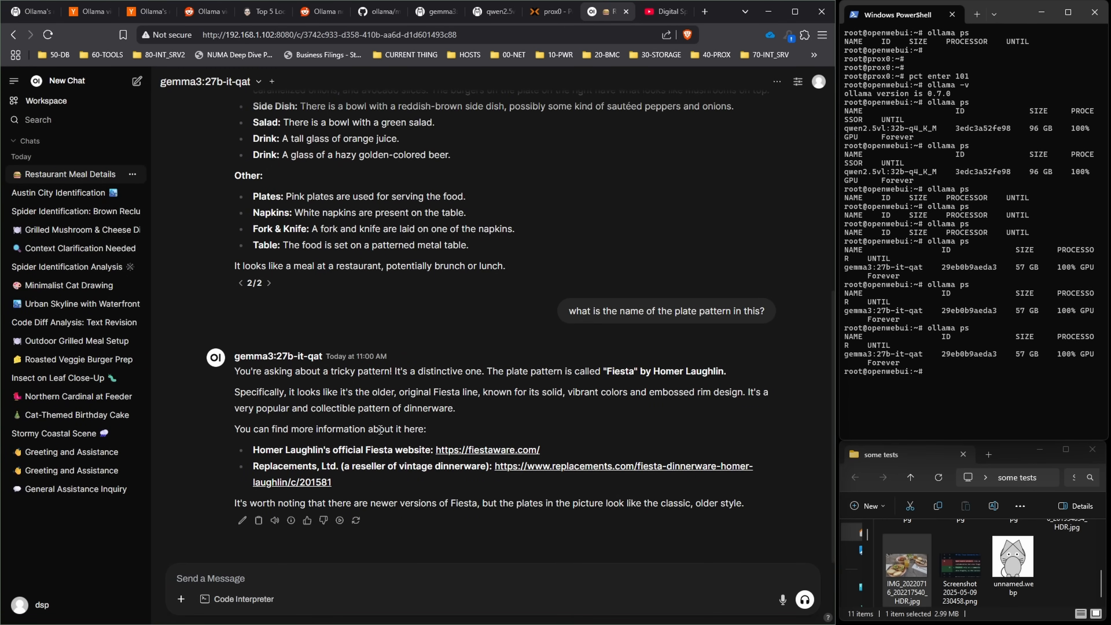
pyautogui.moveTo(199, 432)
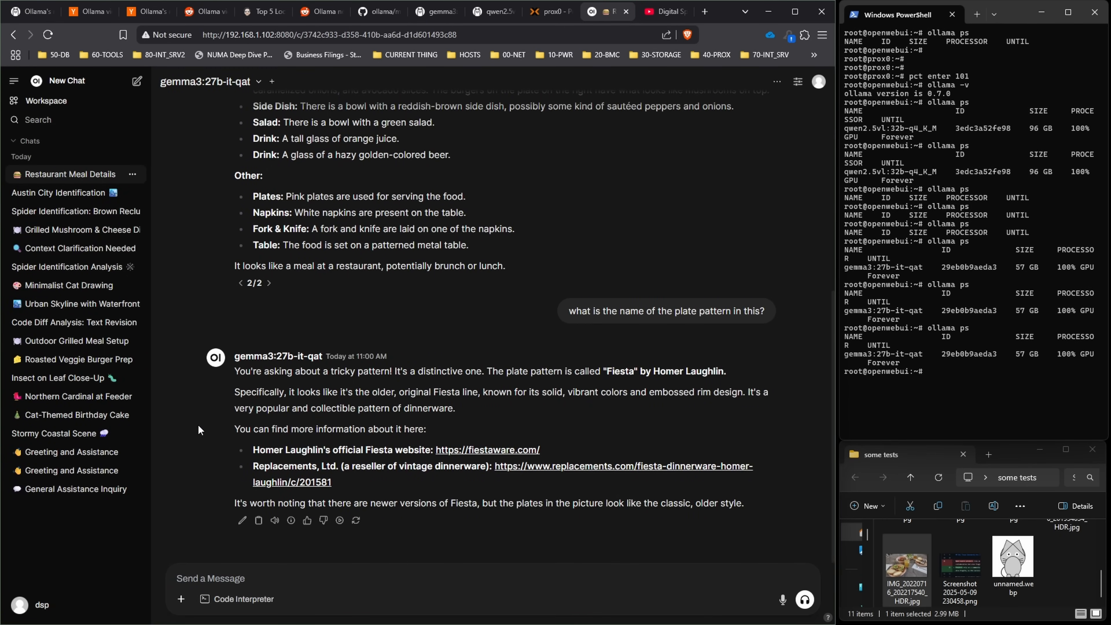
pyautogui.moveTo(200, 446)
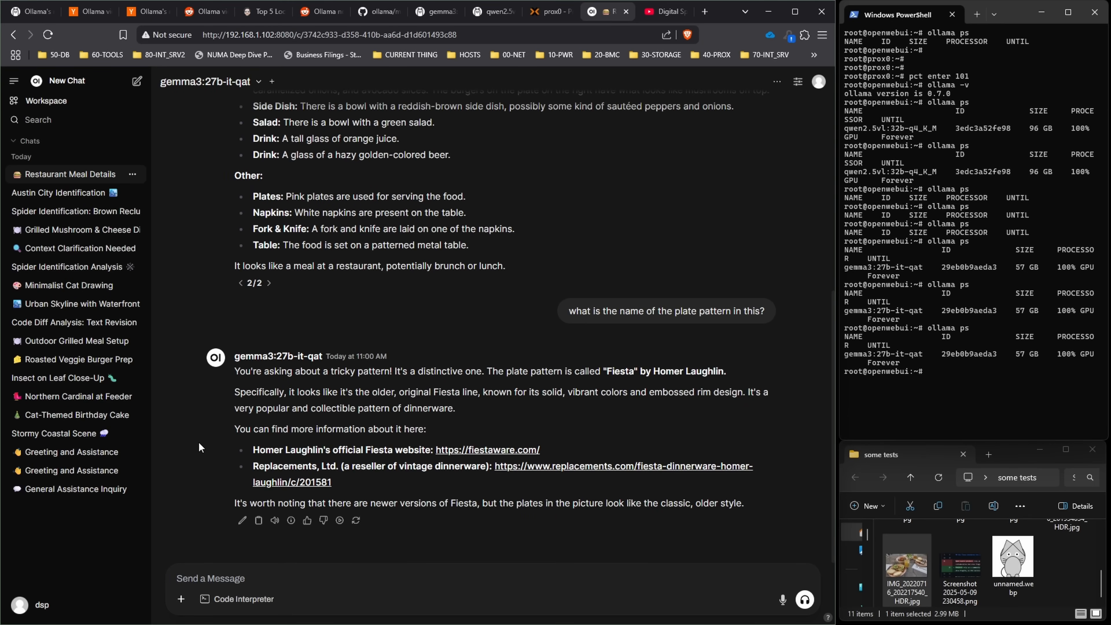
pyautogui.moveTo(550, 13)
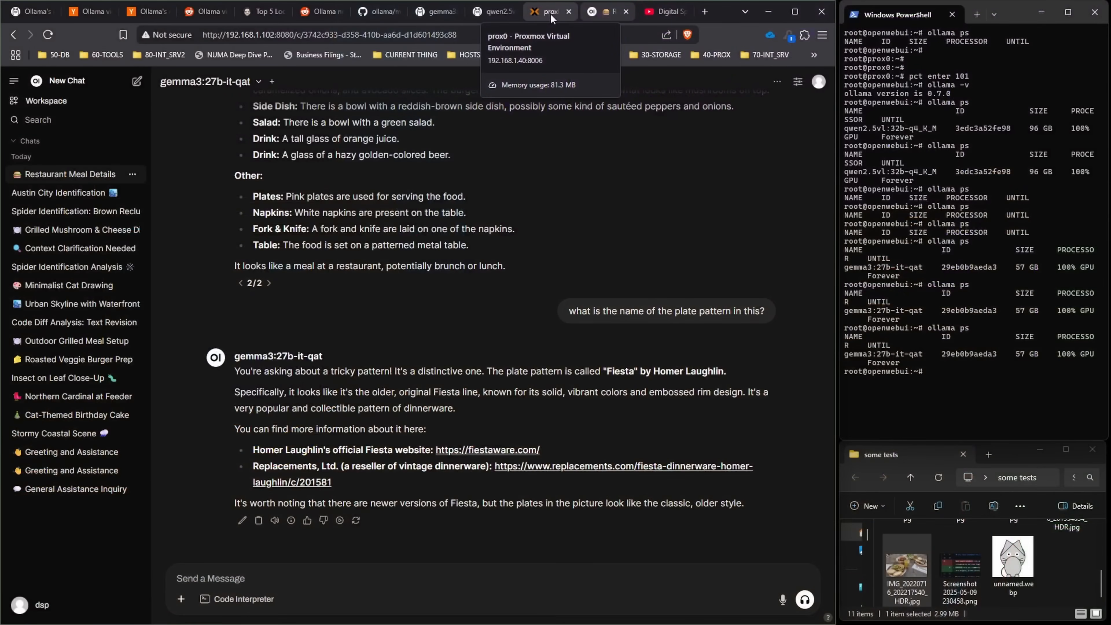
# Glance at the Ollama gemma3:27b page, return to the food chat and start a fresh chat
pyautogui.click(436, 12)
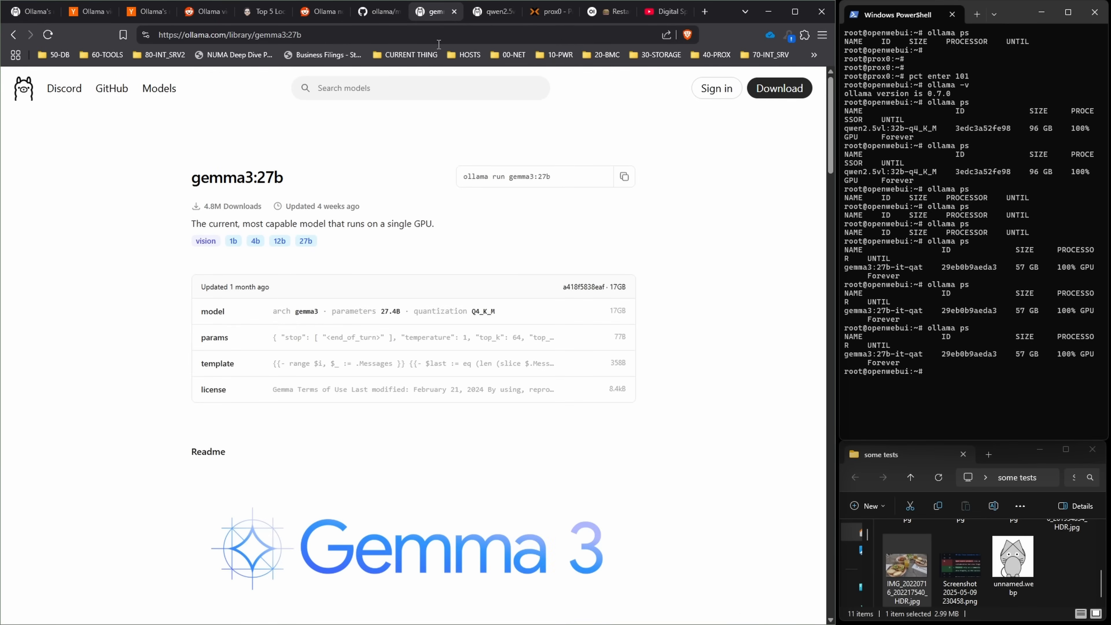
pyautogui.click(611, 12)
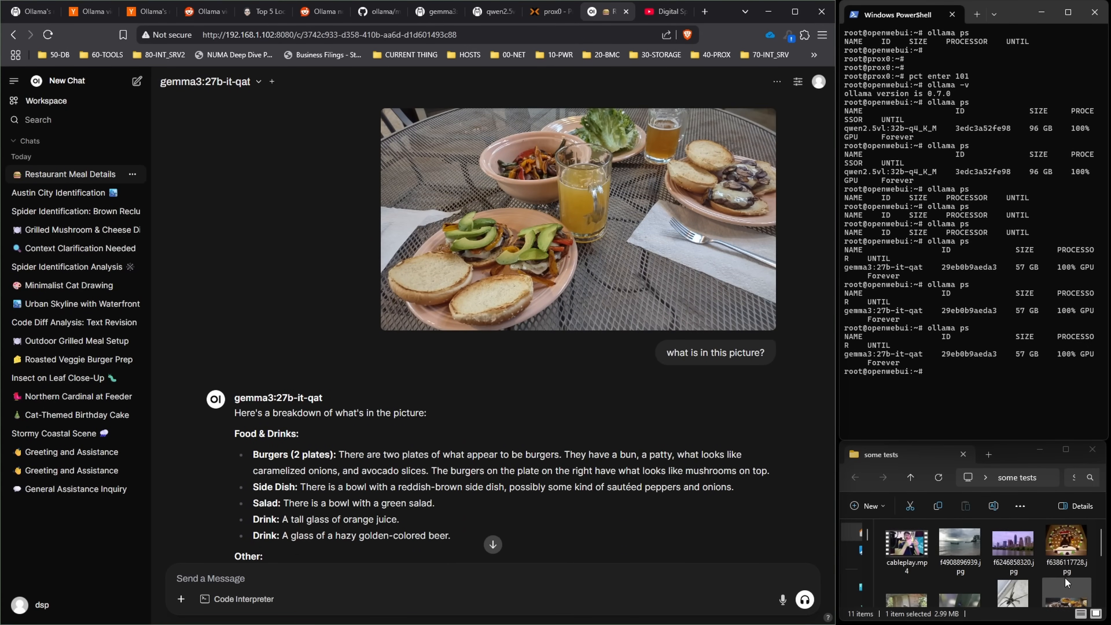
pyautogui.click(66, 80)
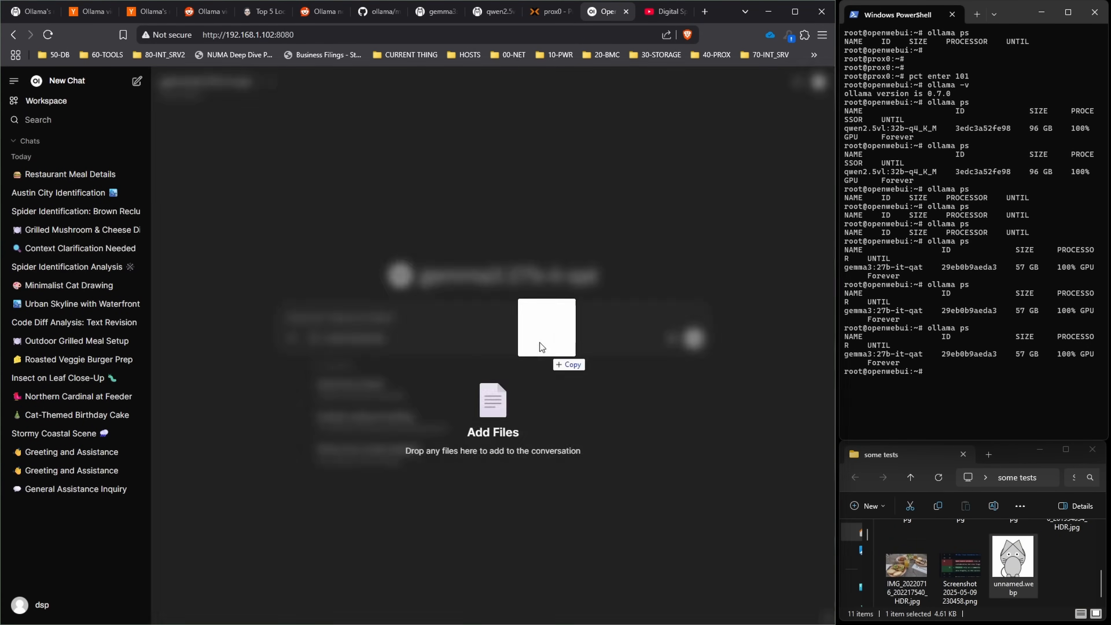
# Send 'explain this' with the cat drawing to gemma3, then move to the YouTube channel page
pyautogui.write('explain this')
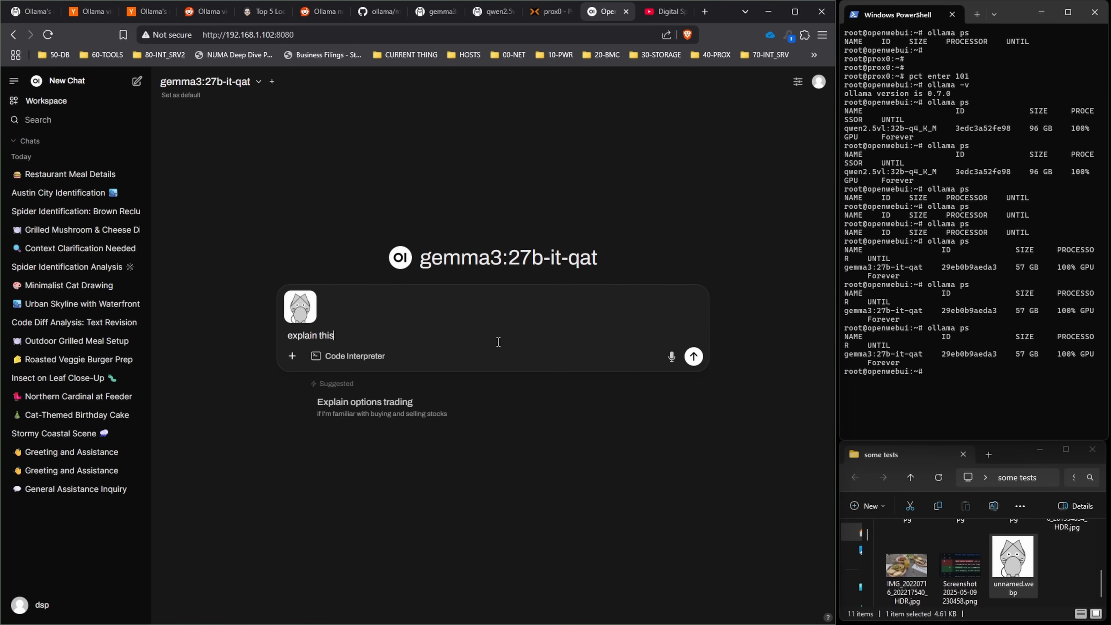
pyautogui.click(692, 356)
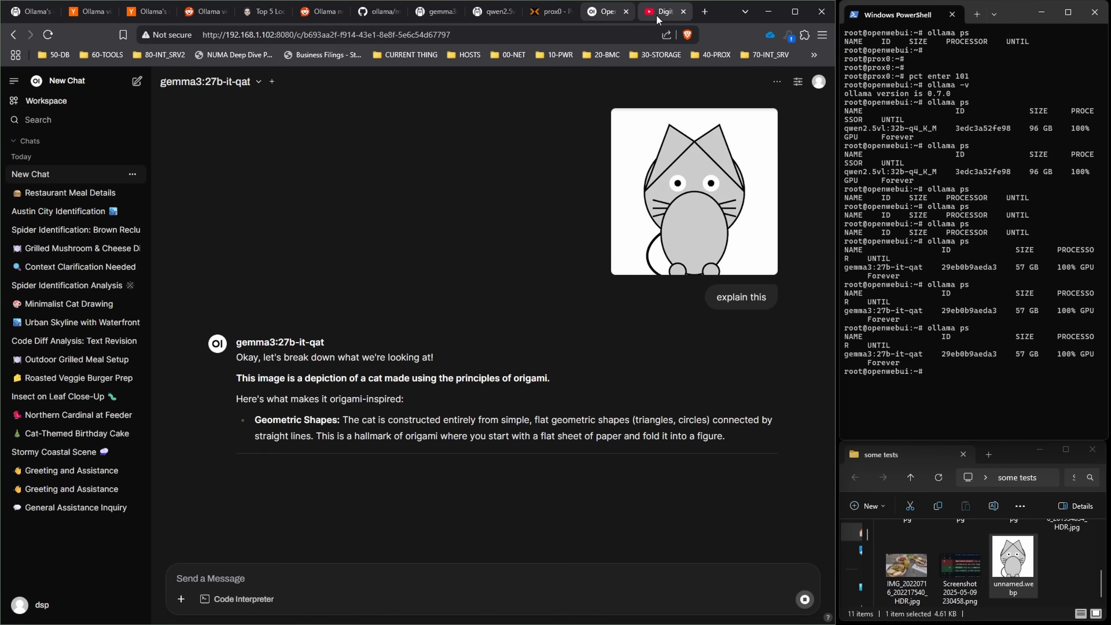
pyautogui.click(663, 11)
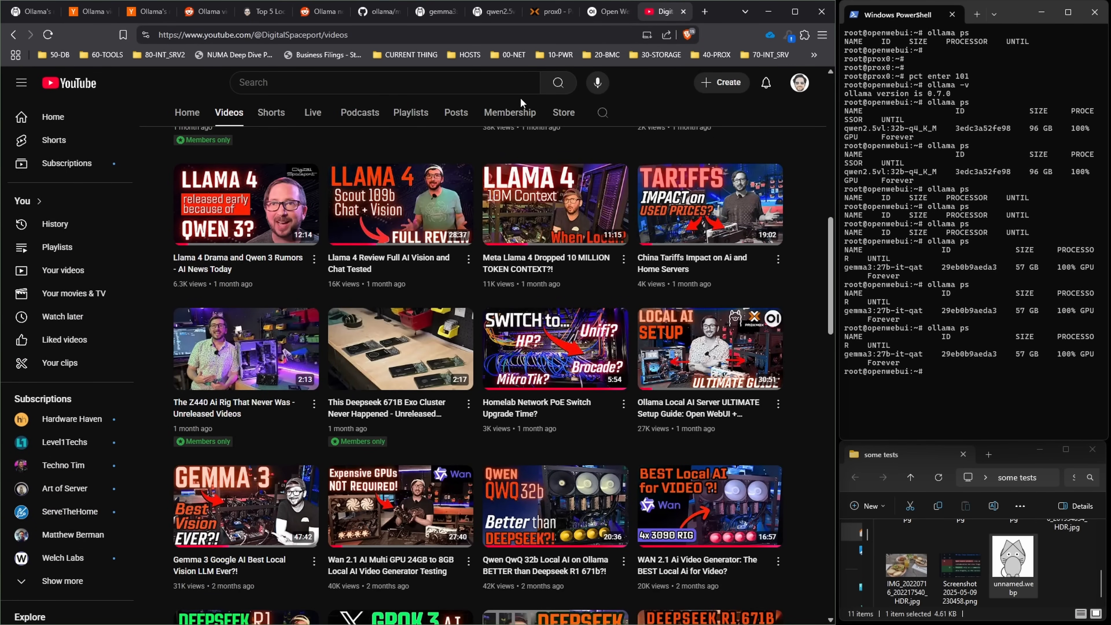
pyautogui.moveTo(456, 116)
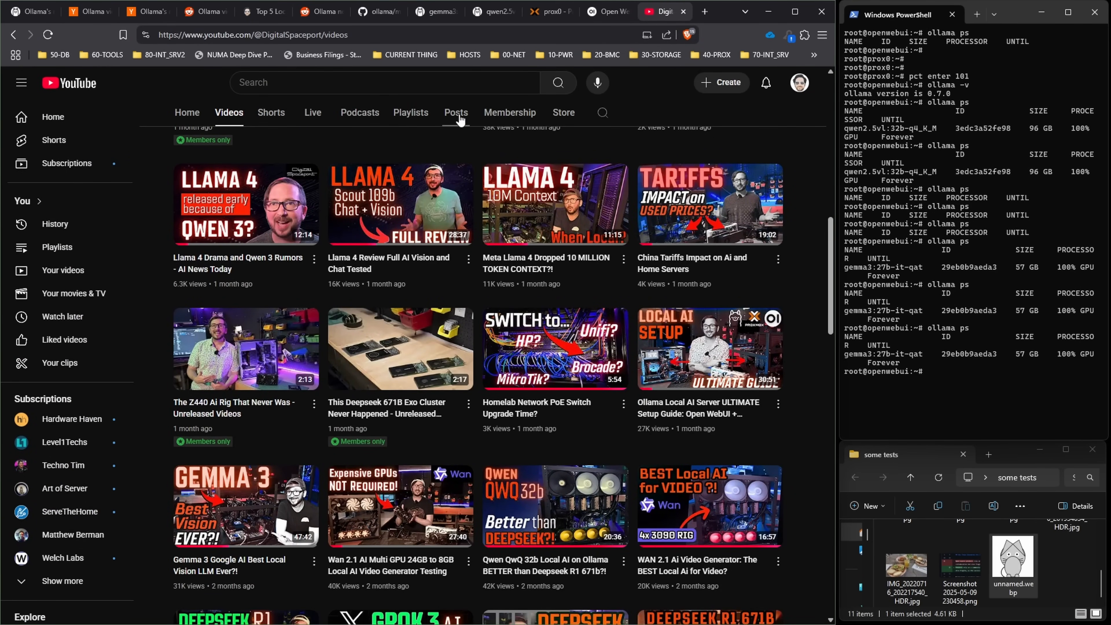
# Show the Digital Spaceport Posts tab scrolled to the 'is it a cat' poll
pyautogui.click(456, 114)
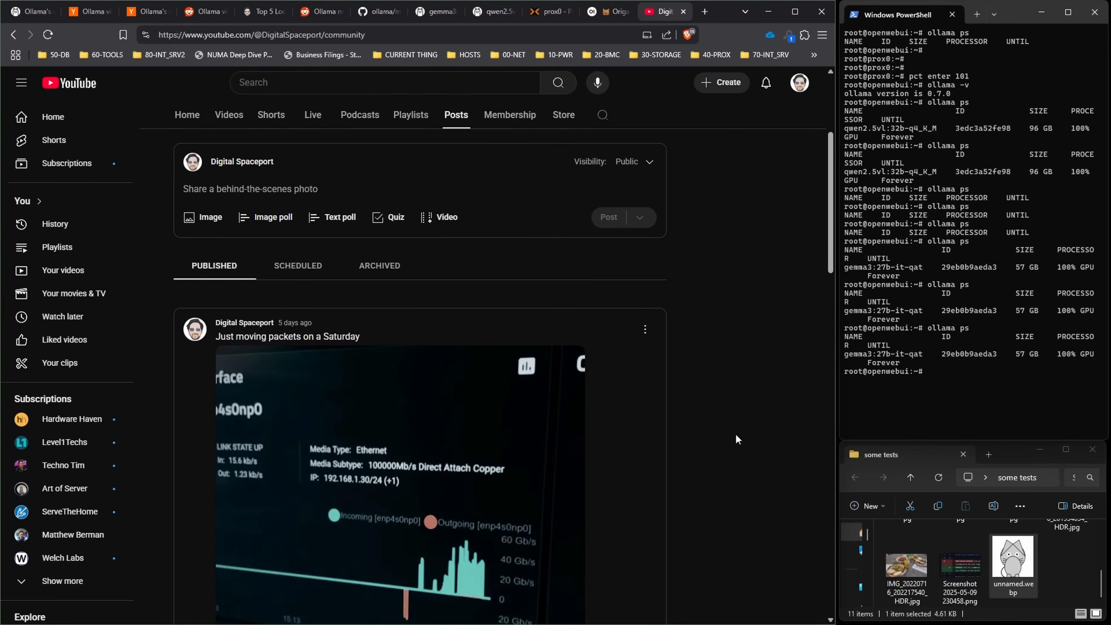
pyautogui.scroll(-3)
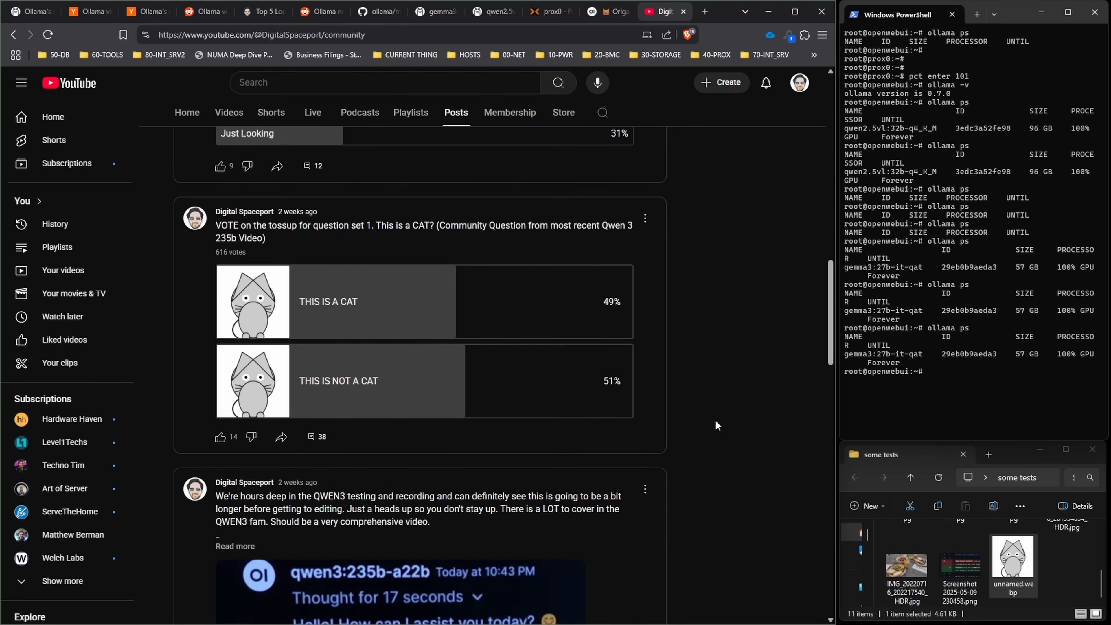
pyautogui.moveTo(228, 273)
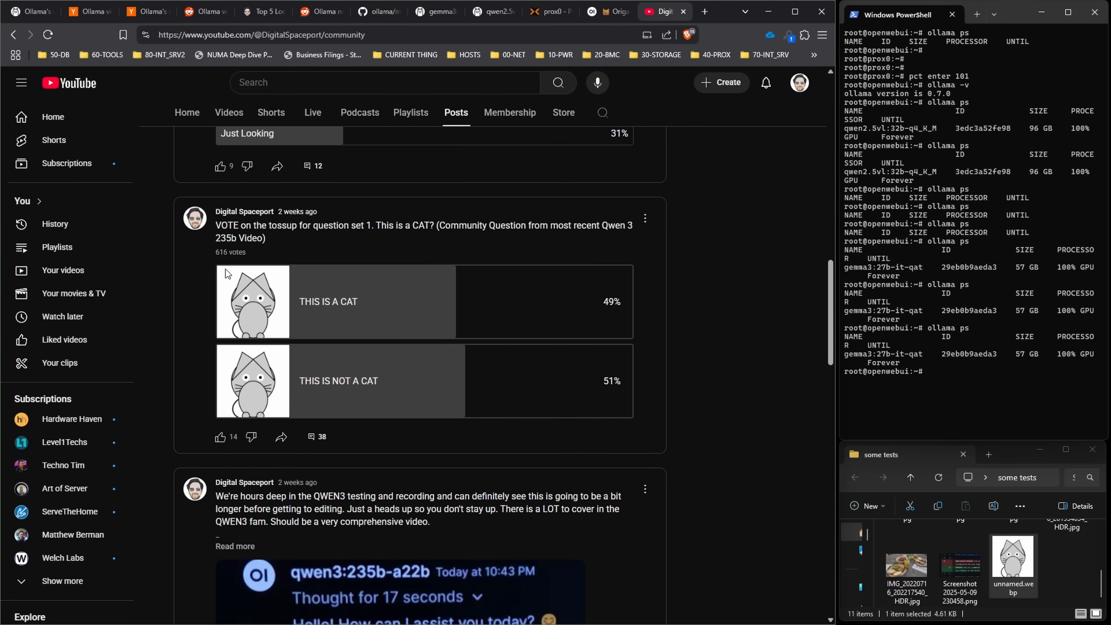
pyautogui.moveTo(835, 307)
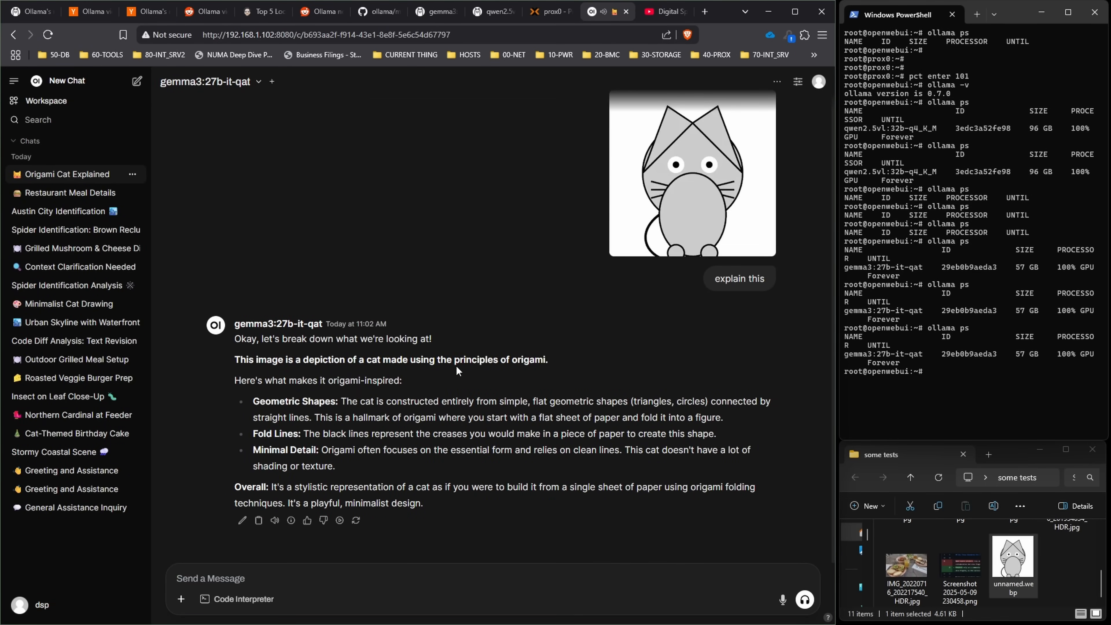
pyautogui.moveTo(577, 394)
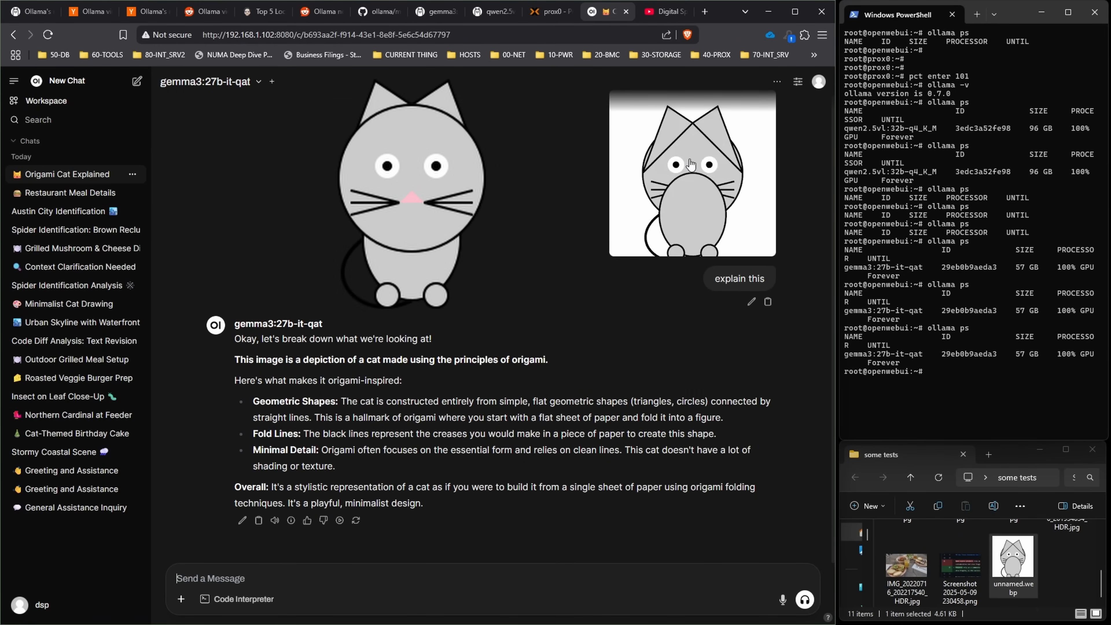
pyautogui.moveTo(651, 217)
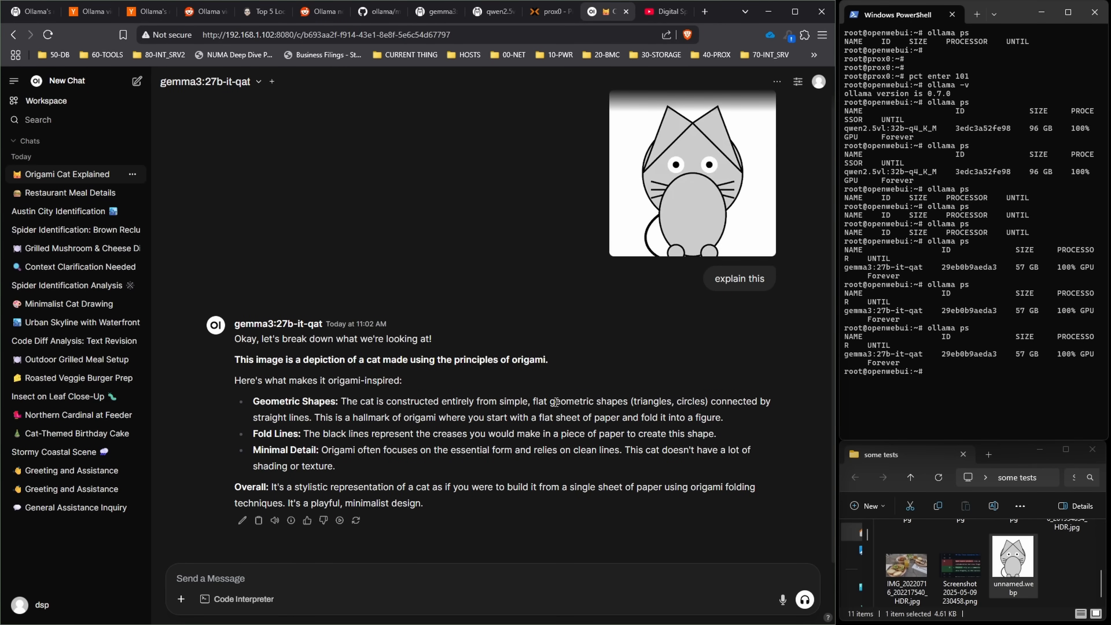
pyautogui.moveTo(552, 12)
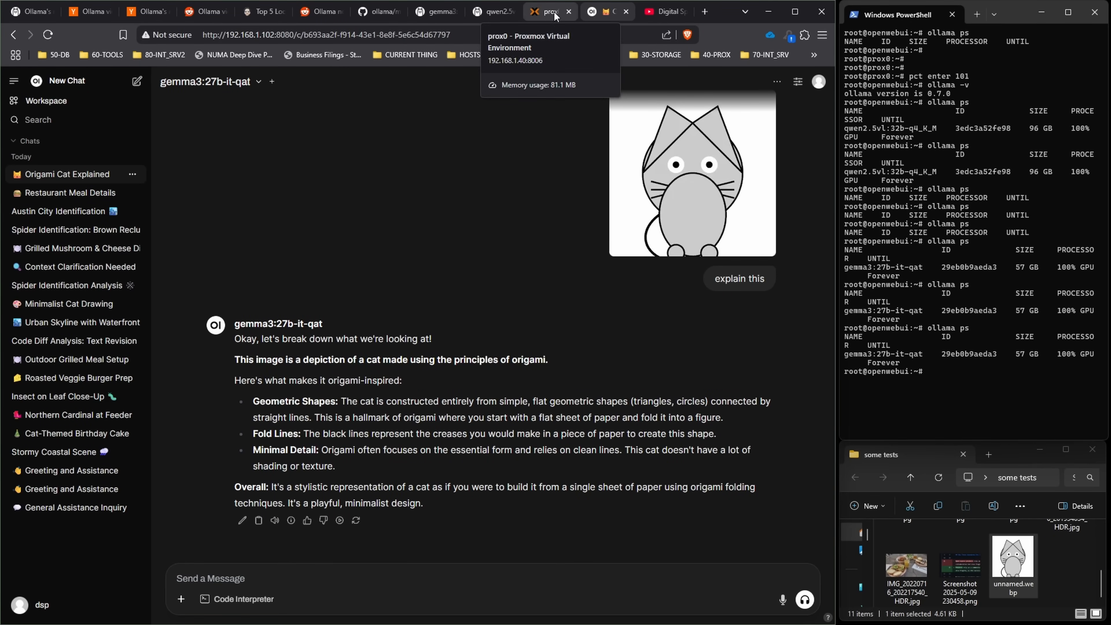
# Return to the YouTube cat poll after reading gemma3's origami cat explanation
pyautogui.click(663, 11)
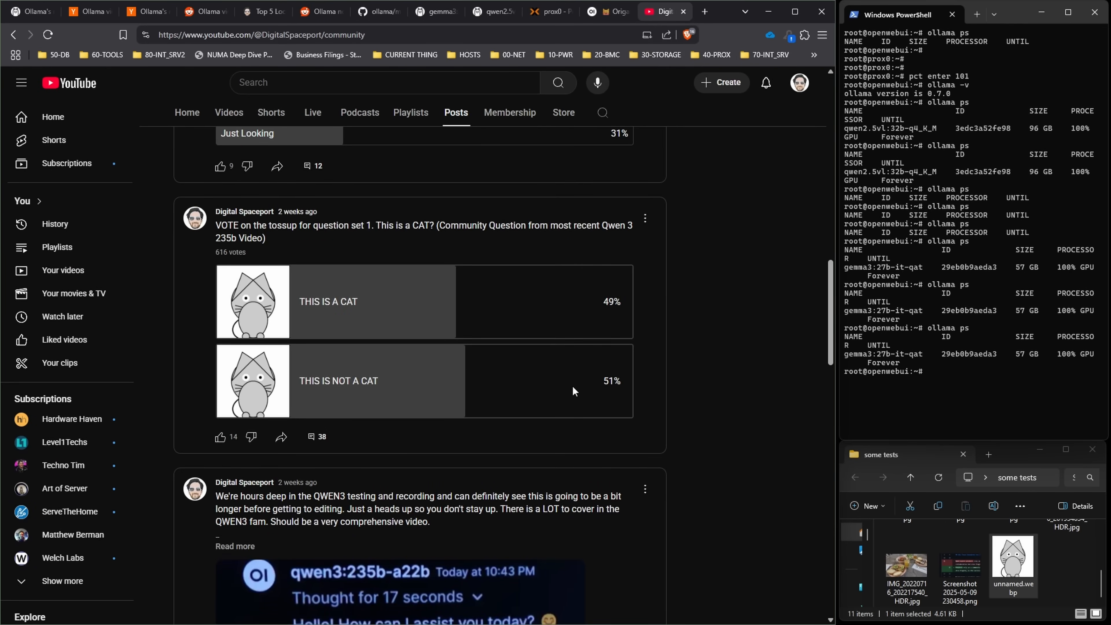
pyautogui.moveTo(718, 436)
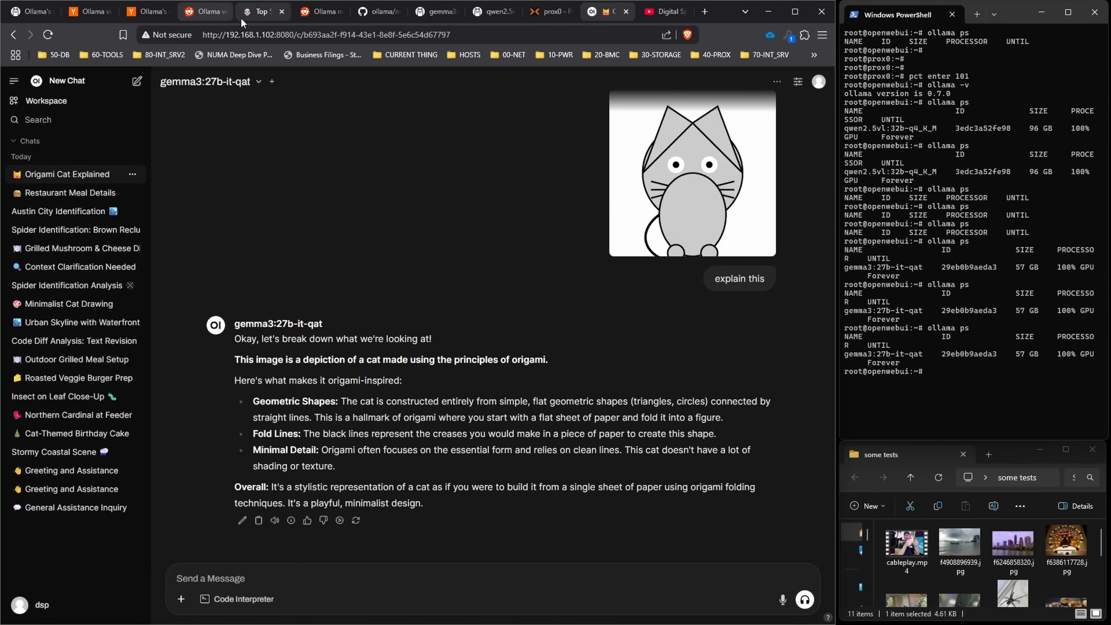
# Bring up the Digital Spaceport blog post on local AI frontends
pyautogui.click(261, 11)
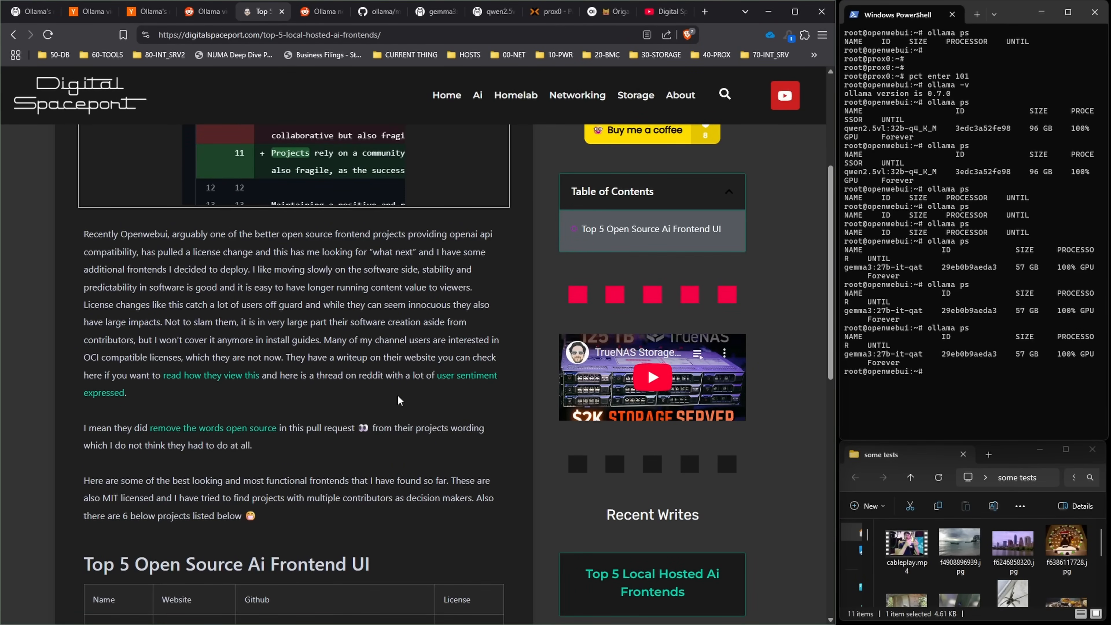
# Reach the Top 5 frontends table, then show the Ollama gemma3:27b model page
pyautogui.scroll(-3)
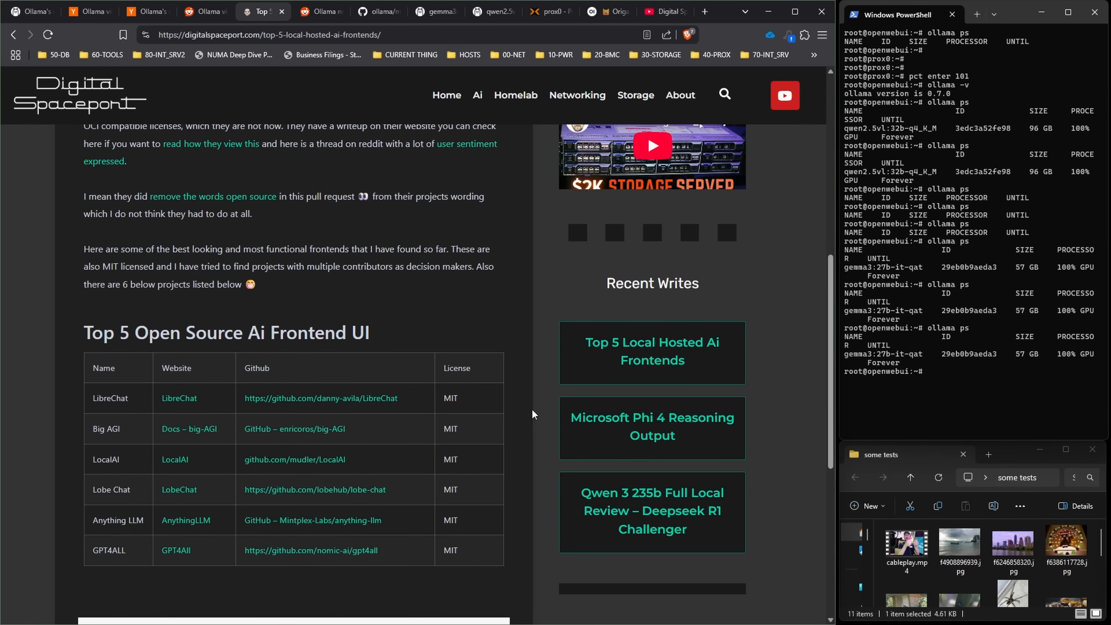
pyautogui.click(378, 12)
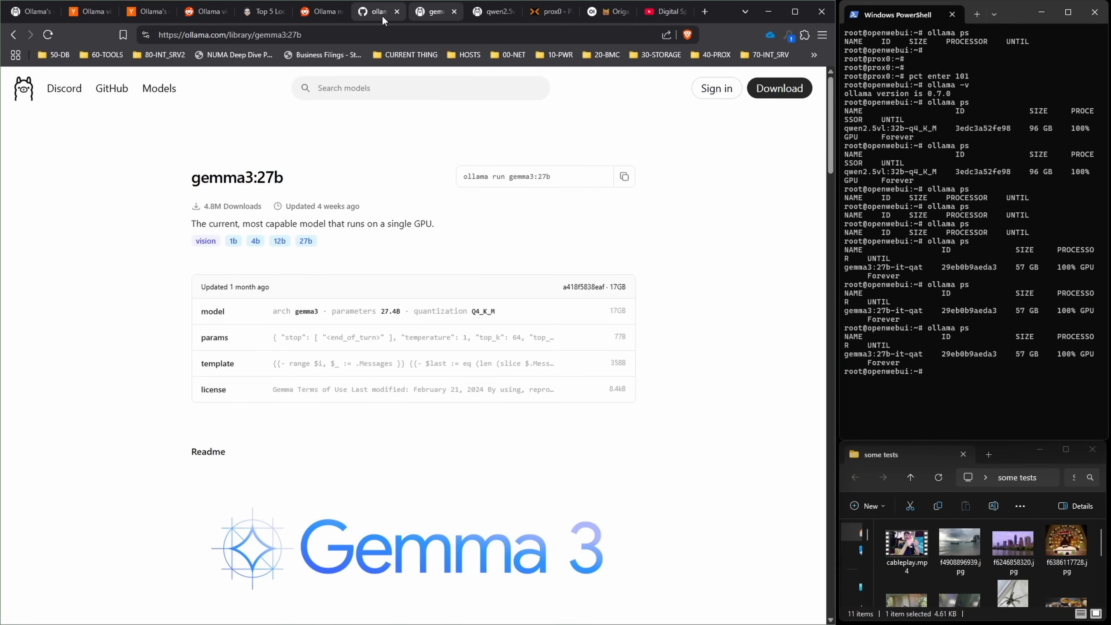